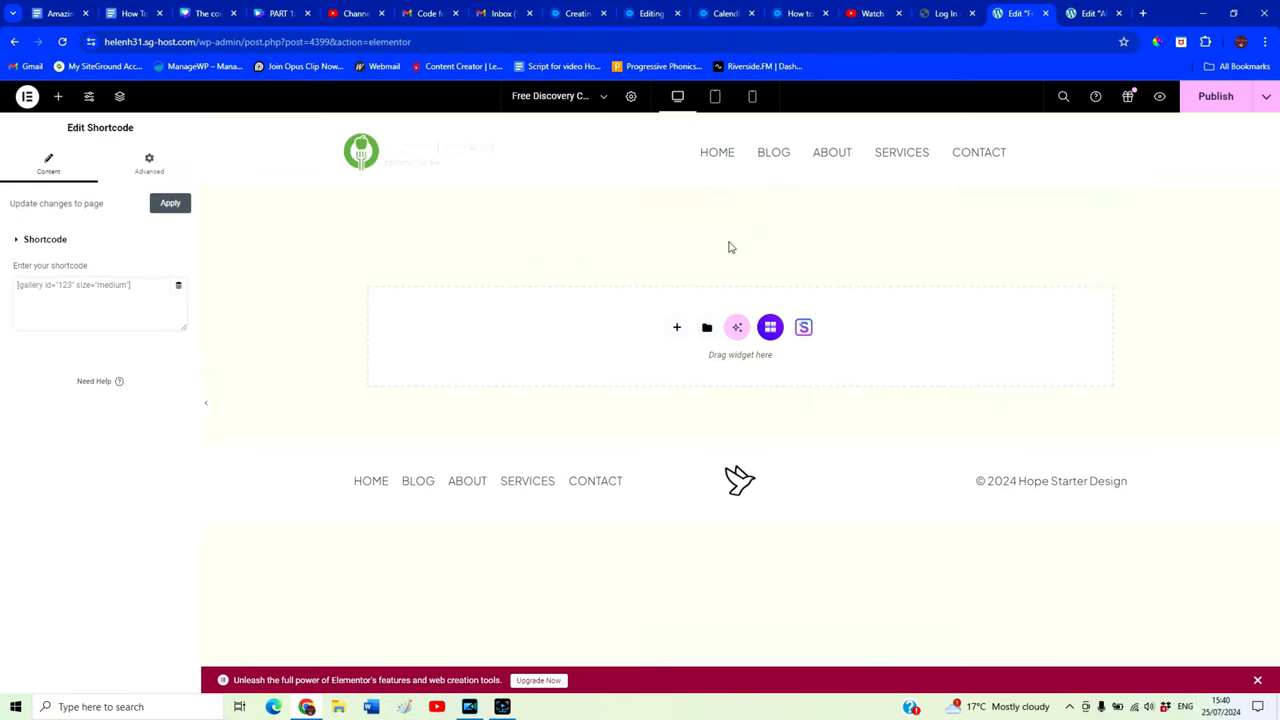
Apply the pasted Calendly inline embed code so the booking calendar renders, then return to the dashboard
click(170, 204)
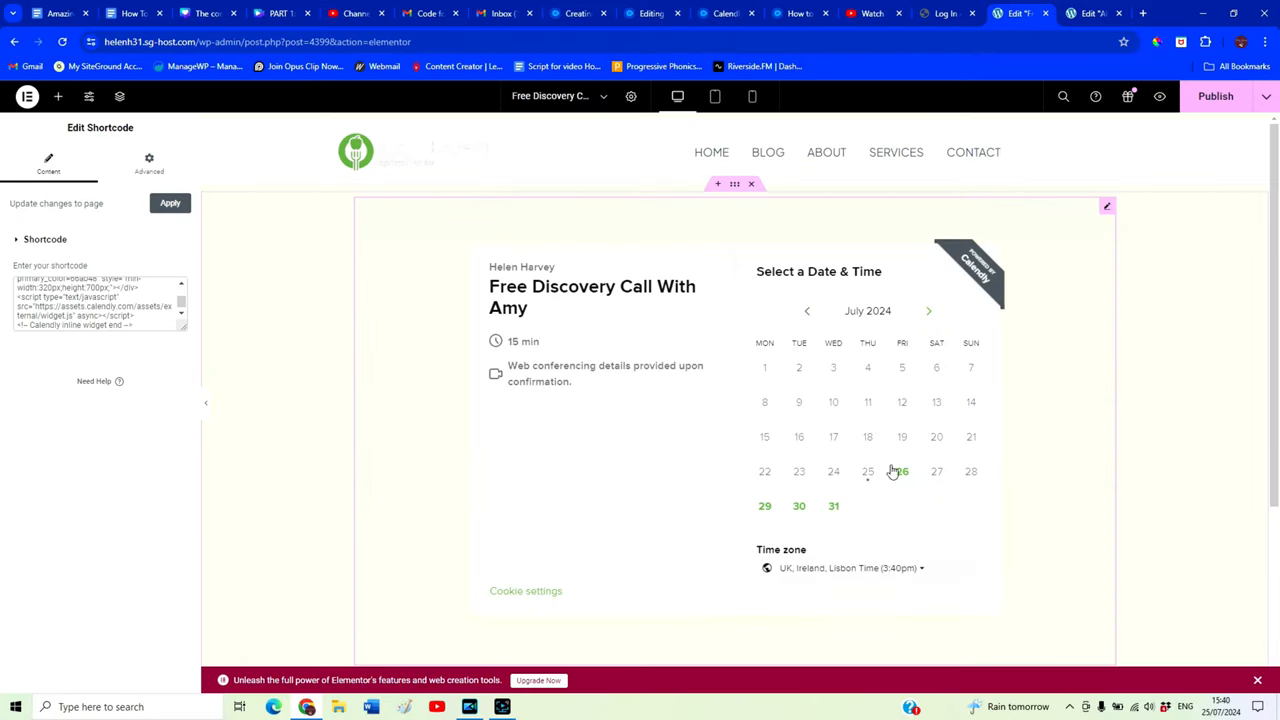
click(56, 96)
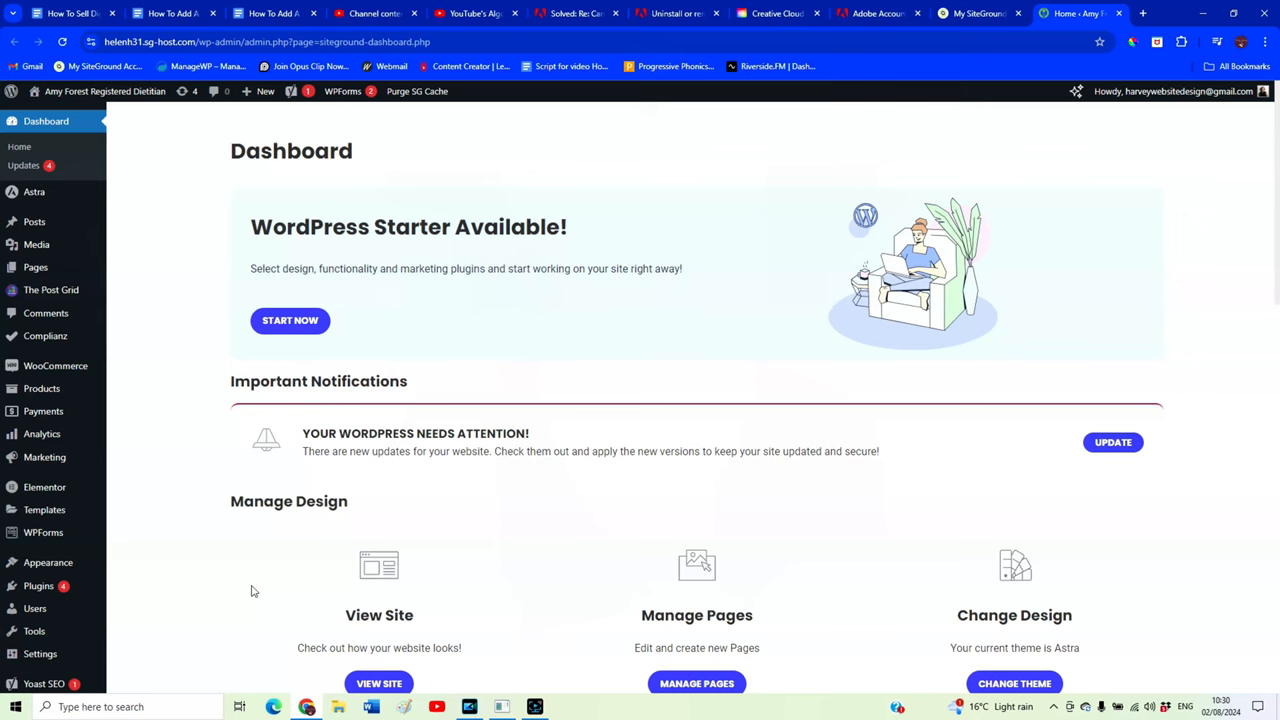
mouse_move(172, 348)
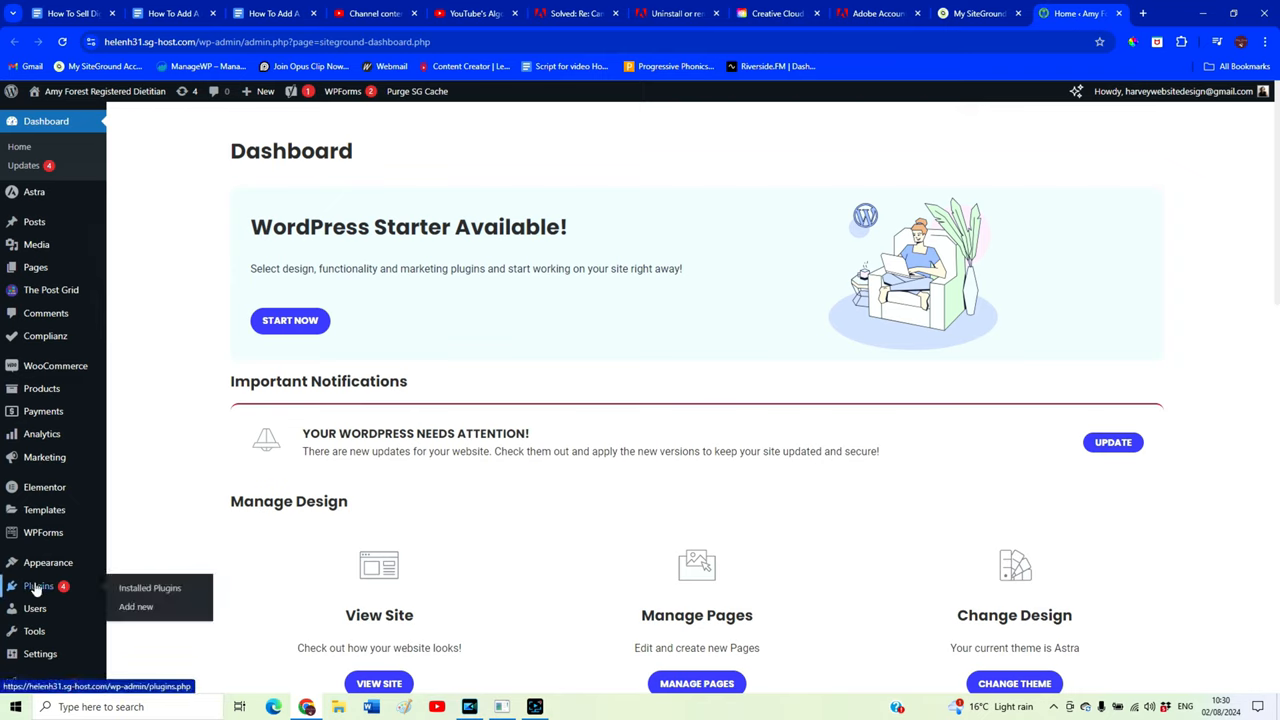
From Plugins > Add New, search the plugin directory for 'elementor'
click(38, 586)
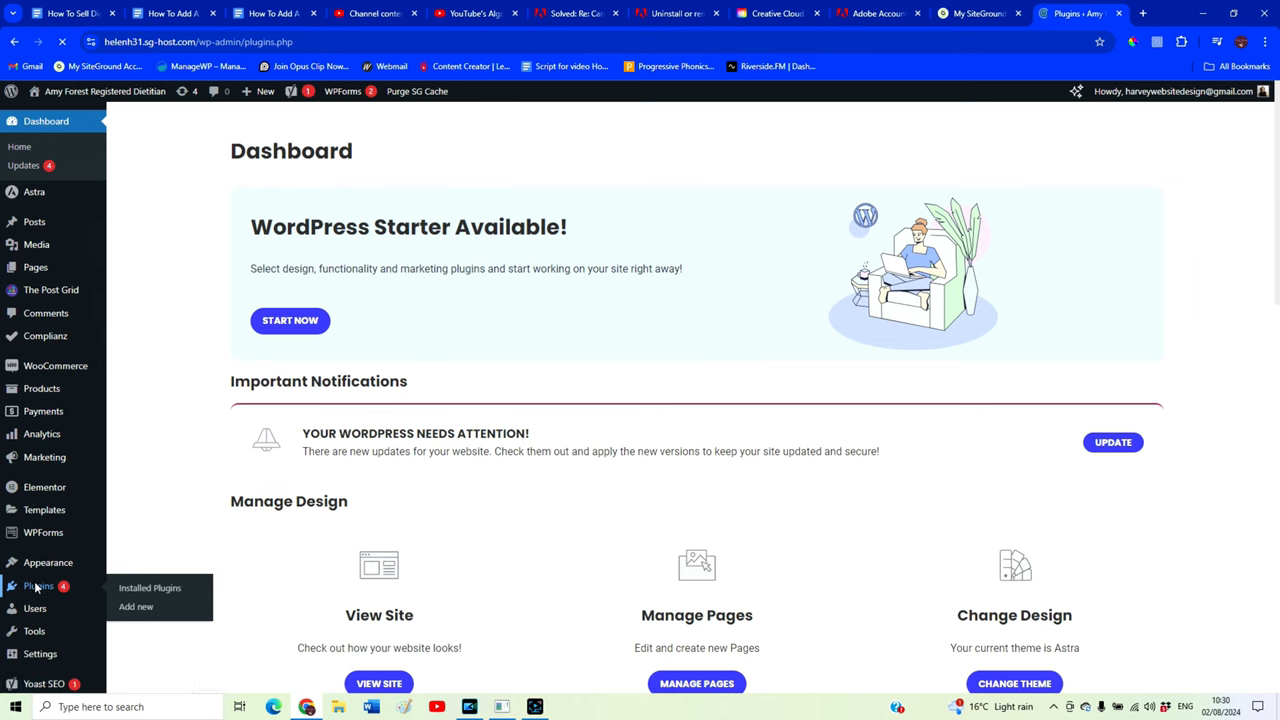
click(150, 588)
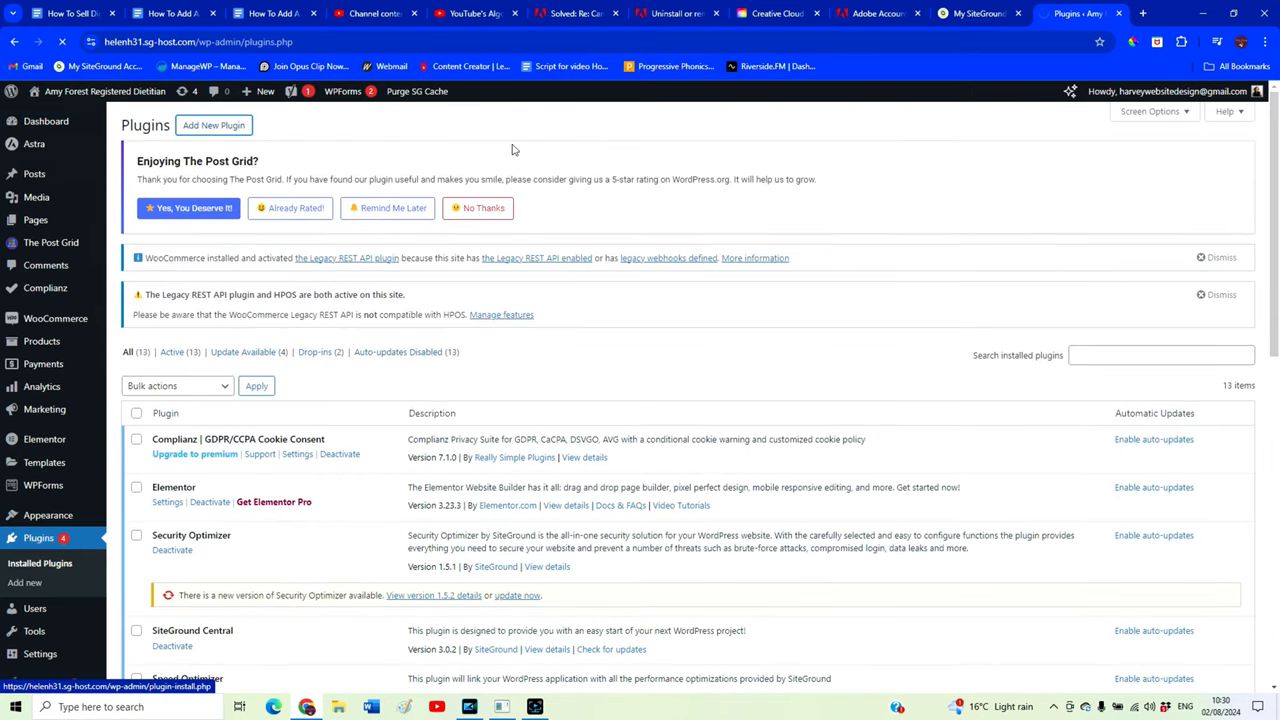
click(212, 124)
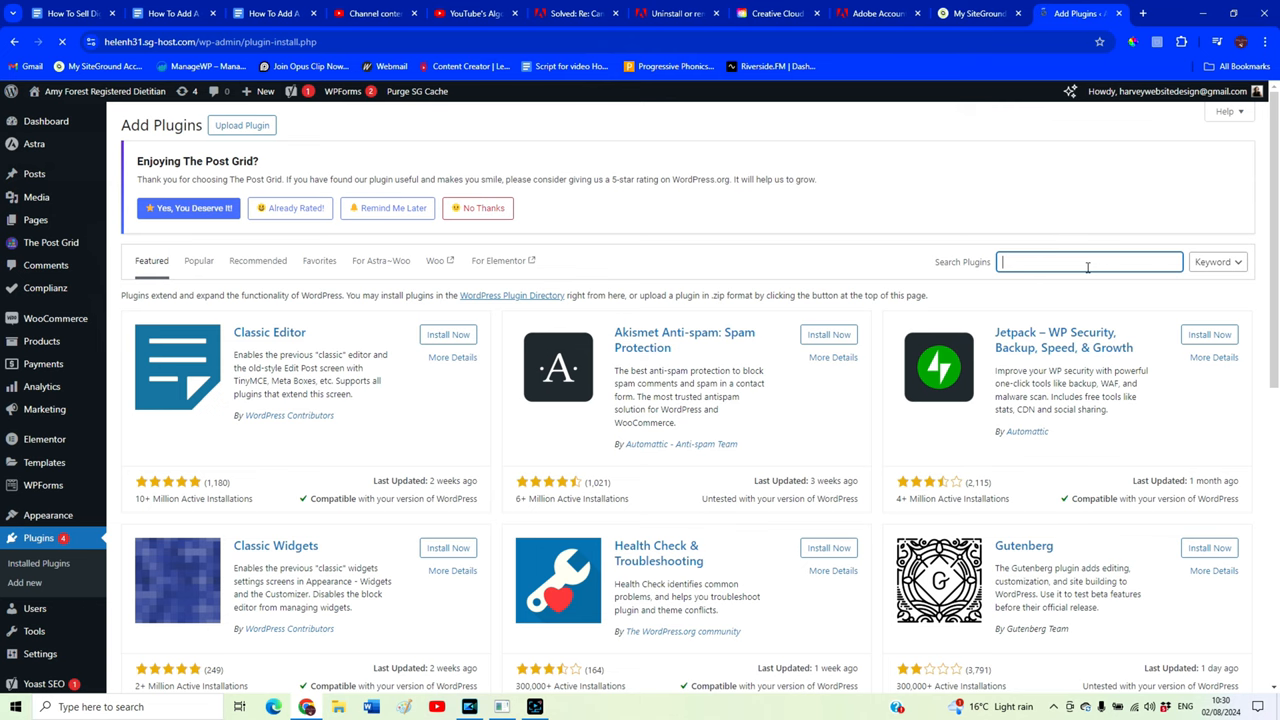
text(elementor)
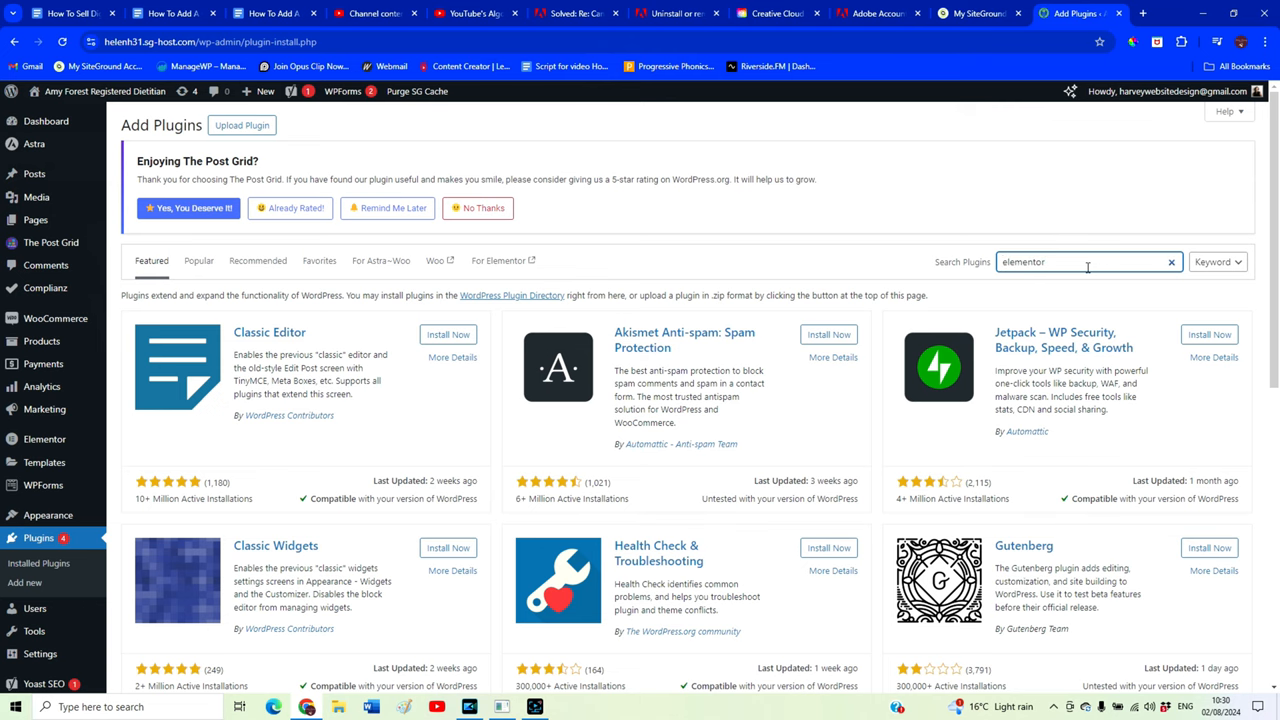
key(Enter)
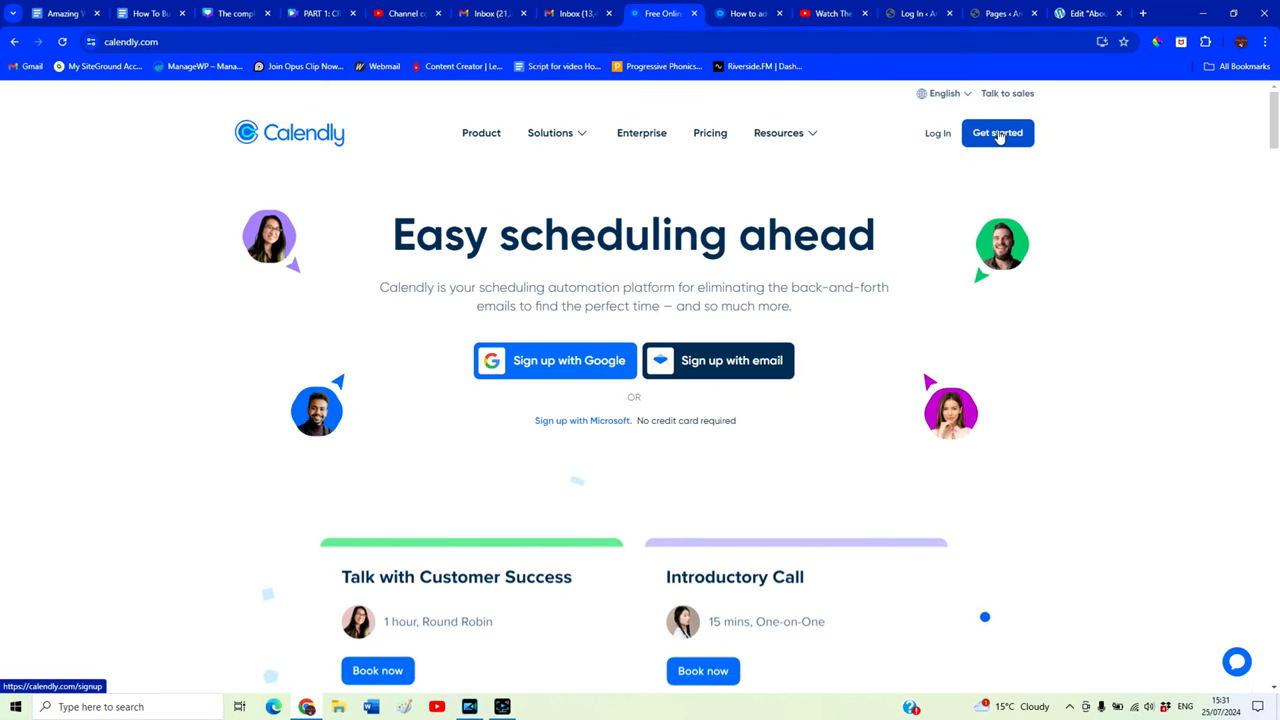
Log in to Calendly and start a new One-on-One event type with yourself as host
click(996, 132)
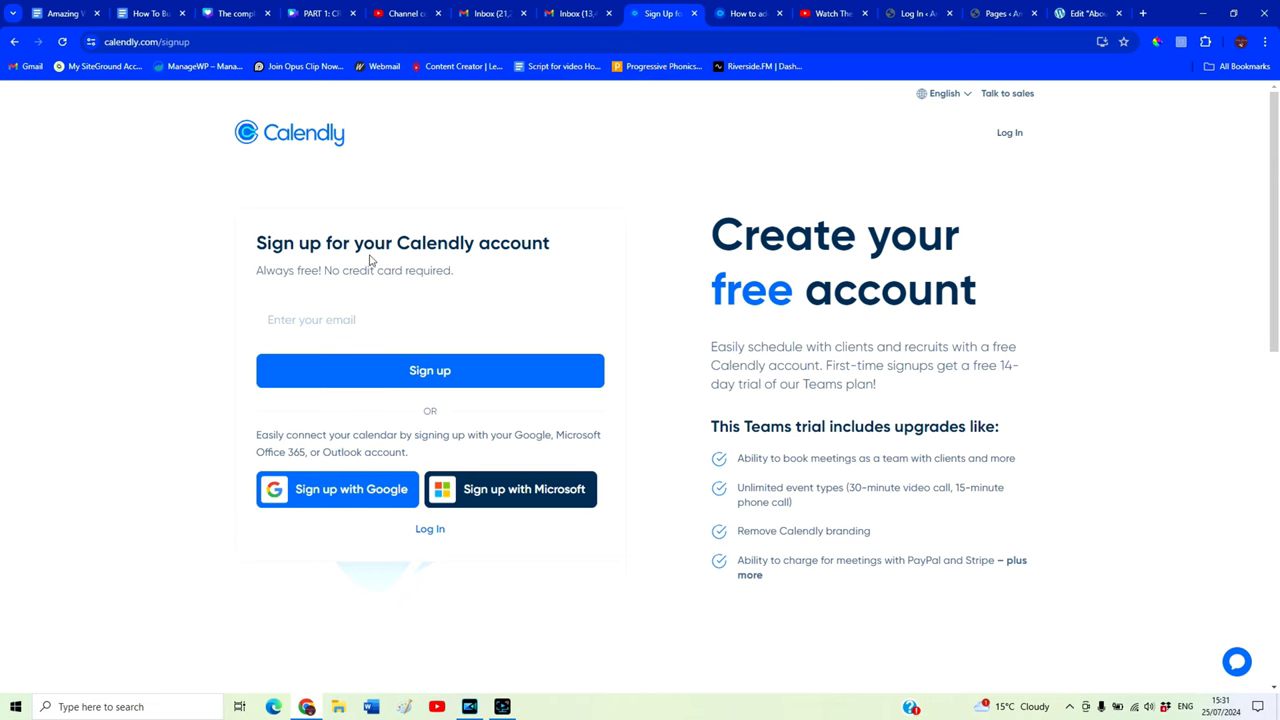
mouse_move(1008, 132)
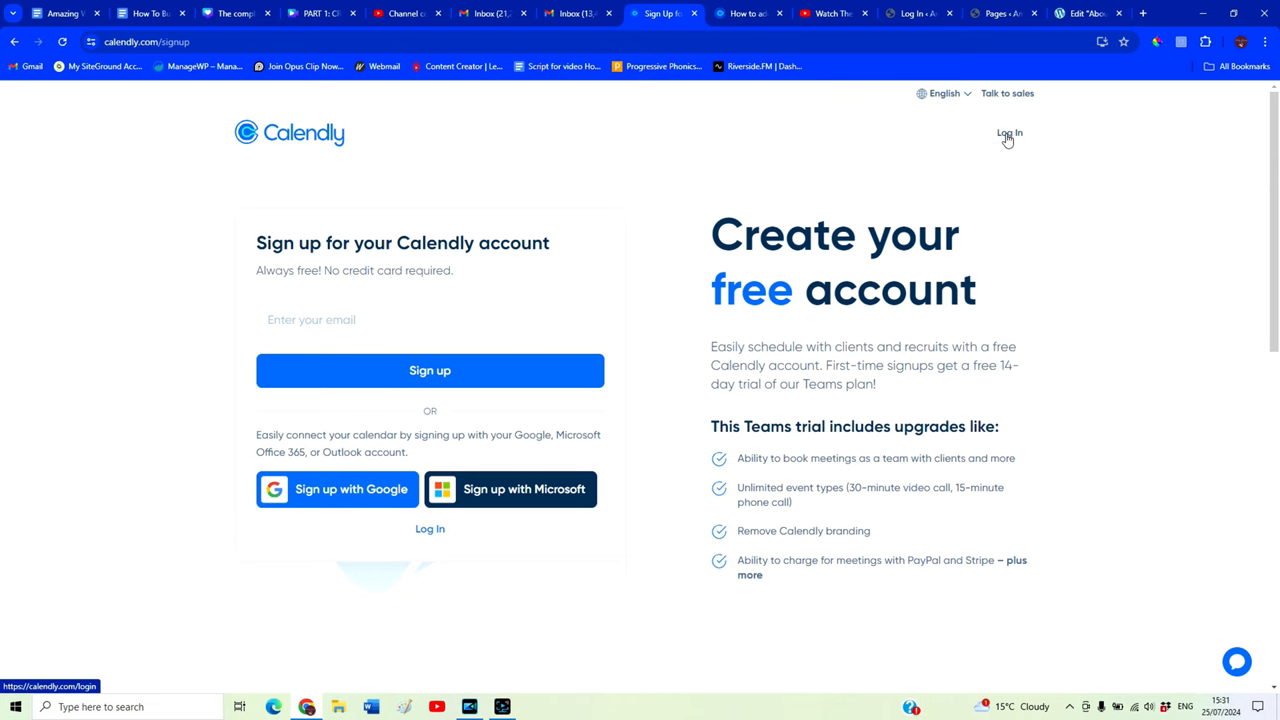
click(1008, 132)
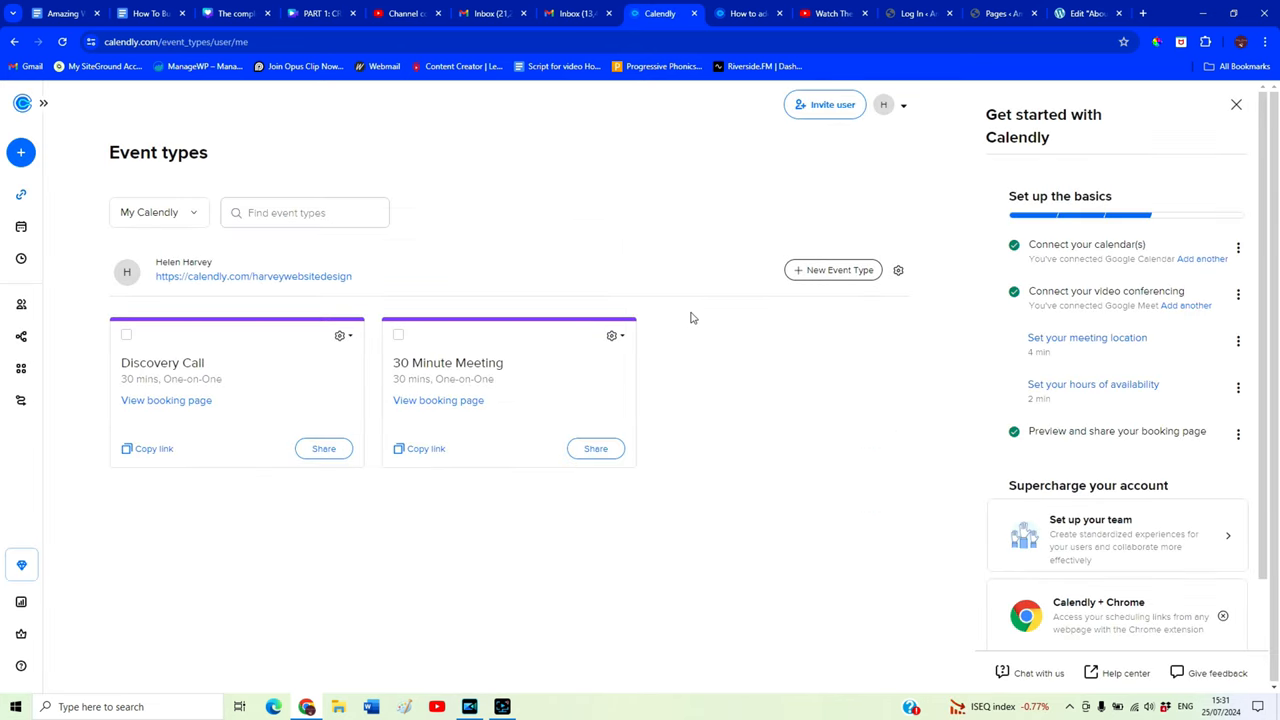
mouse_move(20, 152)
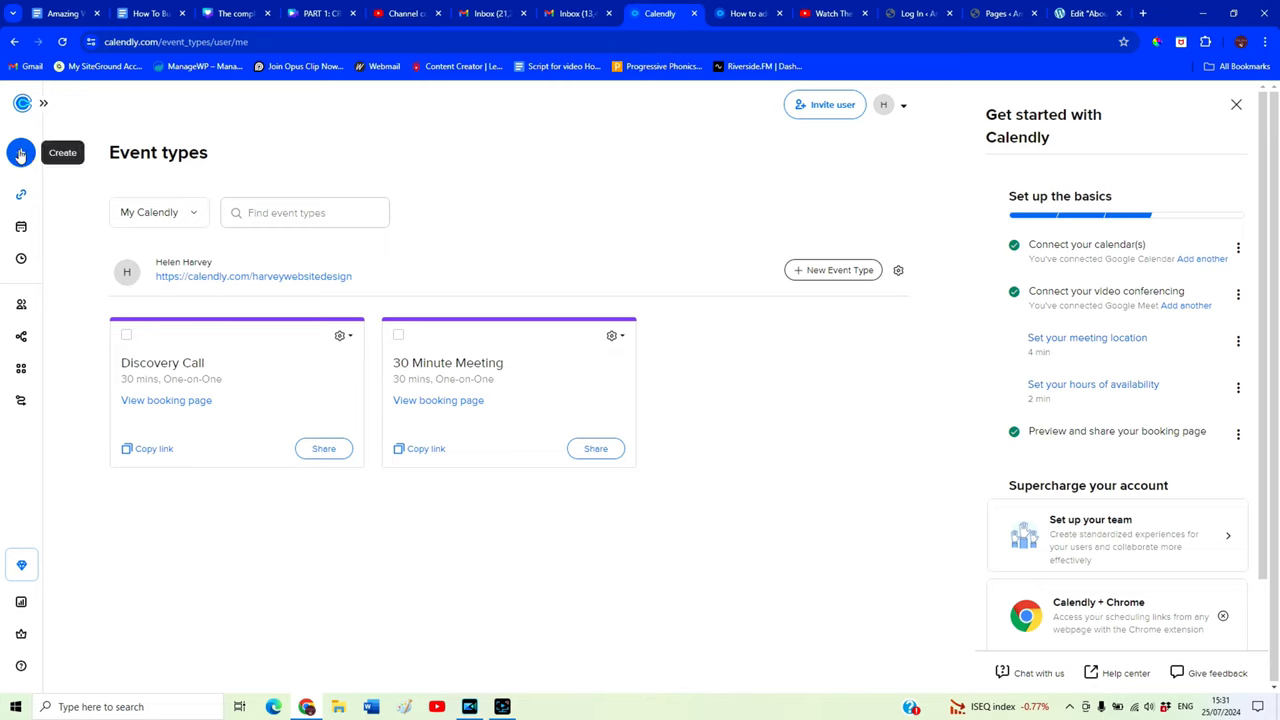
click(20, 152)
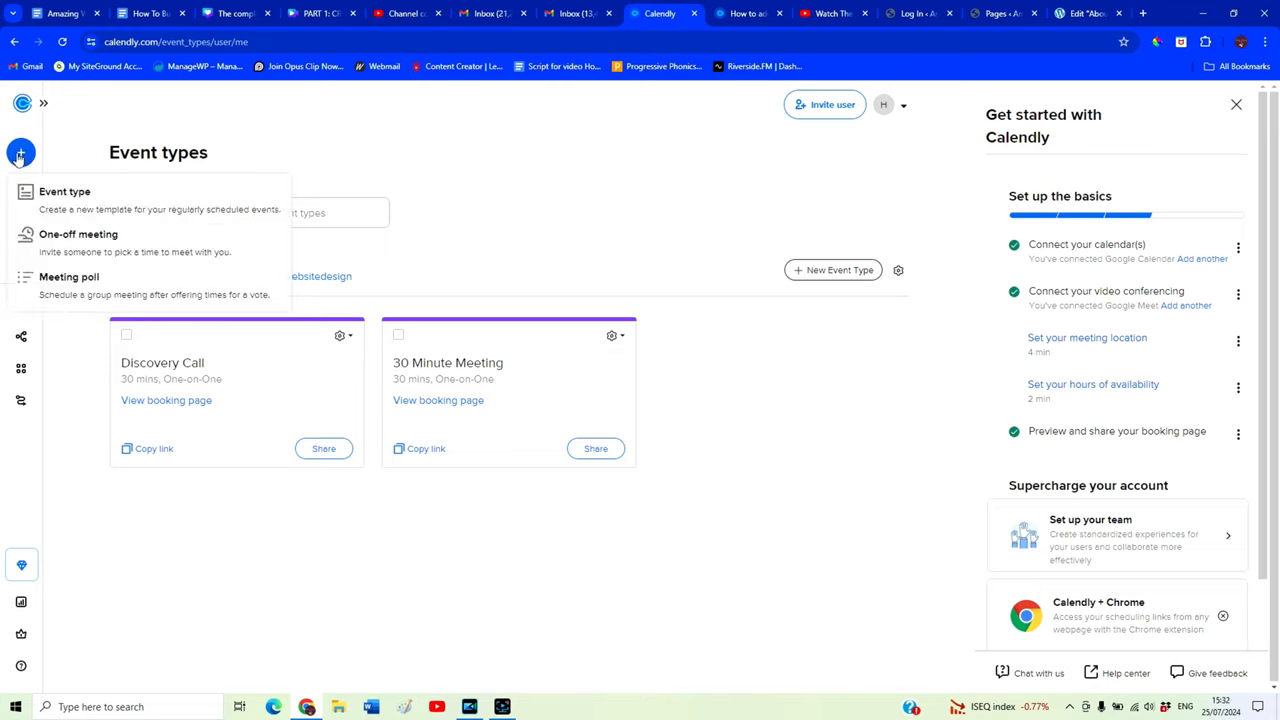
mouse_move(200, 204)
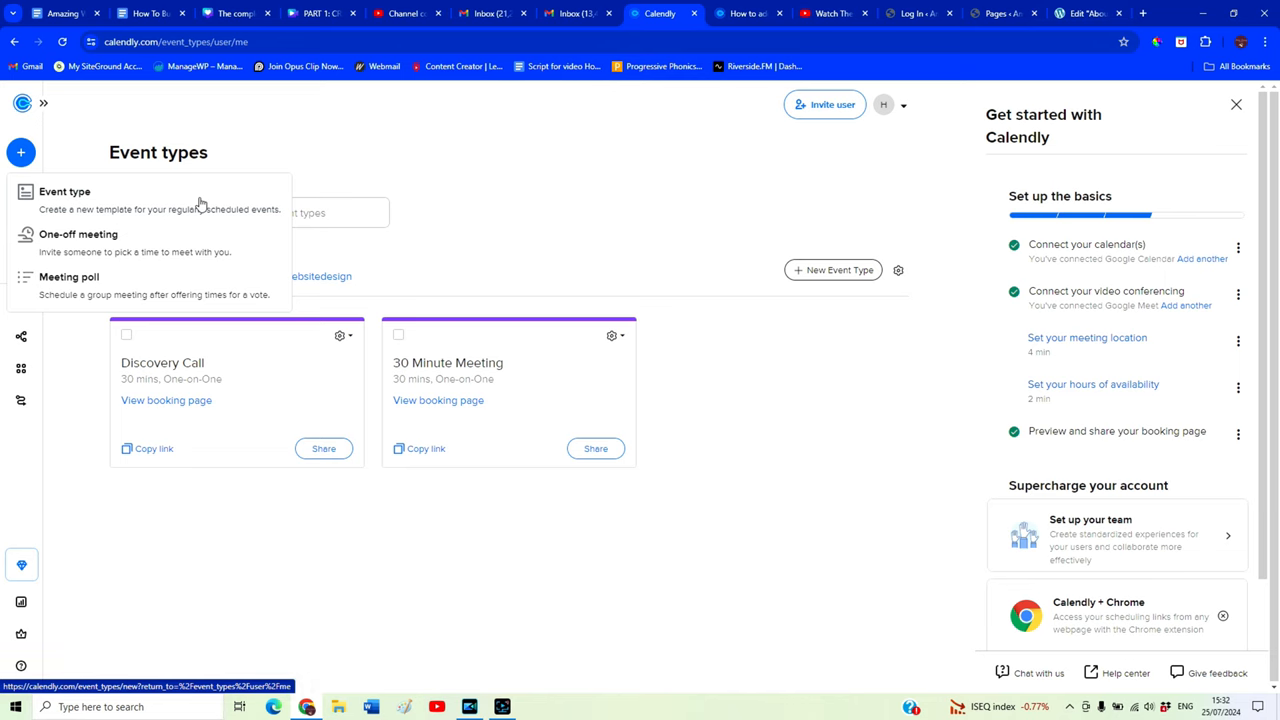
click(64, 192)
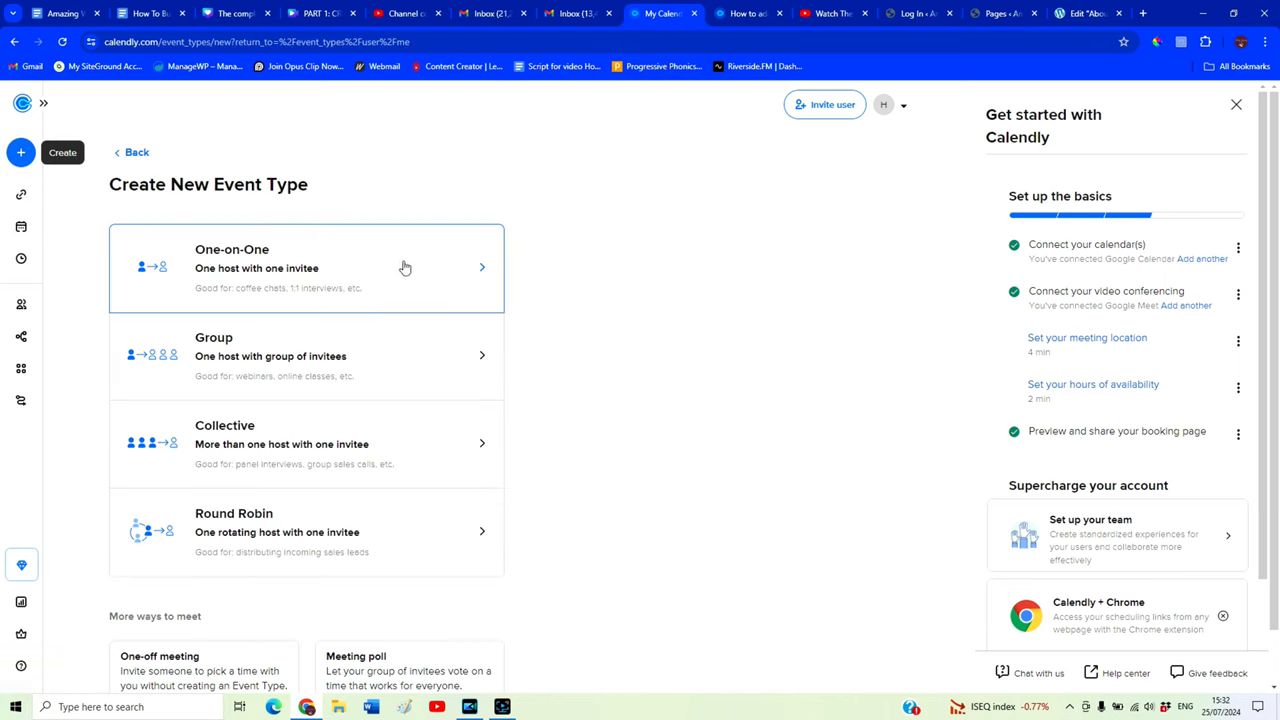
mouse_move(390, 272)
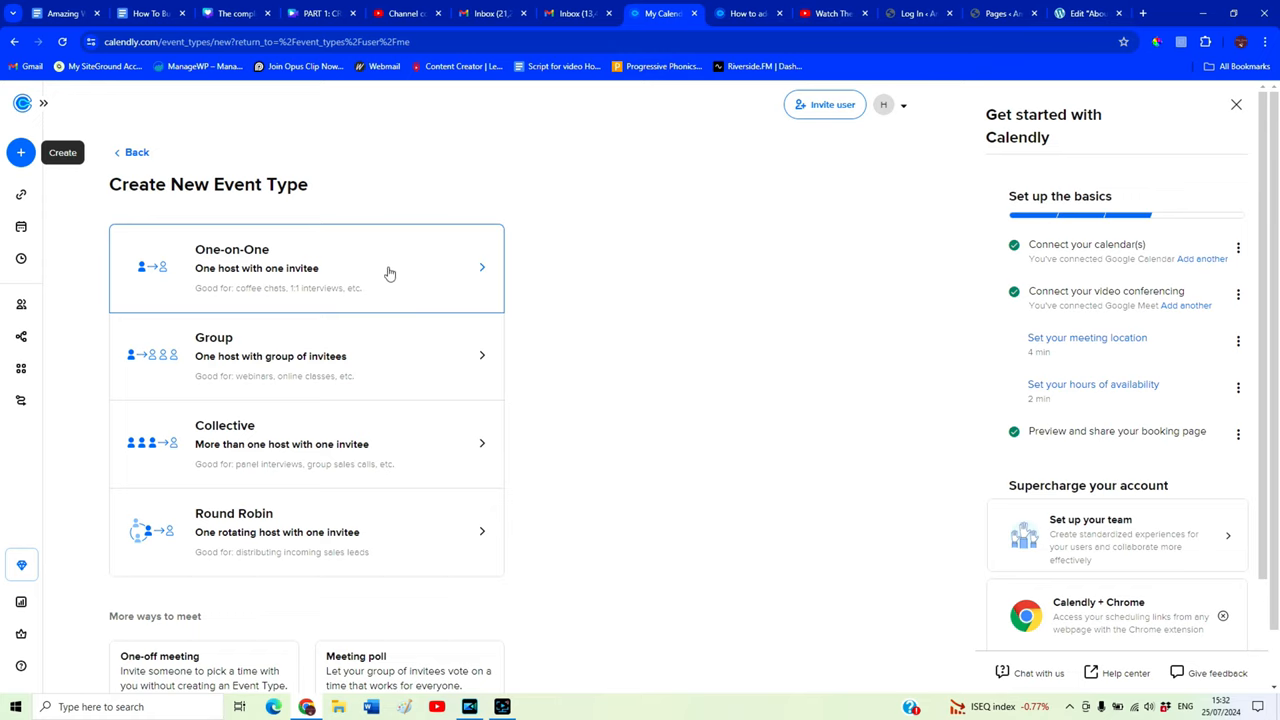
mouse_move(388, 356)
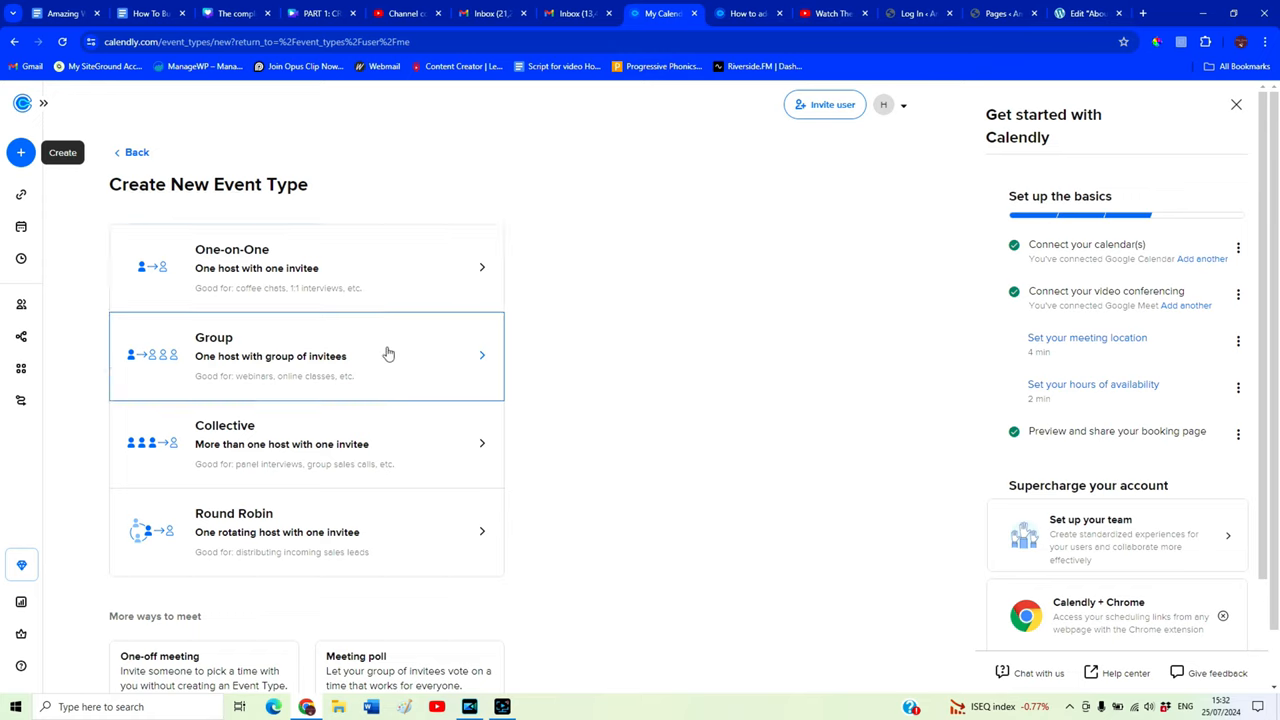
mouse_move(398, 344)
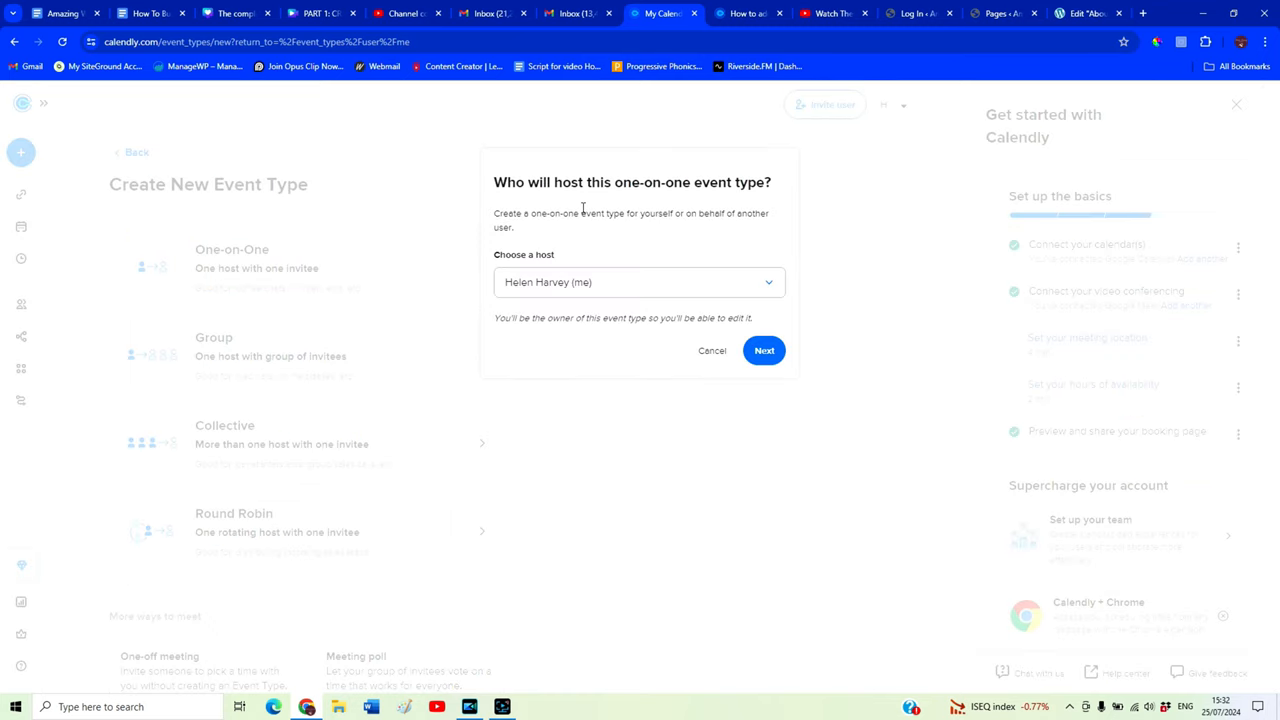
mouse_move(648, 290)
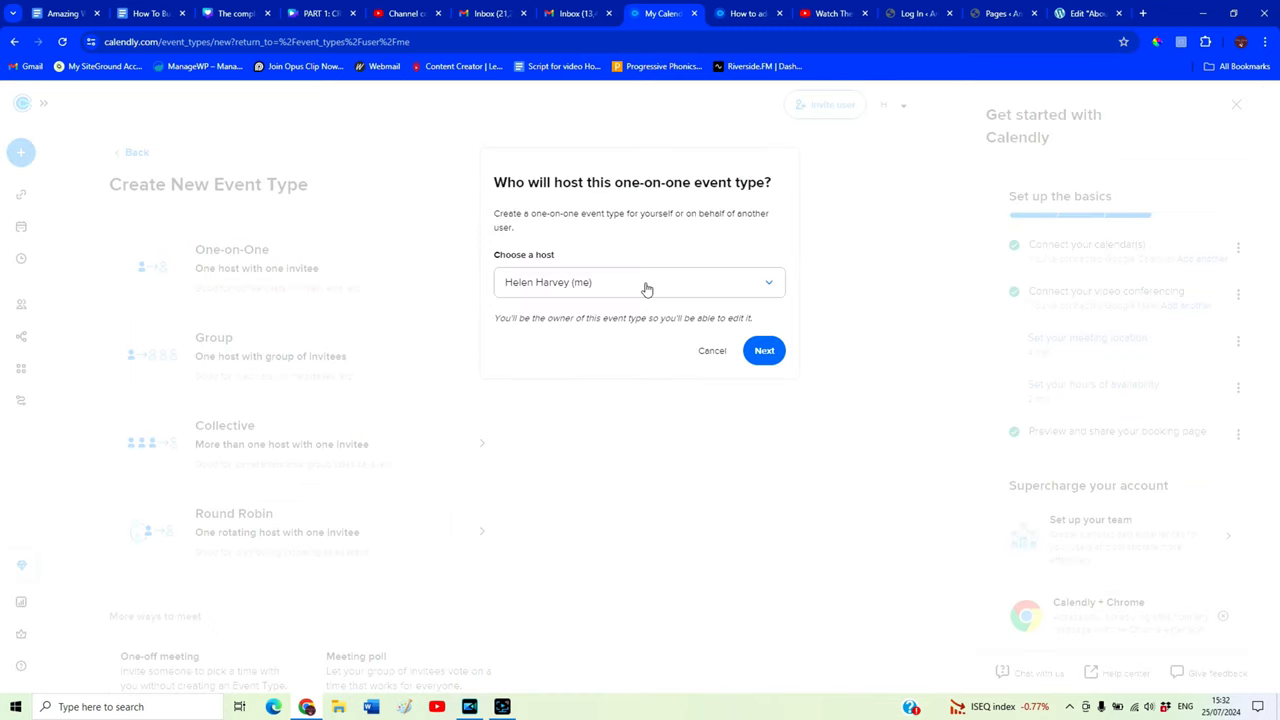
click(764, 350)
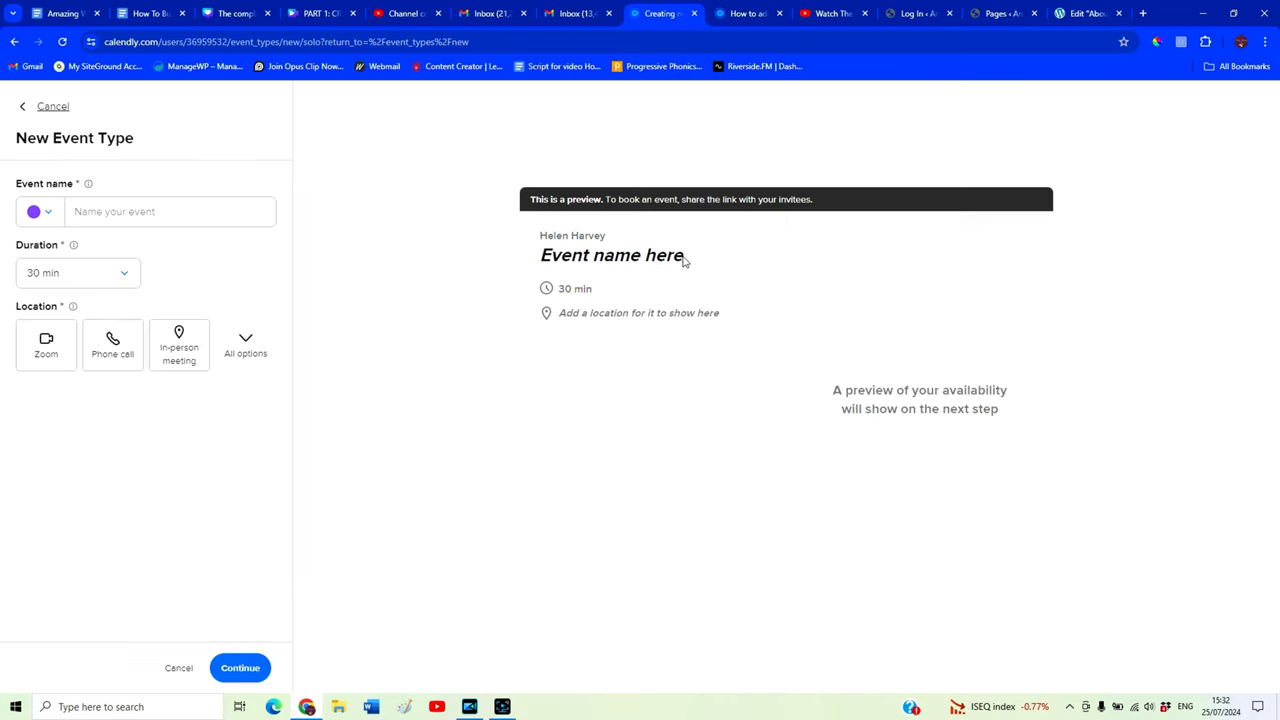
Name the event Free Discovery Call and set its duration to 15 minutes
click(170, 212)
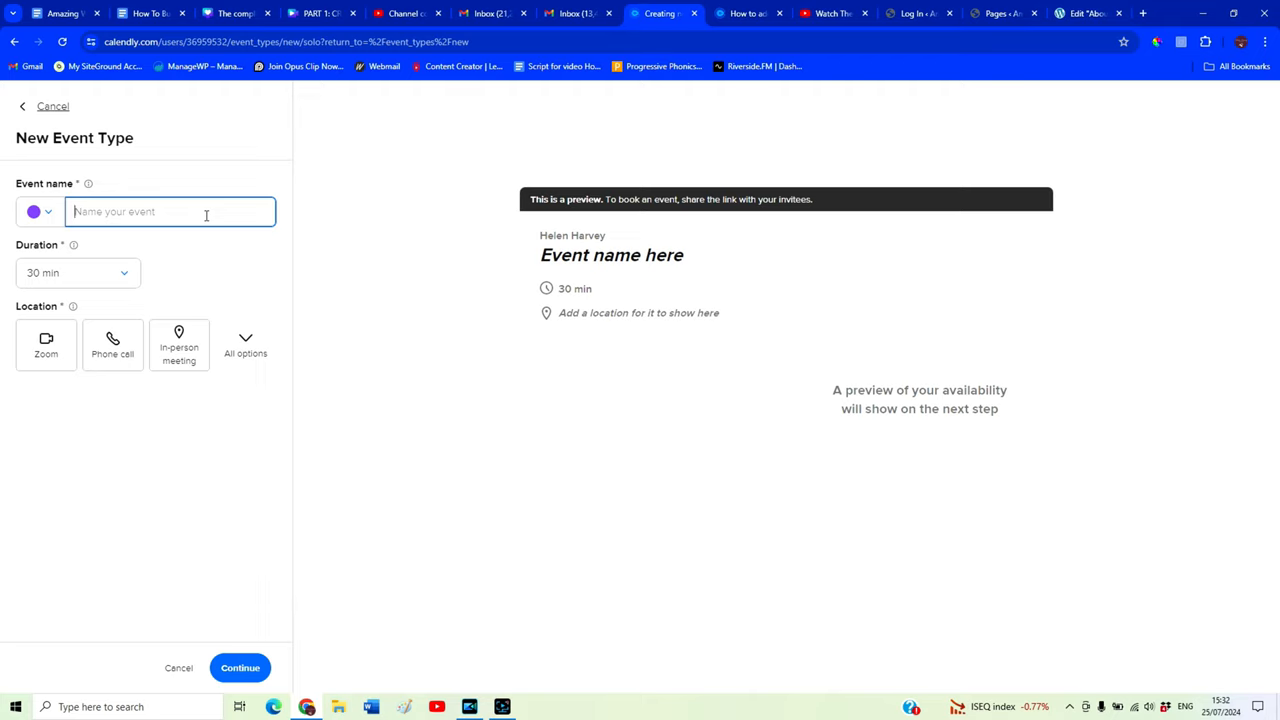
text(Free)
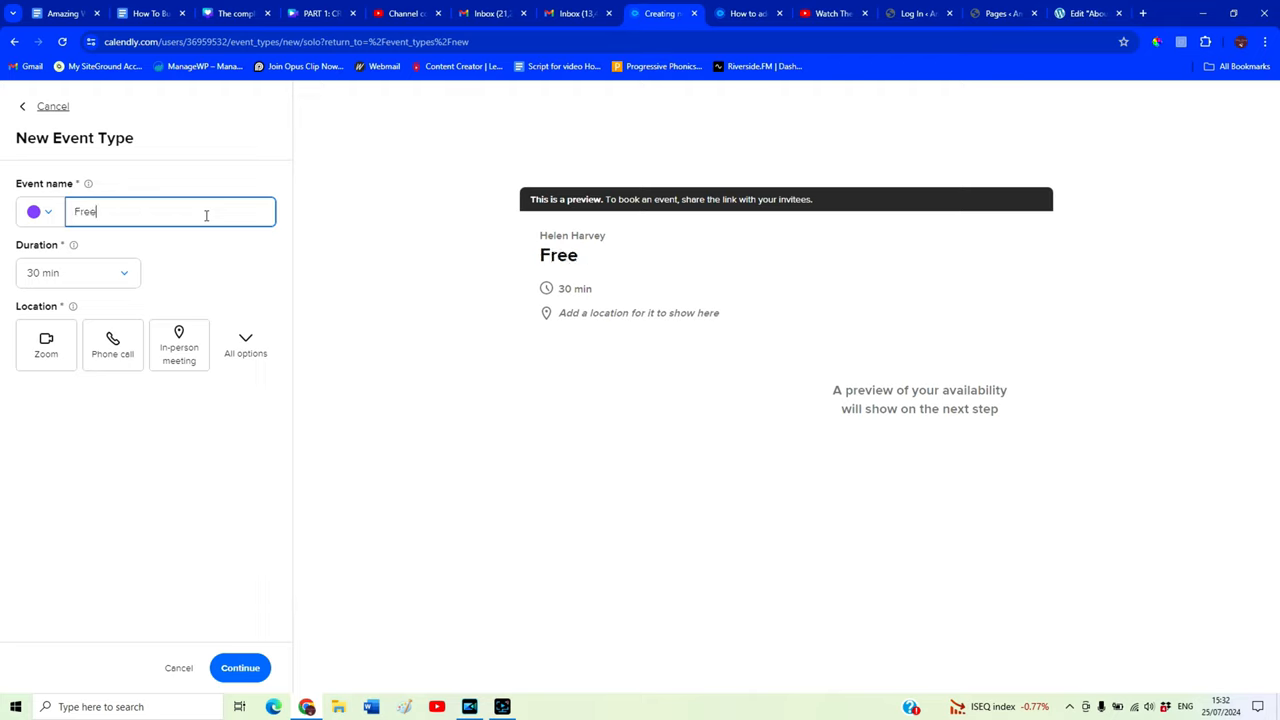
text(Discovery Call)
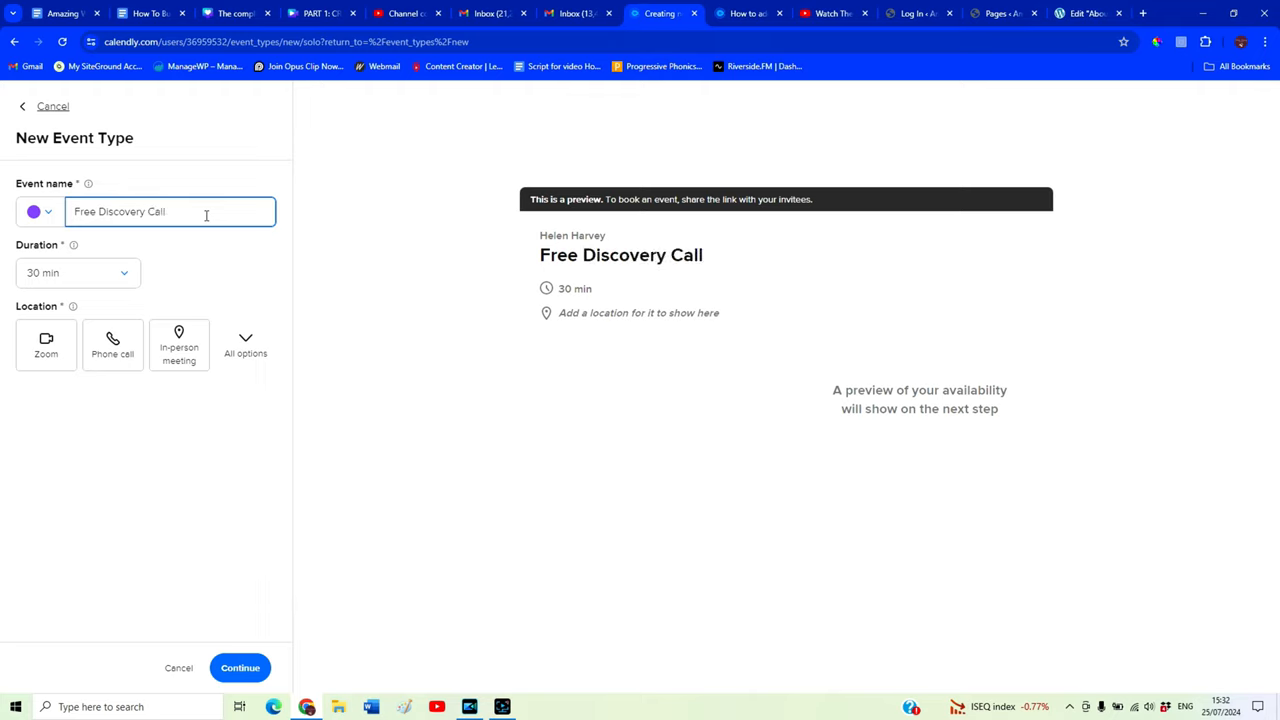
mouse_move(566, 312)
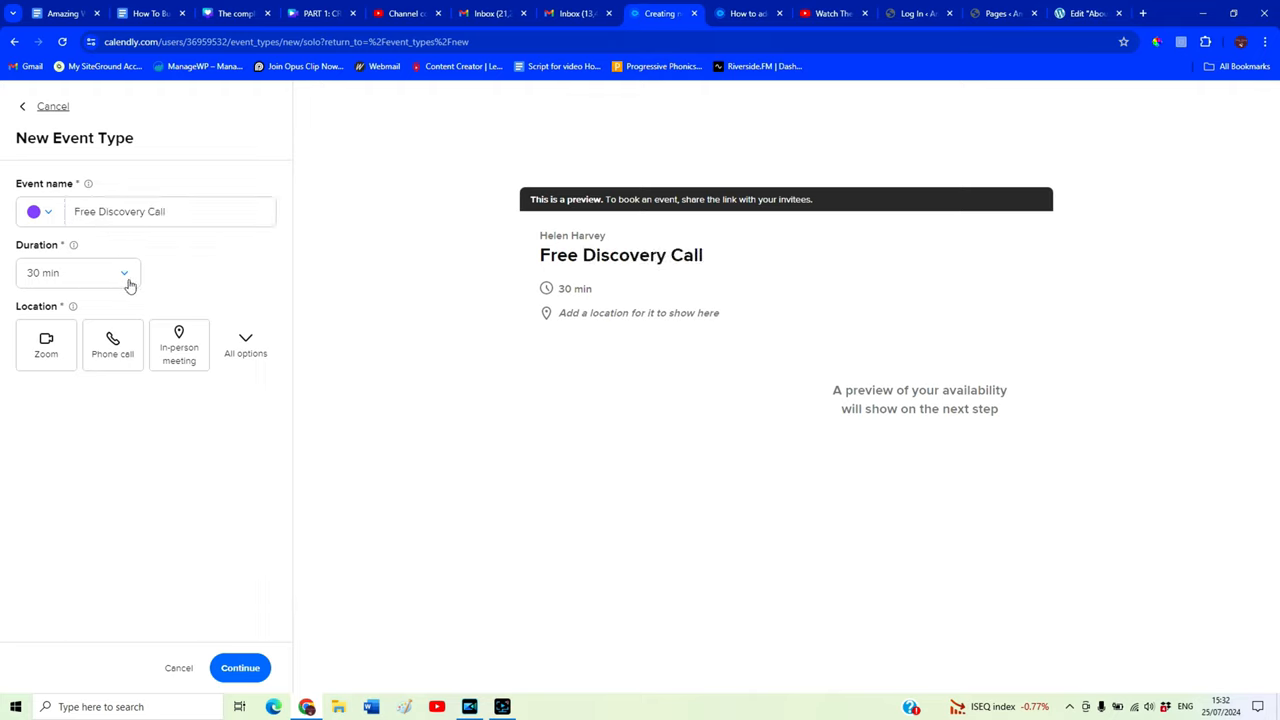
click(78, 272)
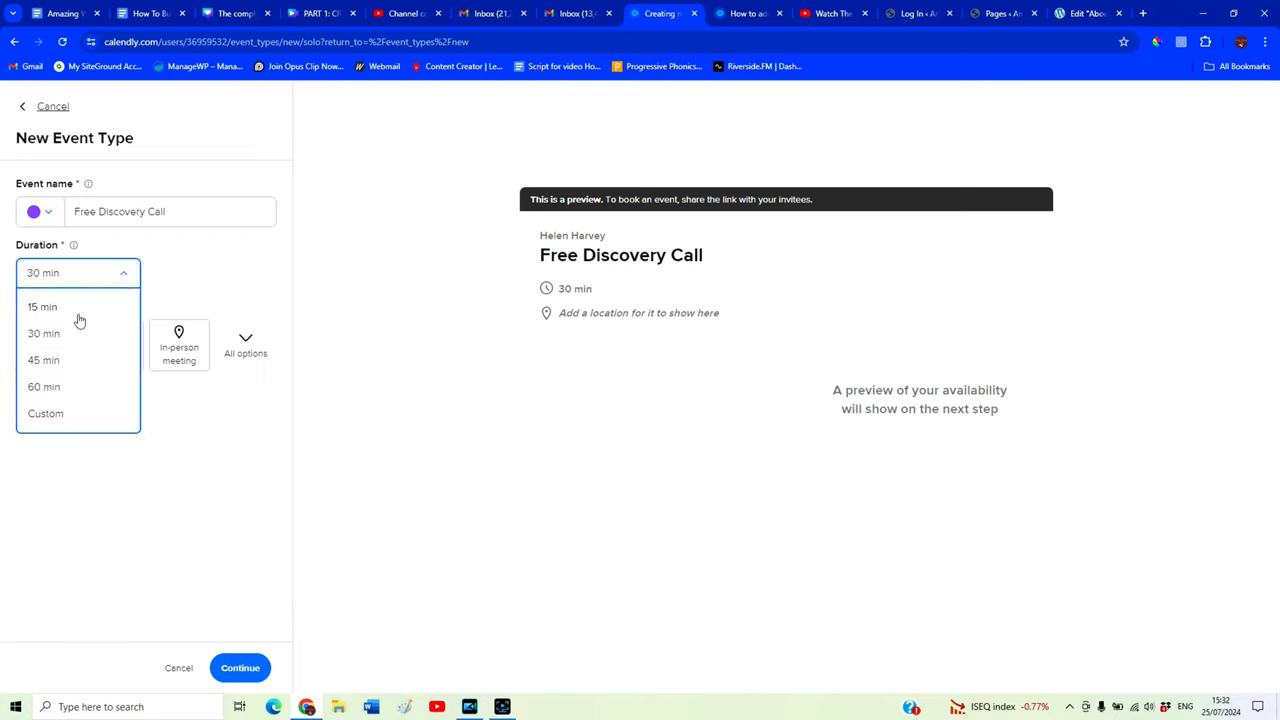
click(44, 308)
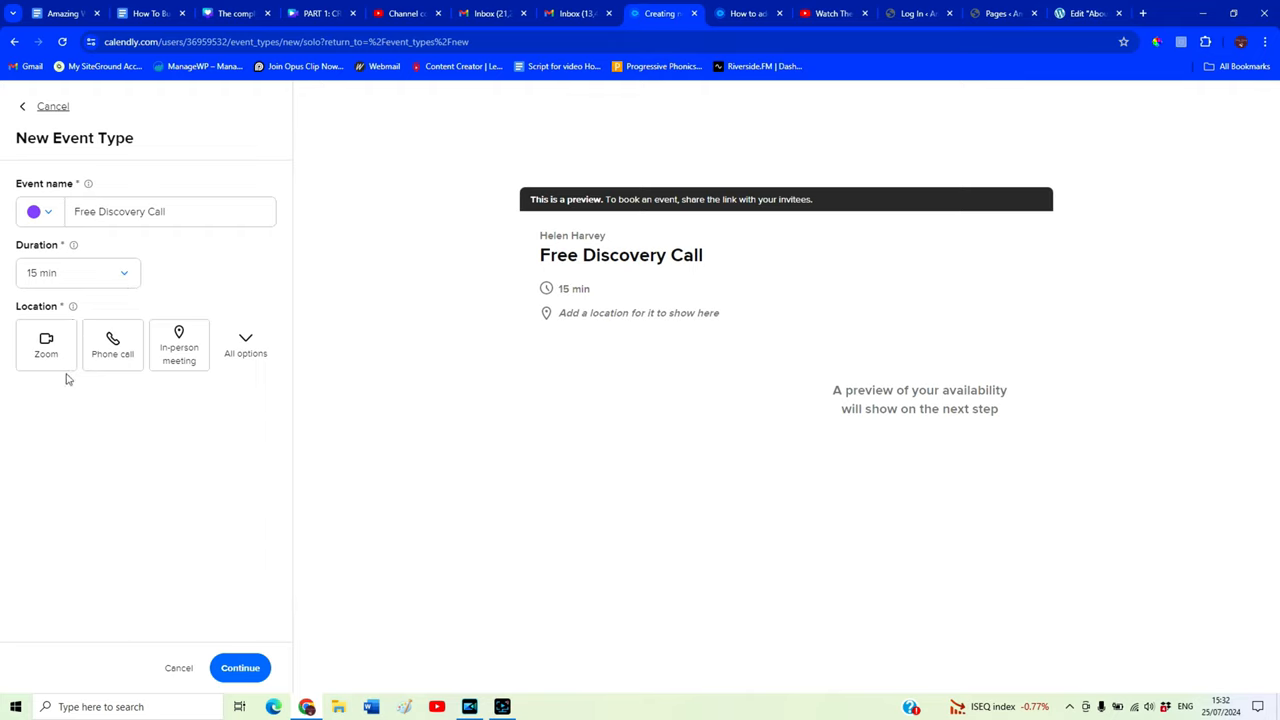
mouse_move(46, 340)
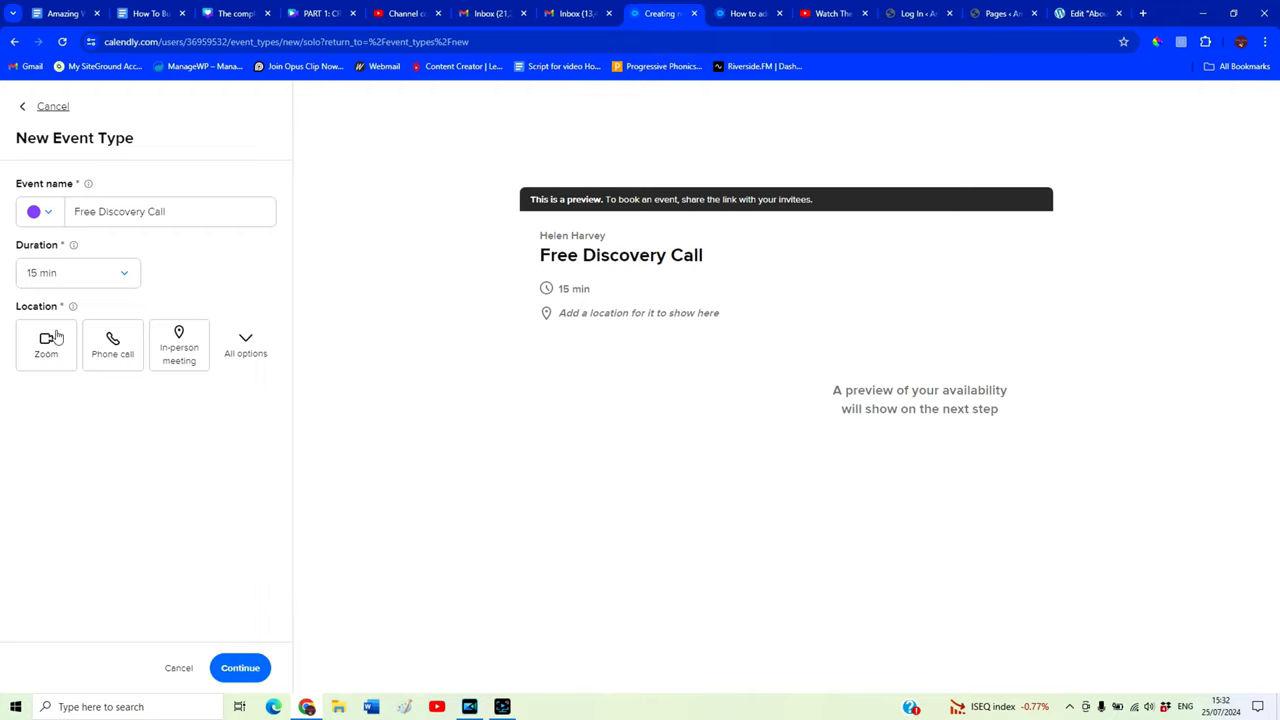
Choose Zoom as the meeting location and go to the Zoom integration page
click(46, 344)
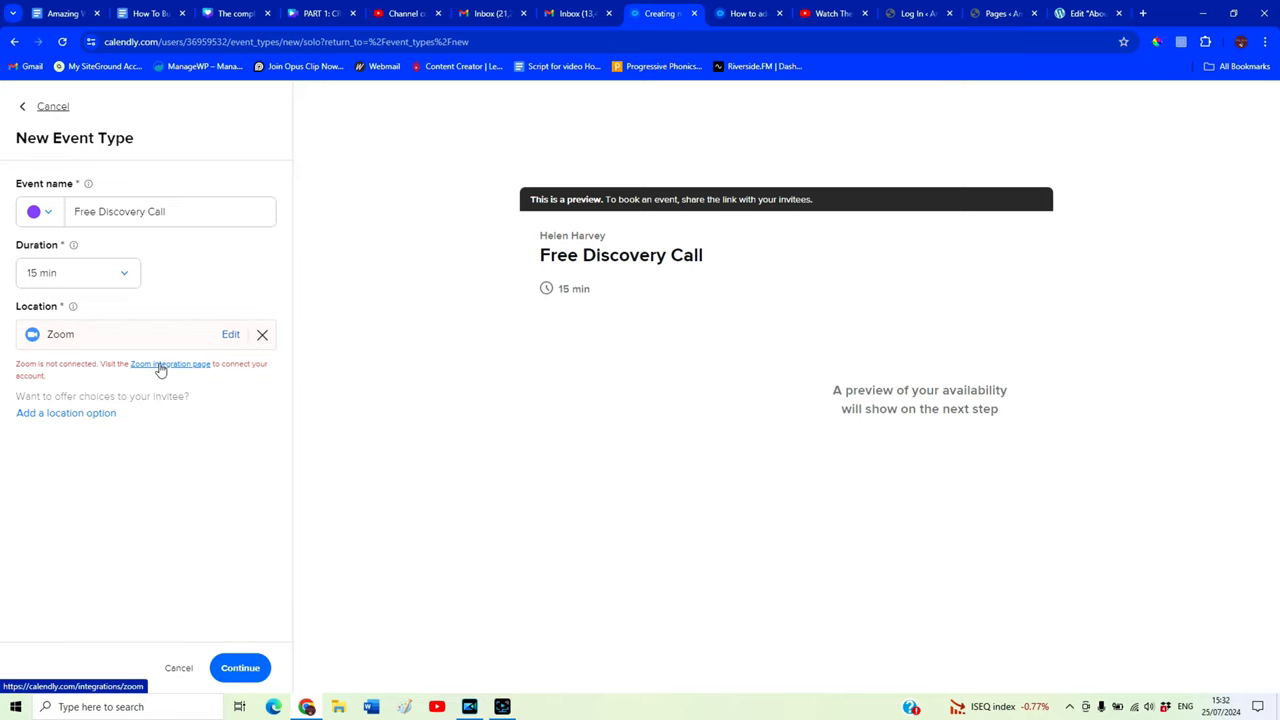
click(170, 364)
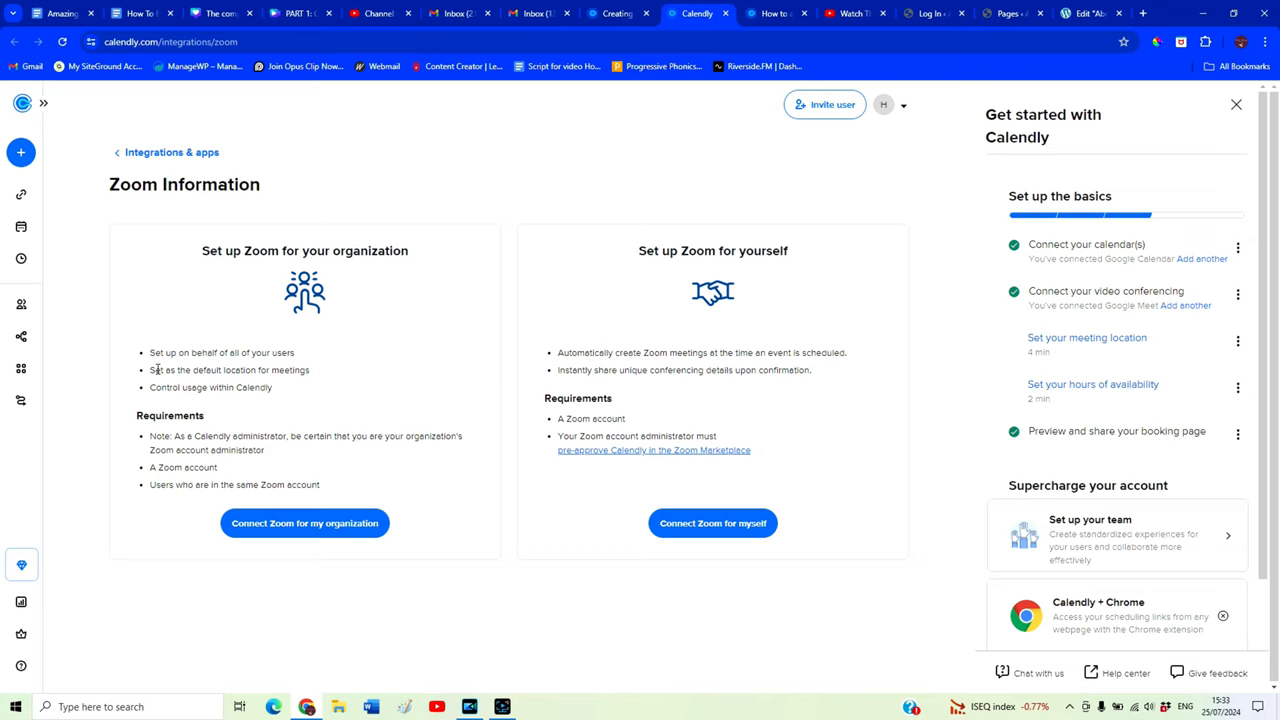
Sign in to Zoom with the one-time passcode and allow Calendly access to the account
click(712, 524)
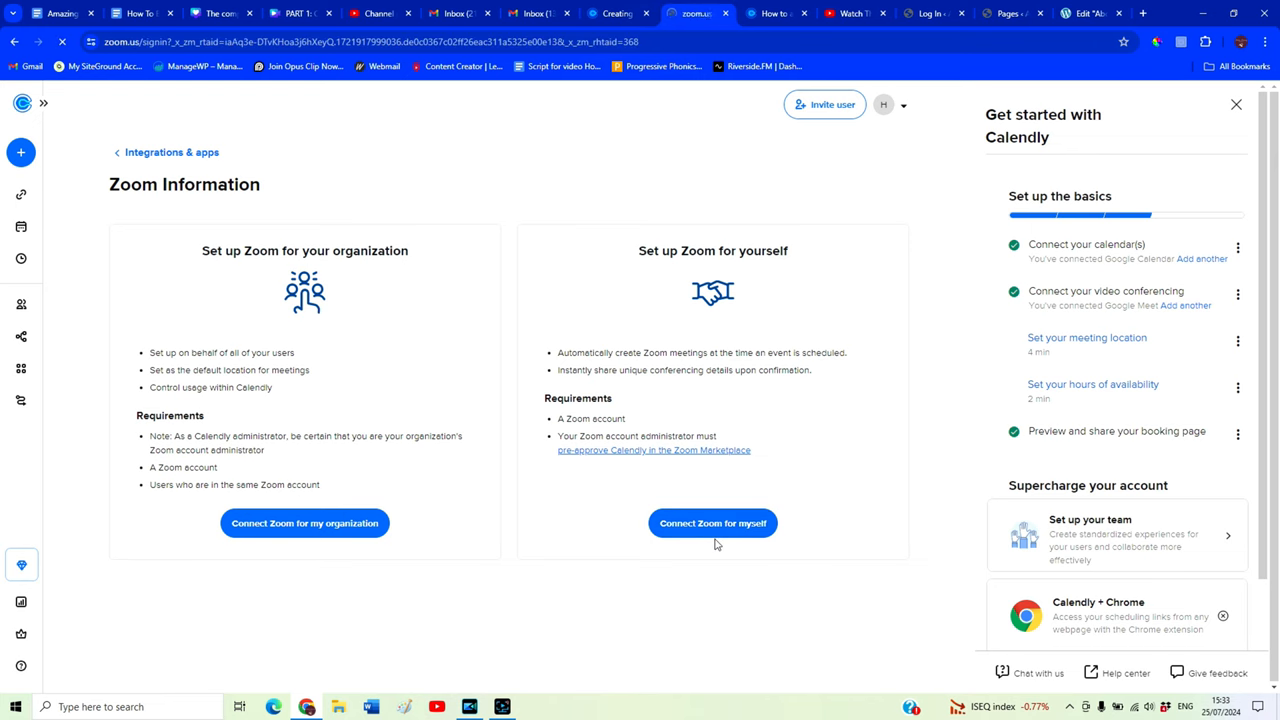
click(712, 524)
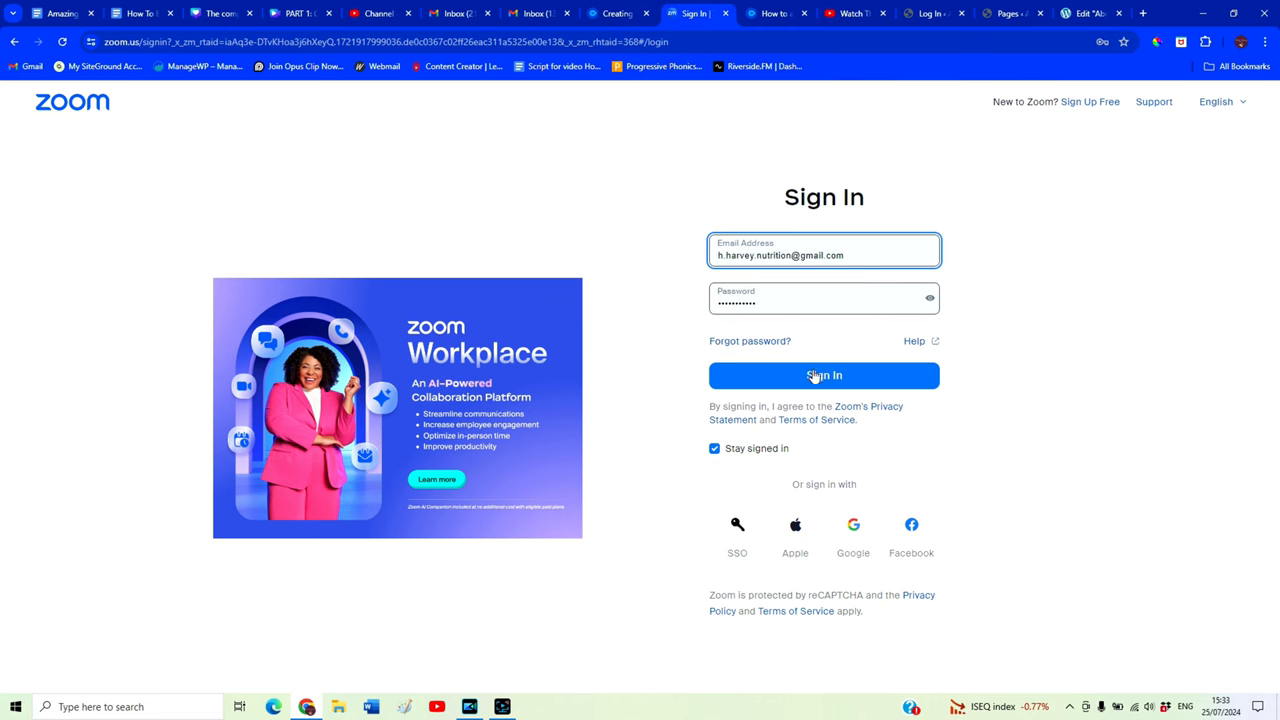
click(824, 376)
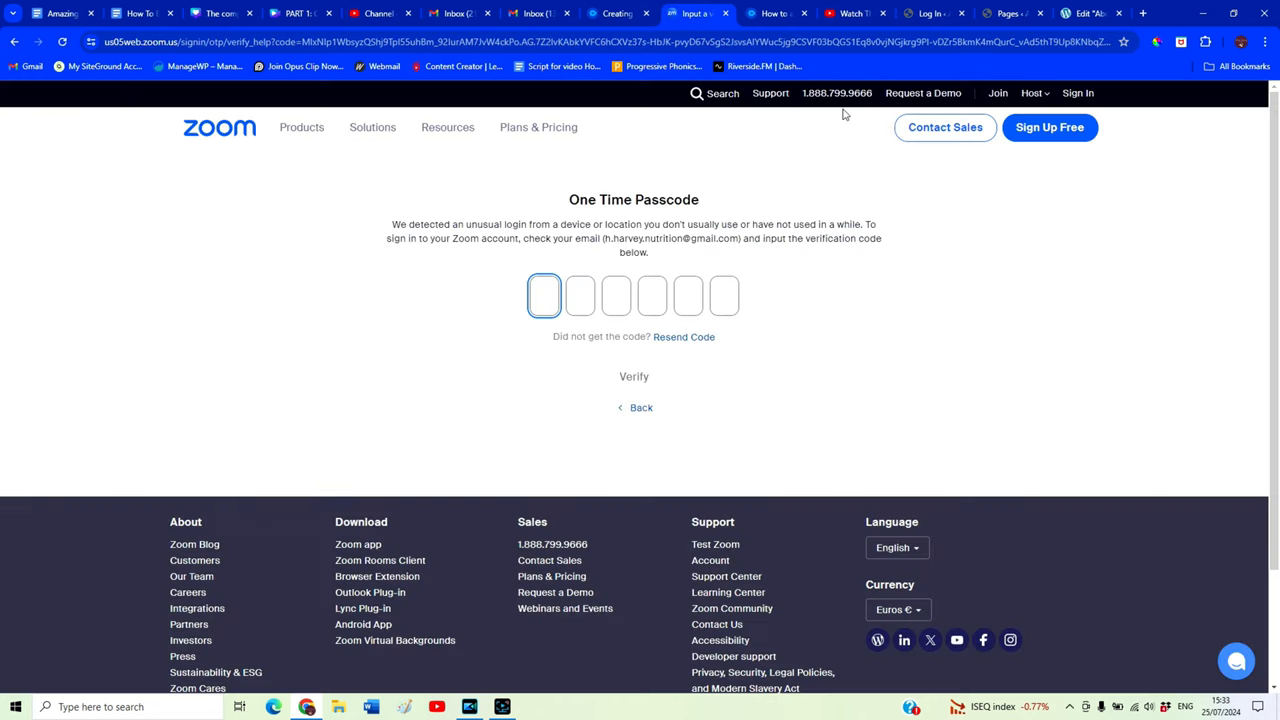
click(540, 12)
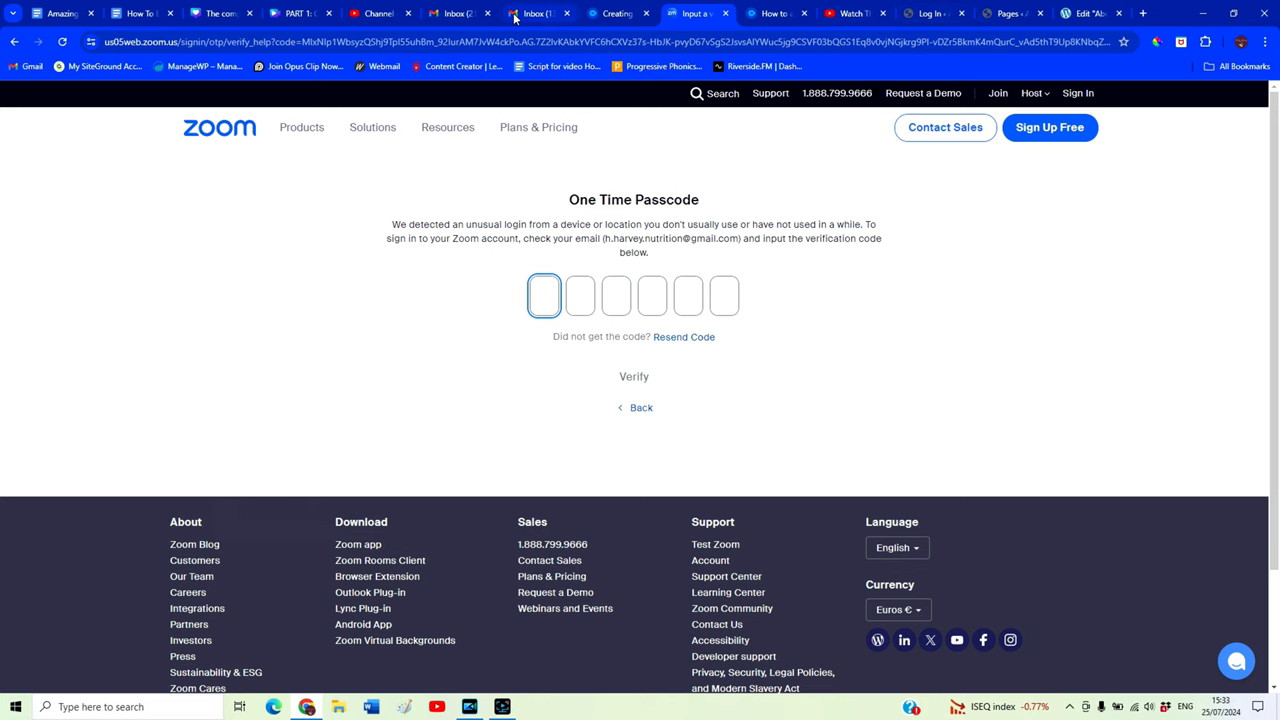
click(536, 12)
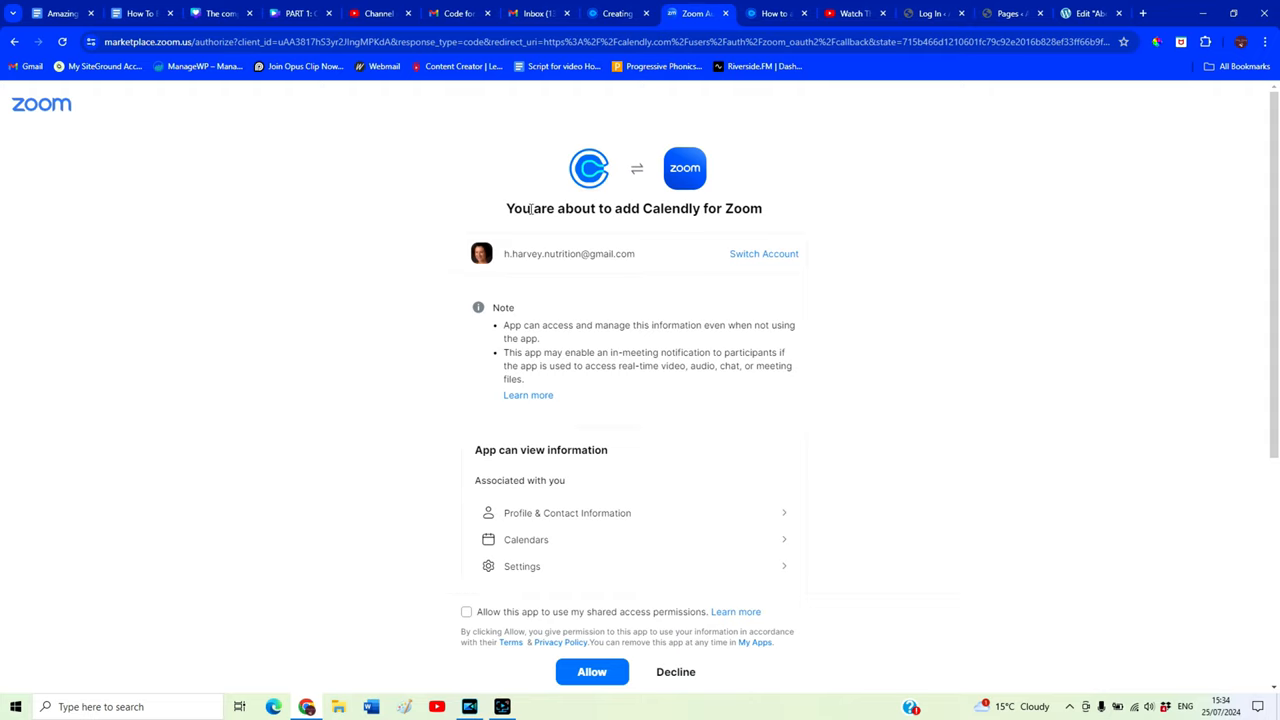
mouse_move(712, 232)
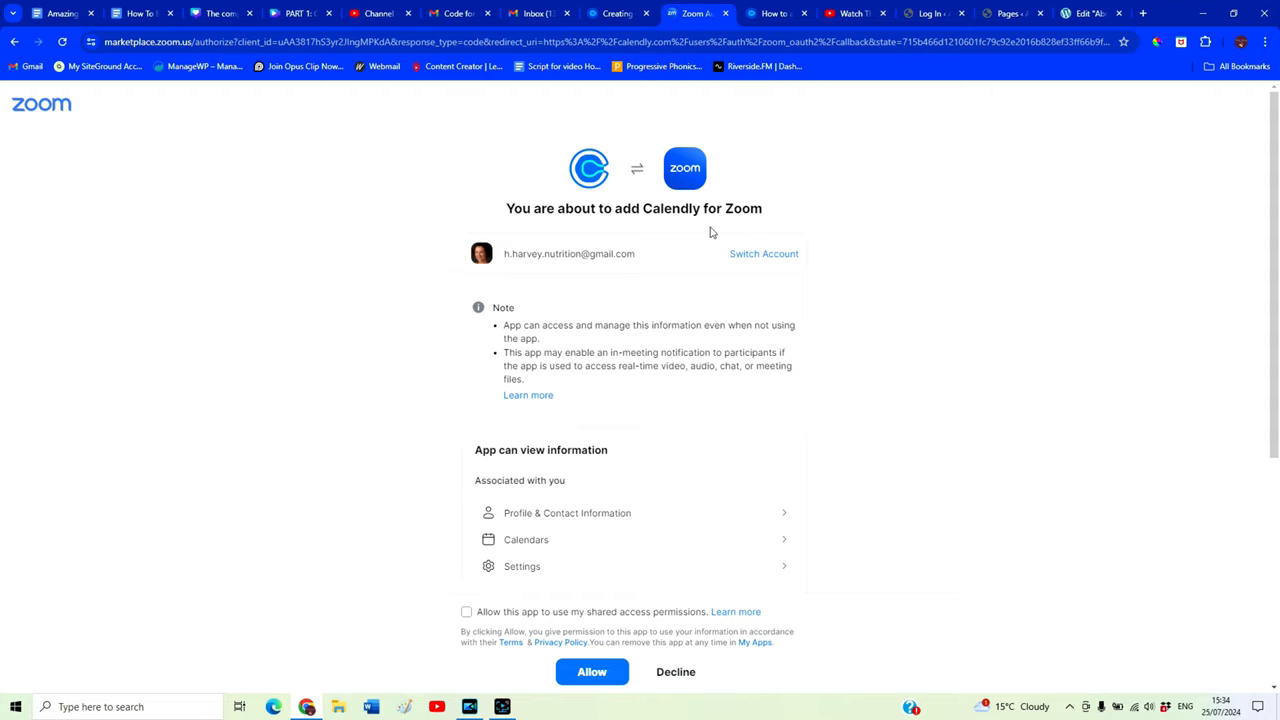
click(592, 672)
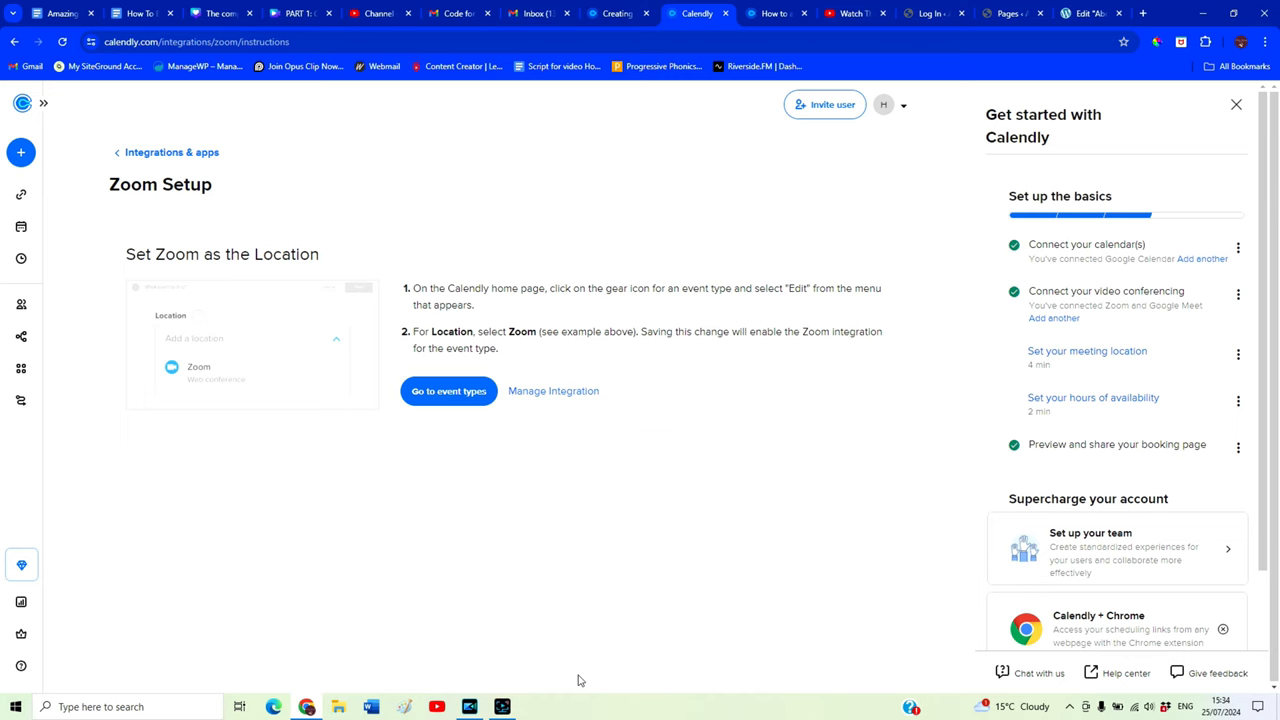
Start a new One-on-One event hosted by yourself named Free Discovery Call With Amy
click(448, 390)
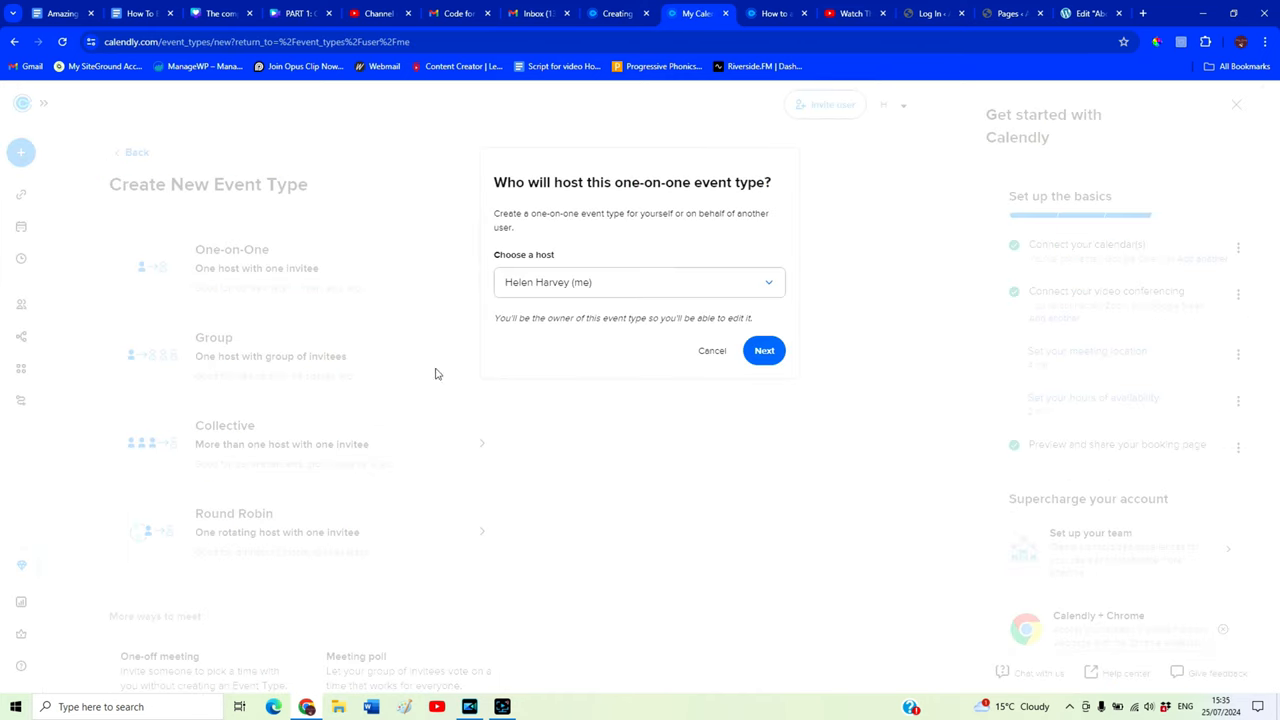
click(764, 350)
text(Free)
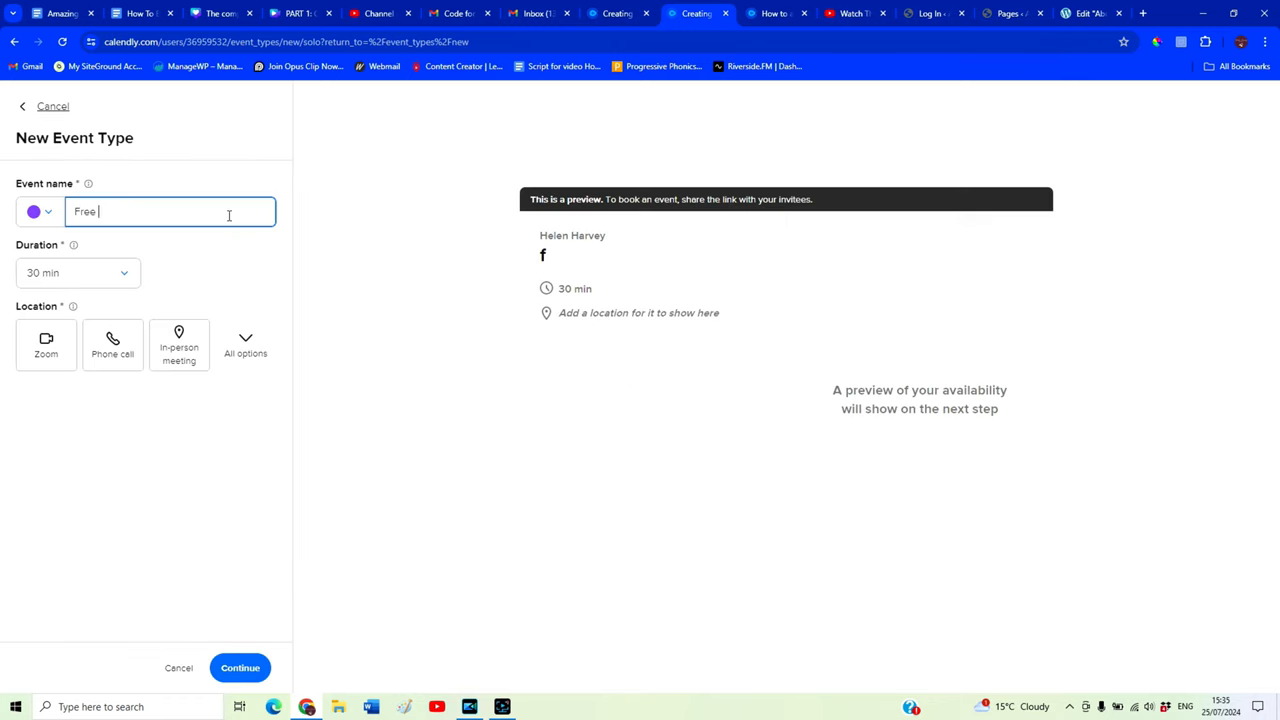
text(Discovery)
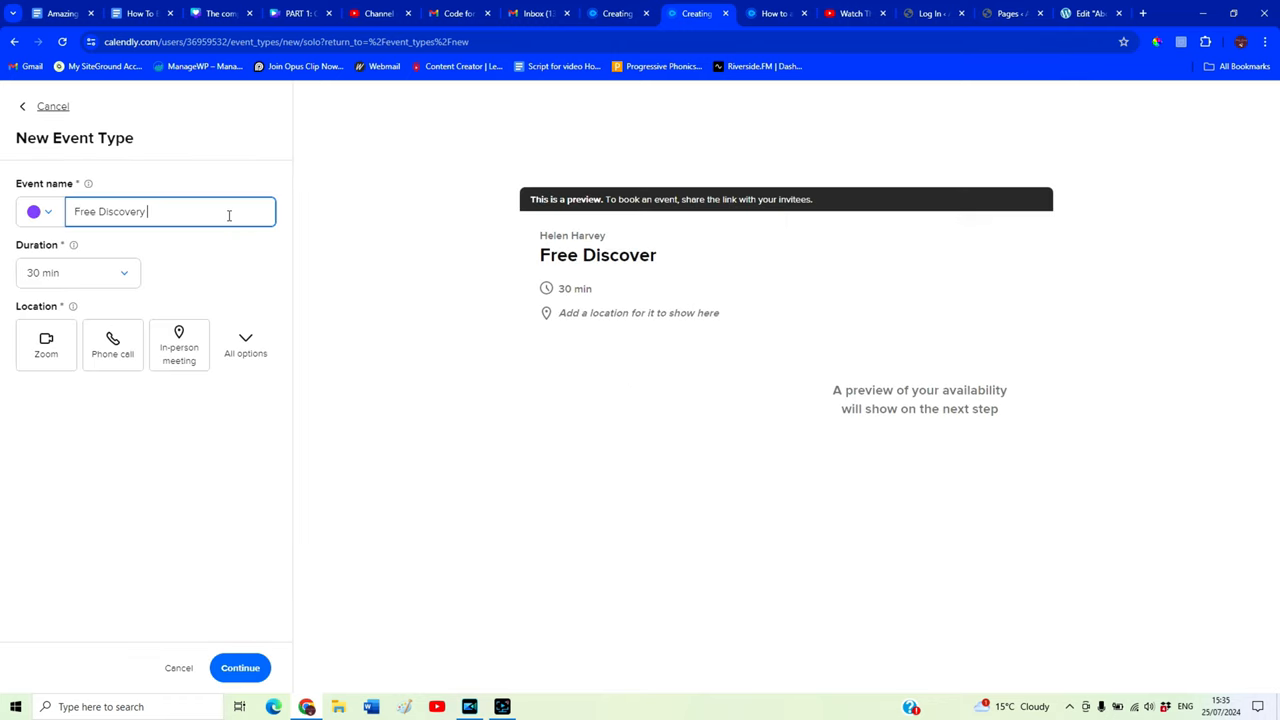
text(Call With)
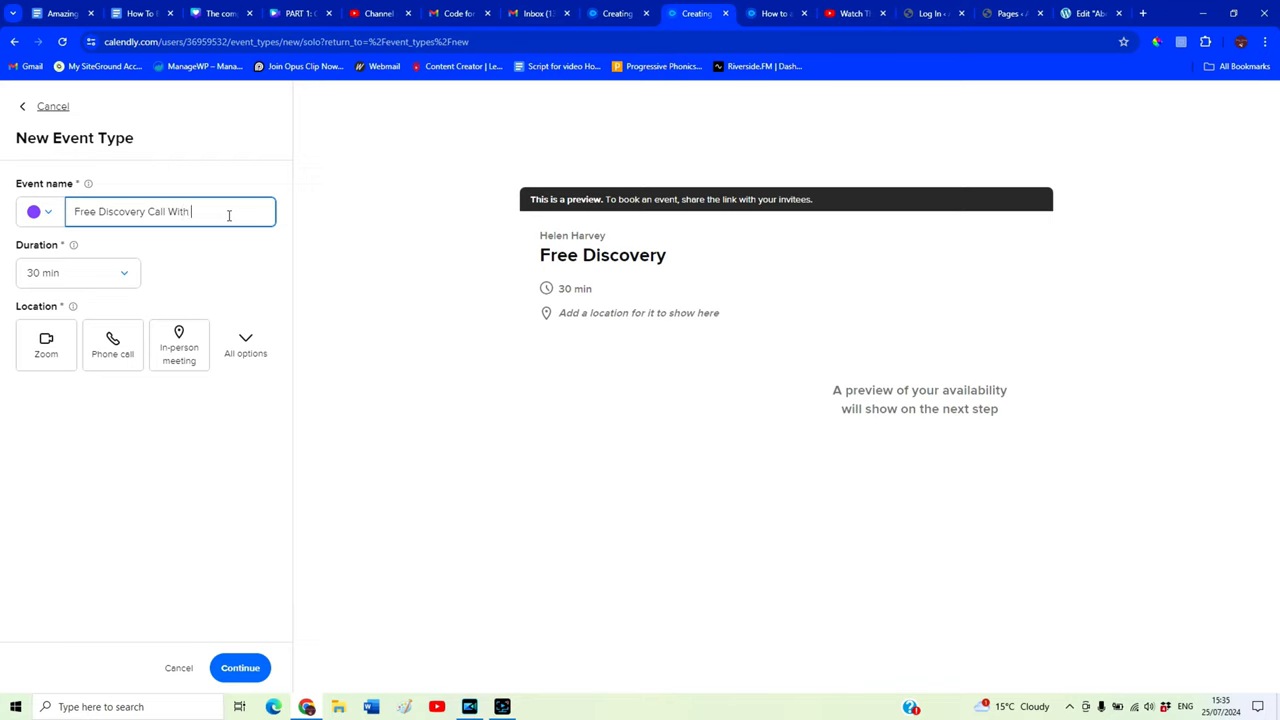
text(Amy)
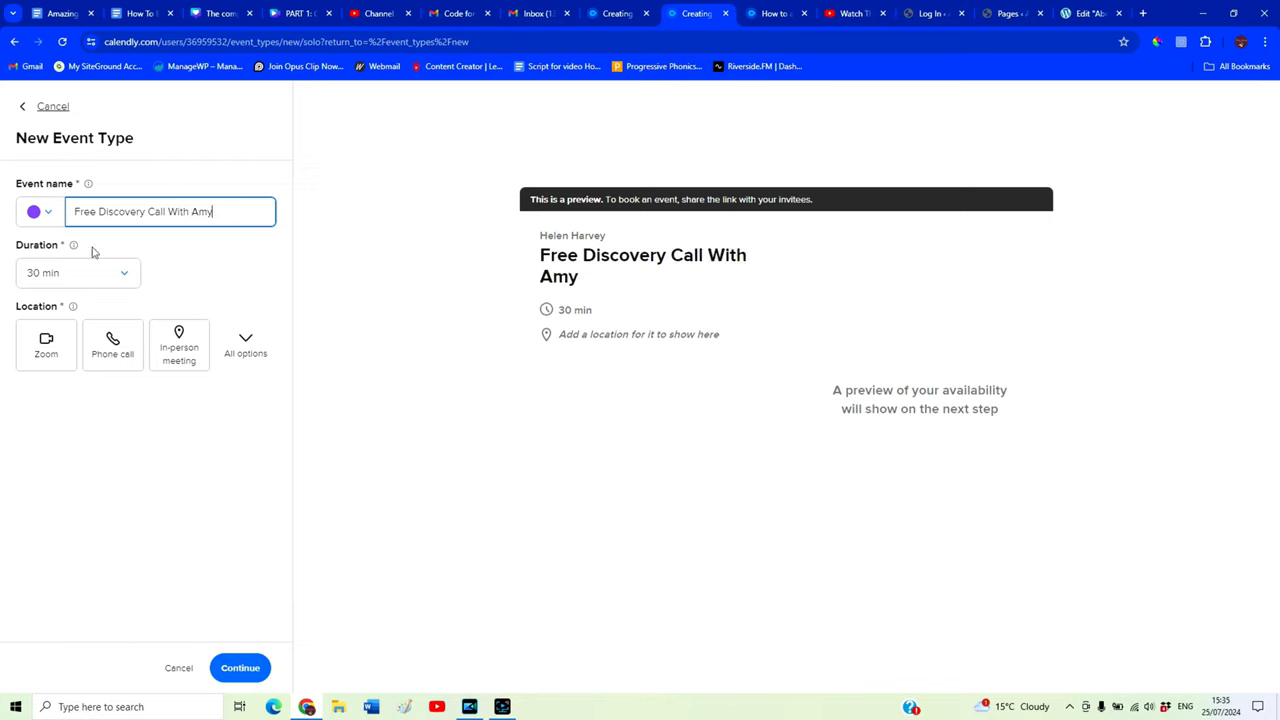
Set the call to 15 minutes on Zoom and save the new event type
click(78, 272)
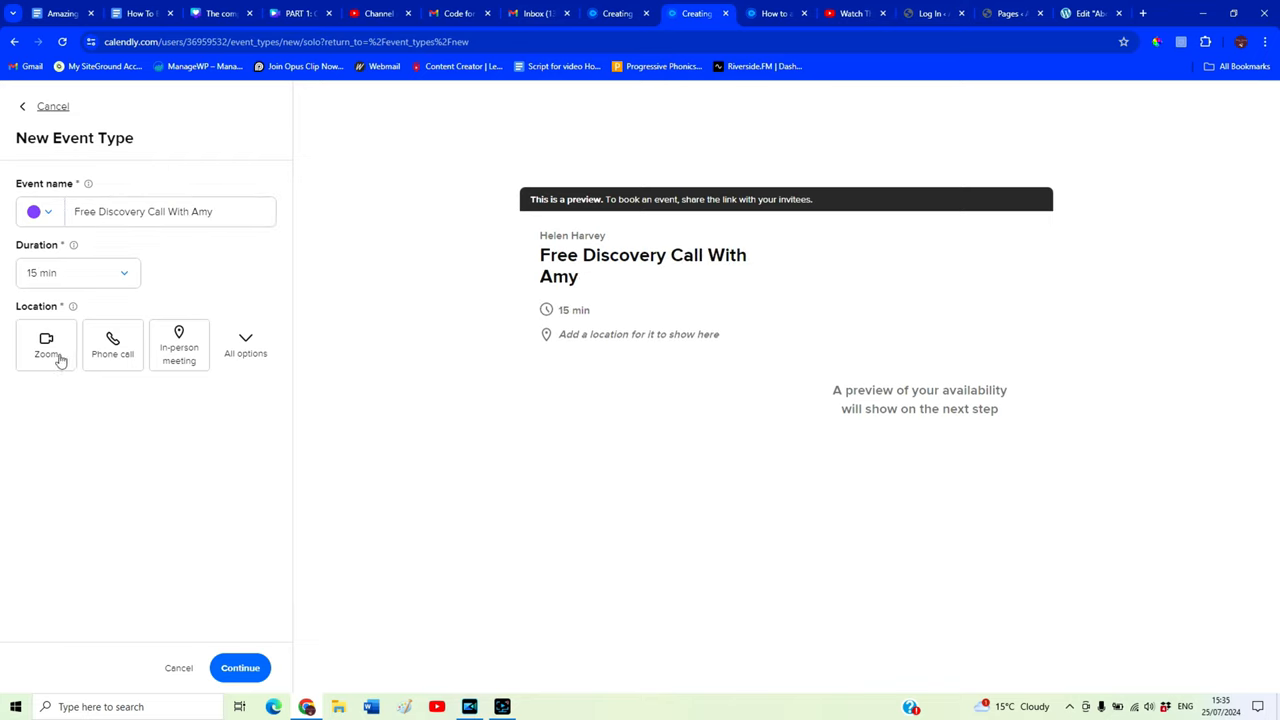
click(46, 344)
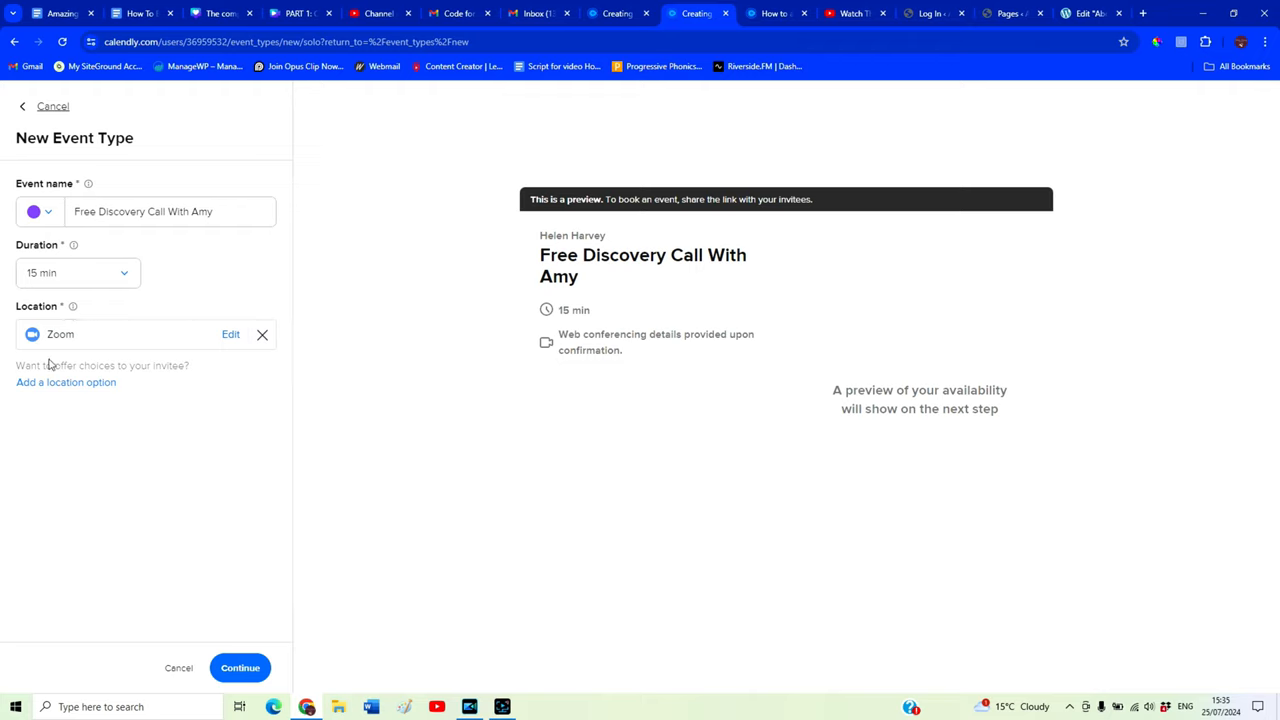
mouse_move(146, 312)
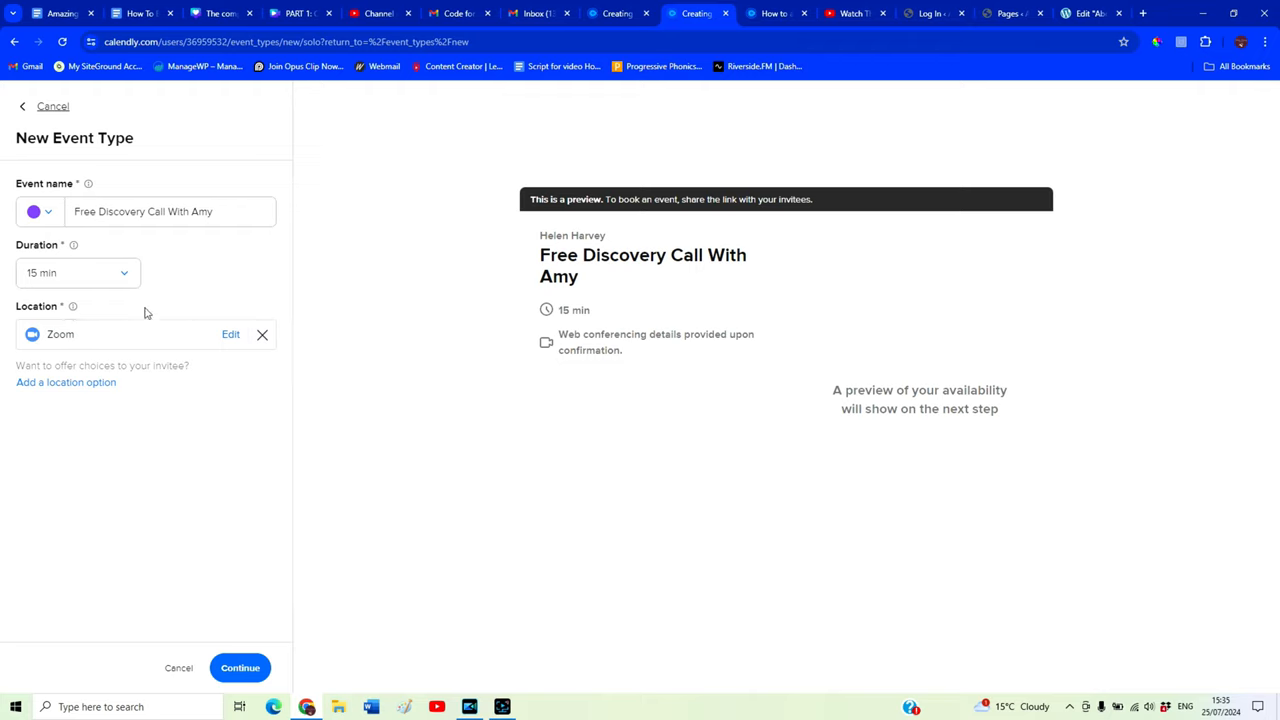
click(240, 668)
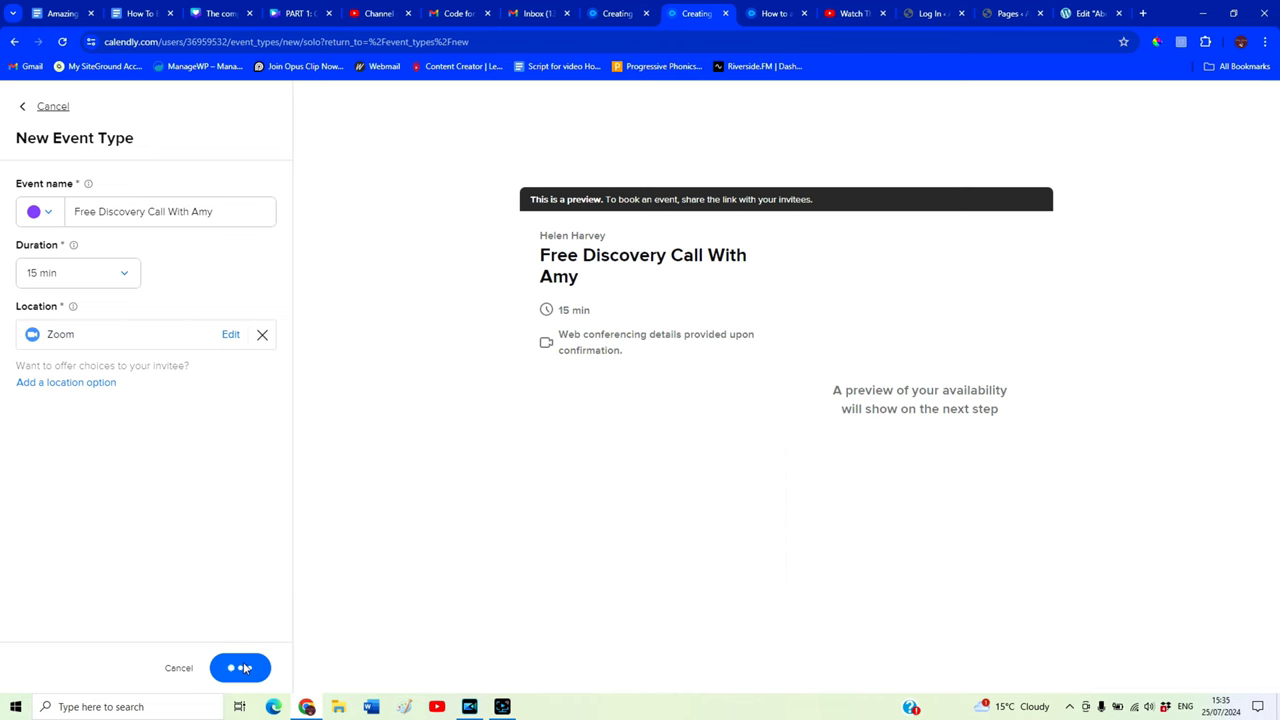
click(240, 668)
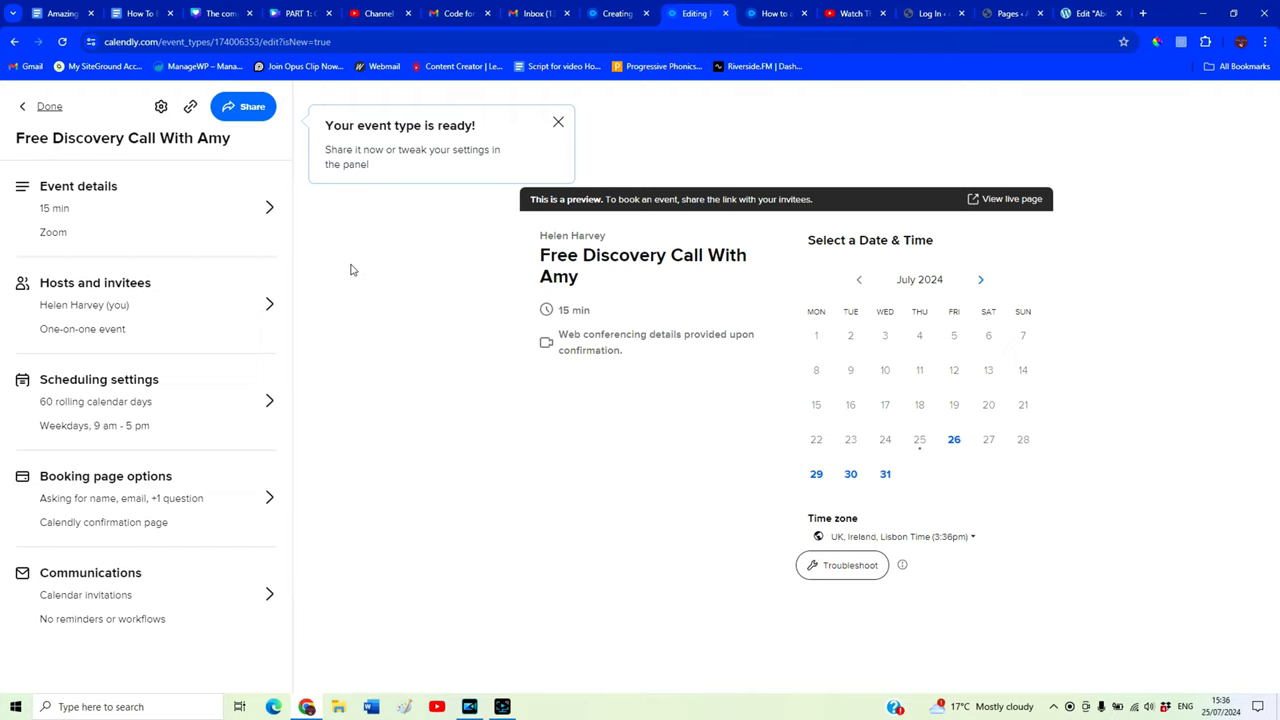
mouse_move(210, 224)
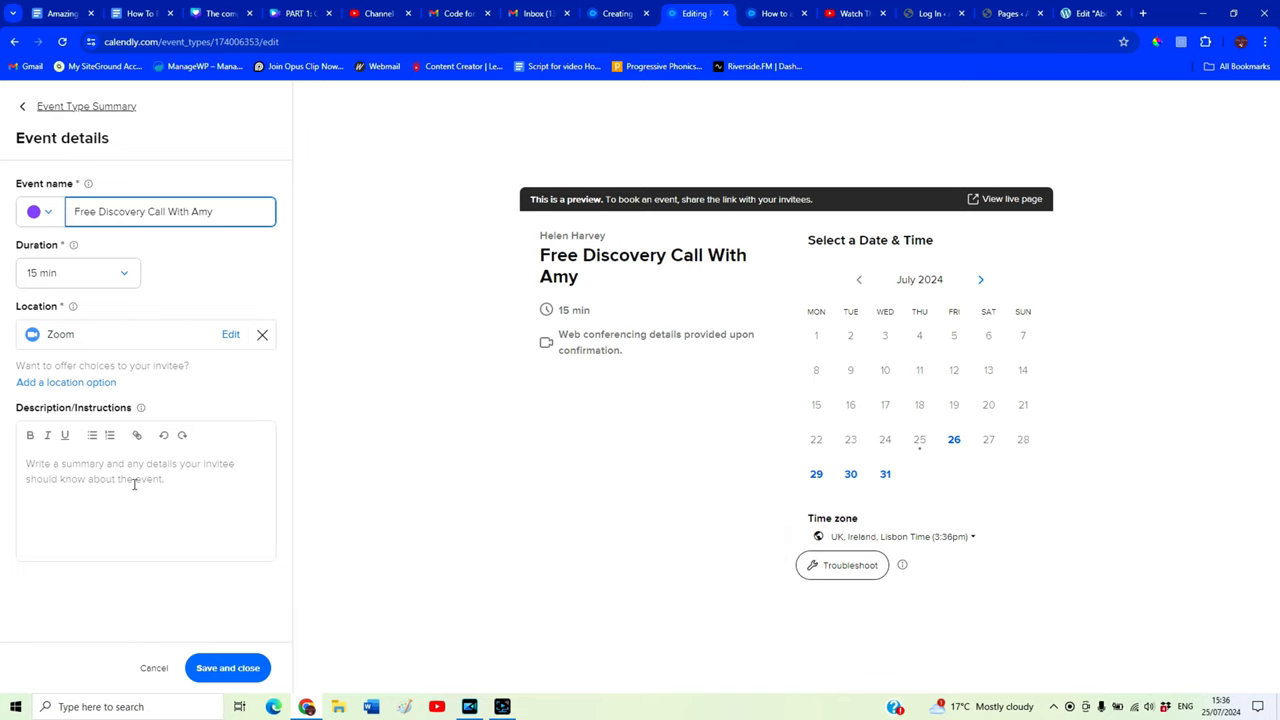
click(144, 490)
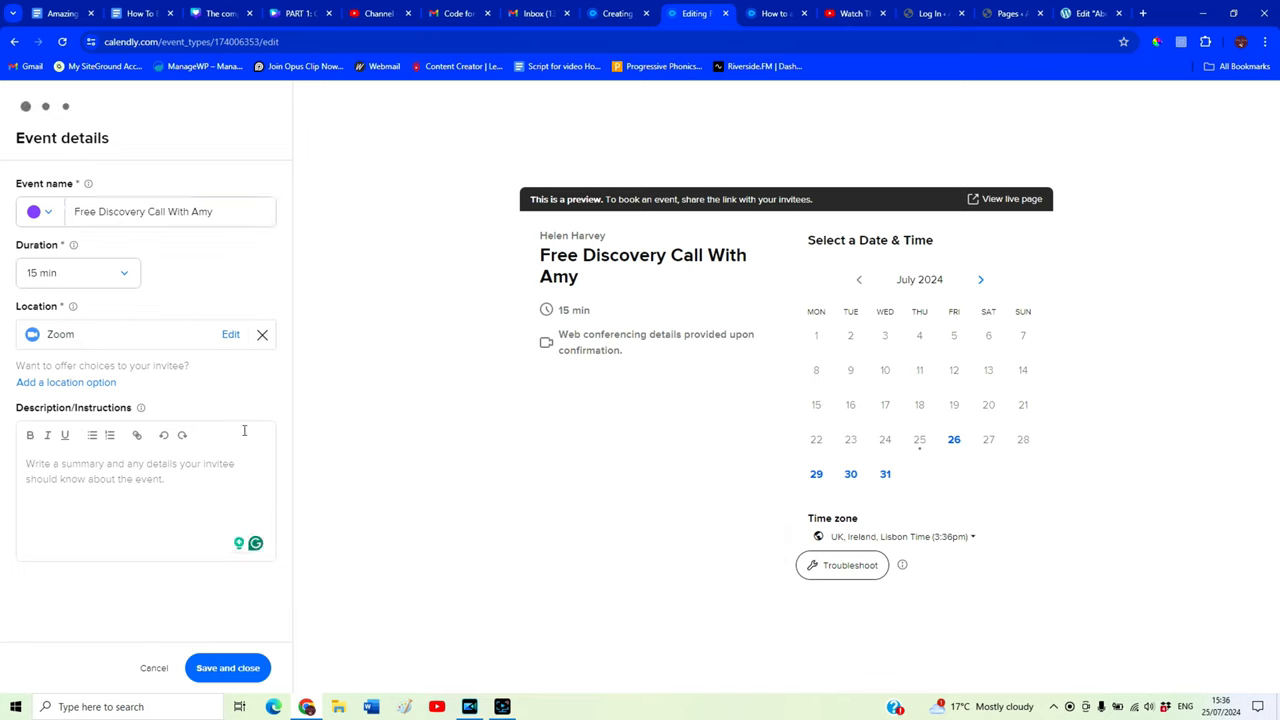
click(228, 668)
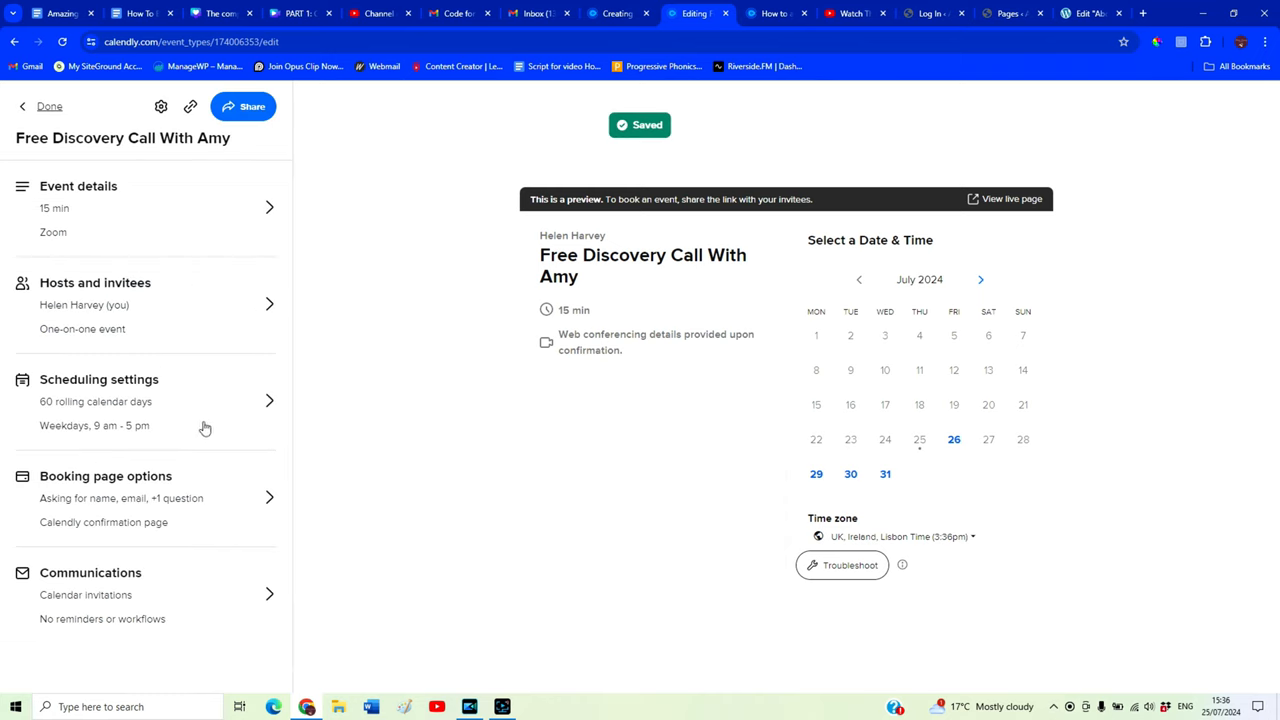
click(100, 400)
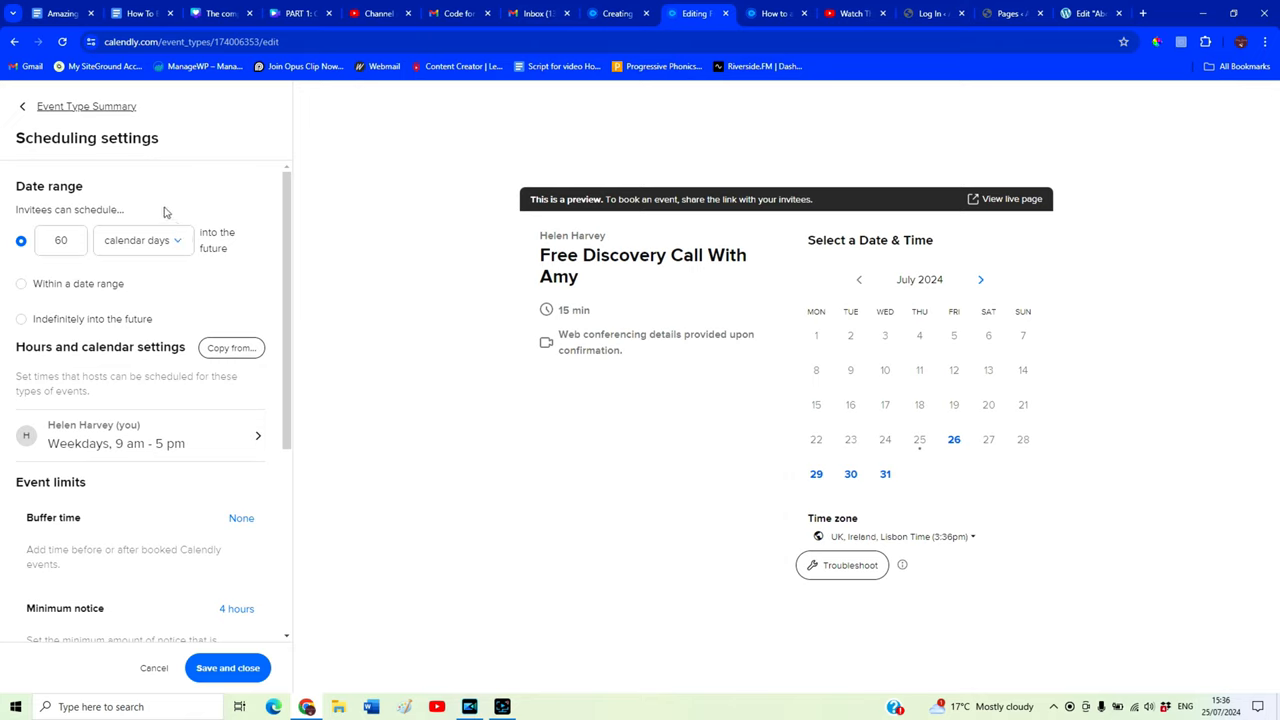
Limit booking to 30 weekdays into the future in the scheduling settings
click(60, 240)
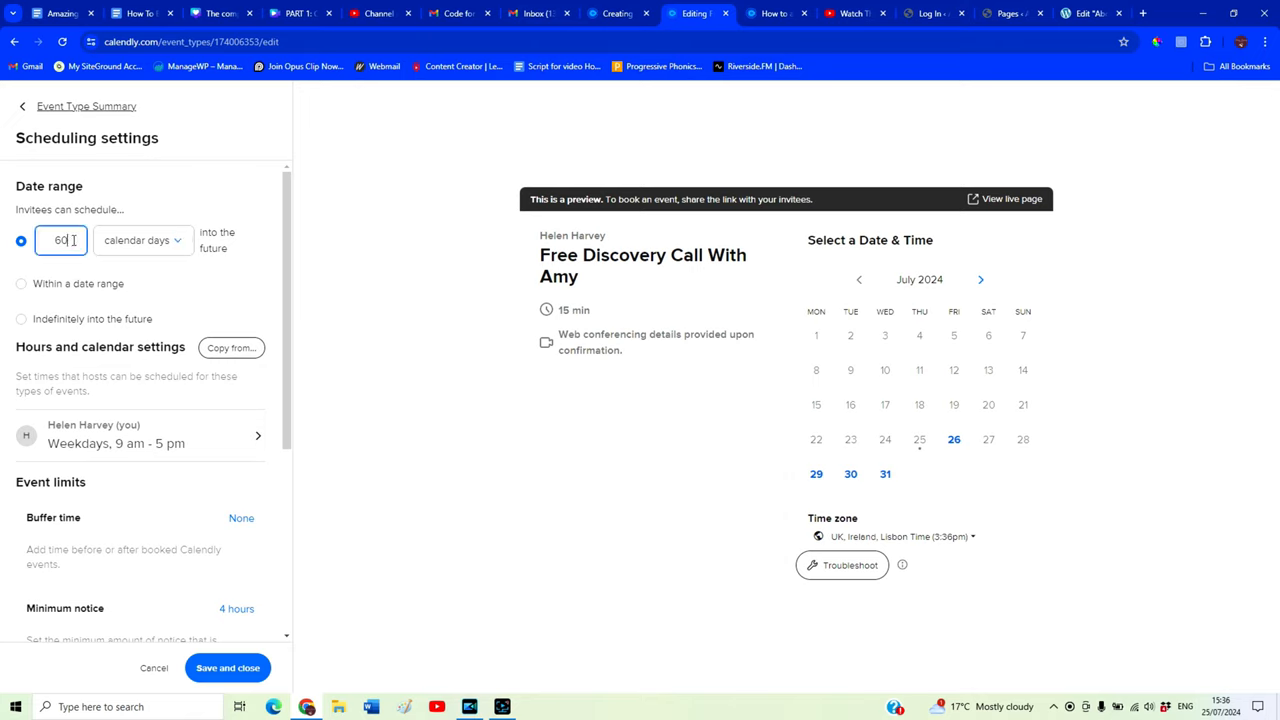
text(30)
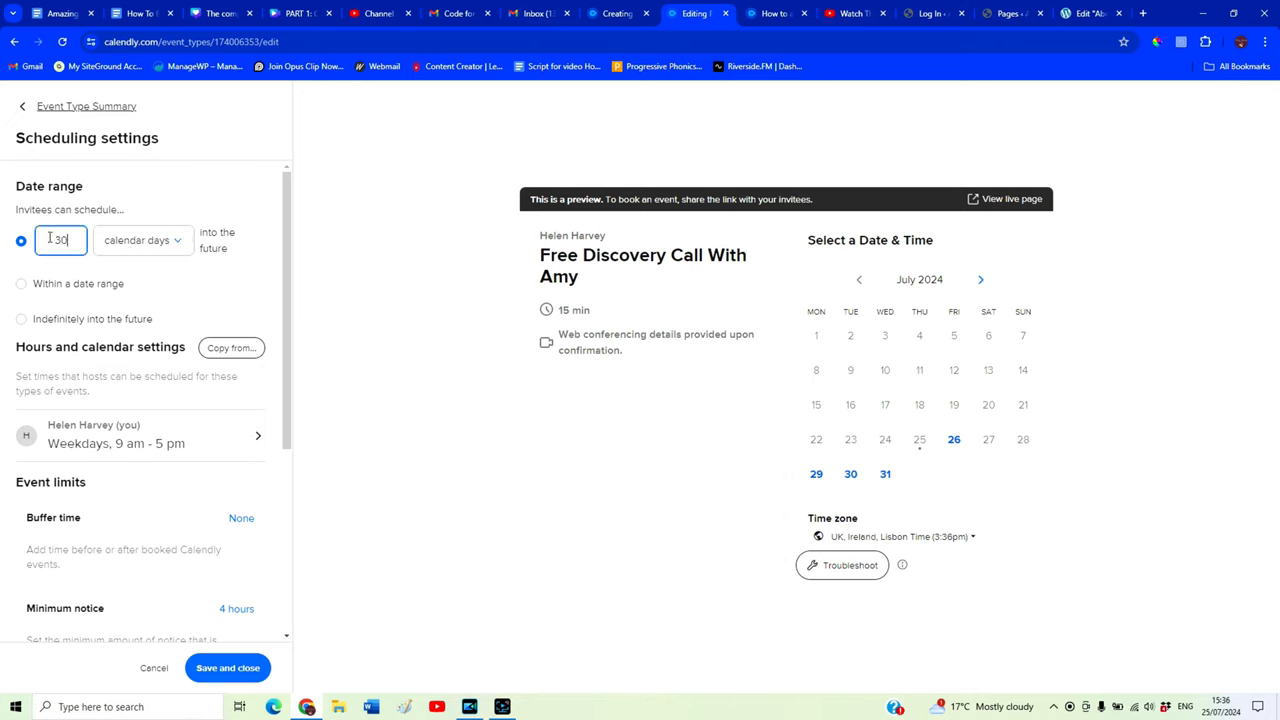
click(144, 240)
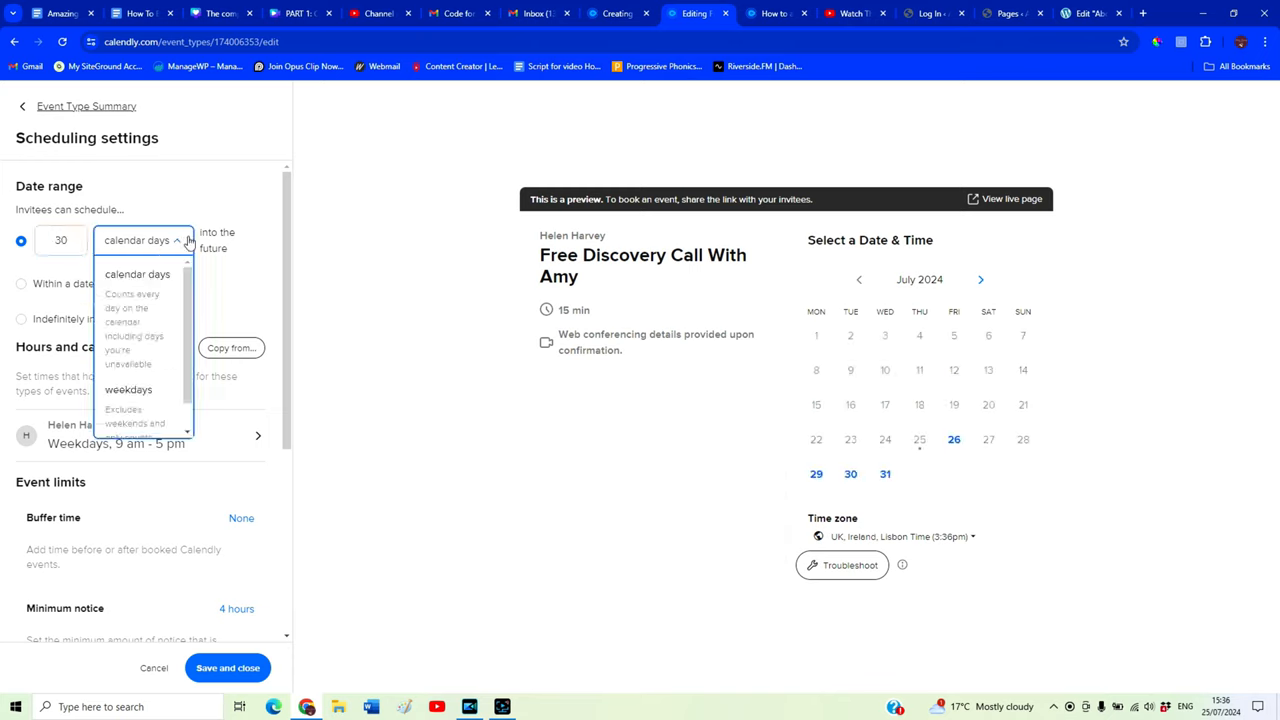
click(128, 388)
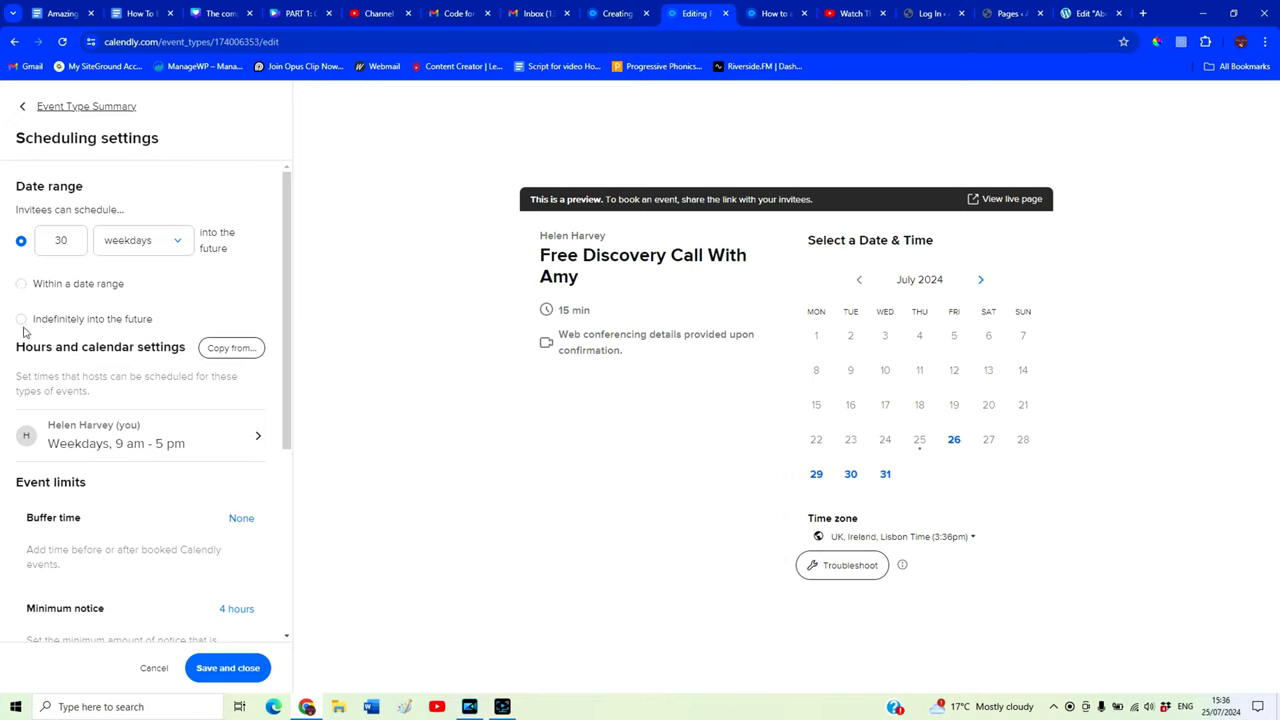
Expand the Buffer time section and review the remaining event limit options
scroll(down, 3)
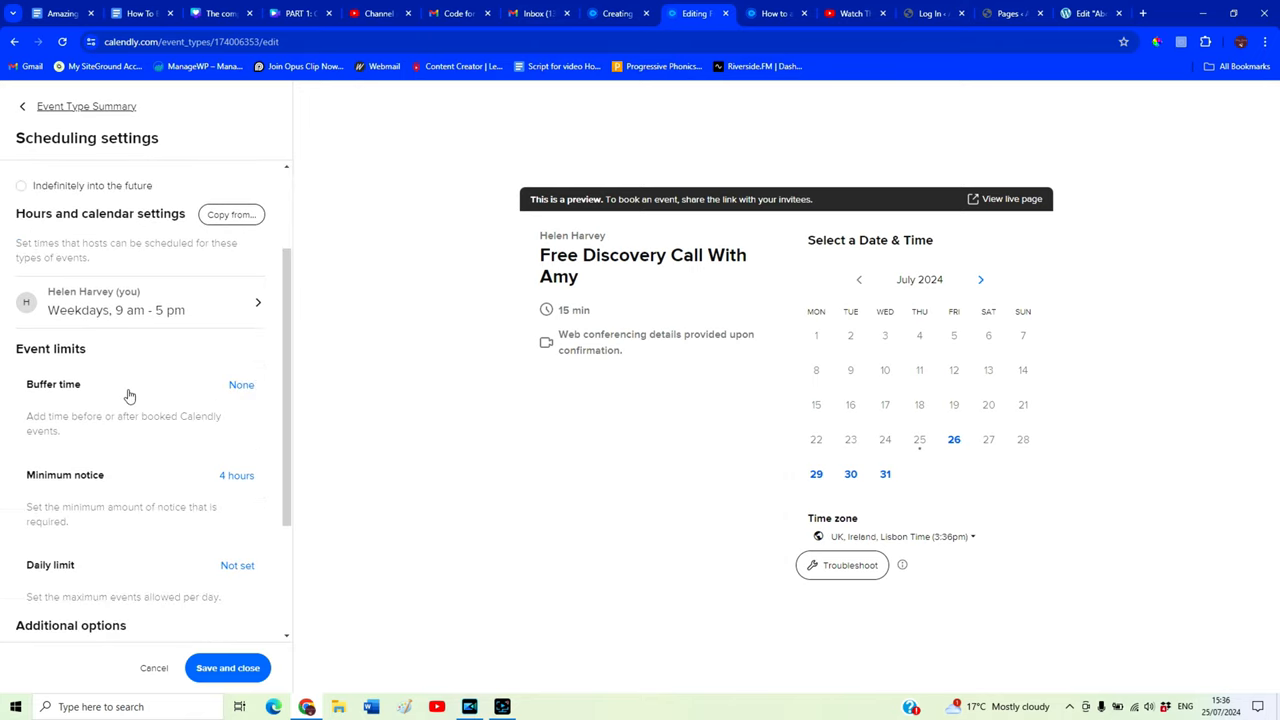
click(240, 384)
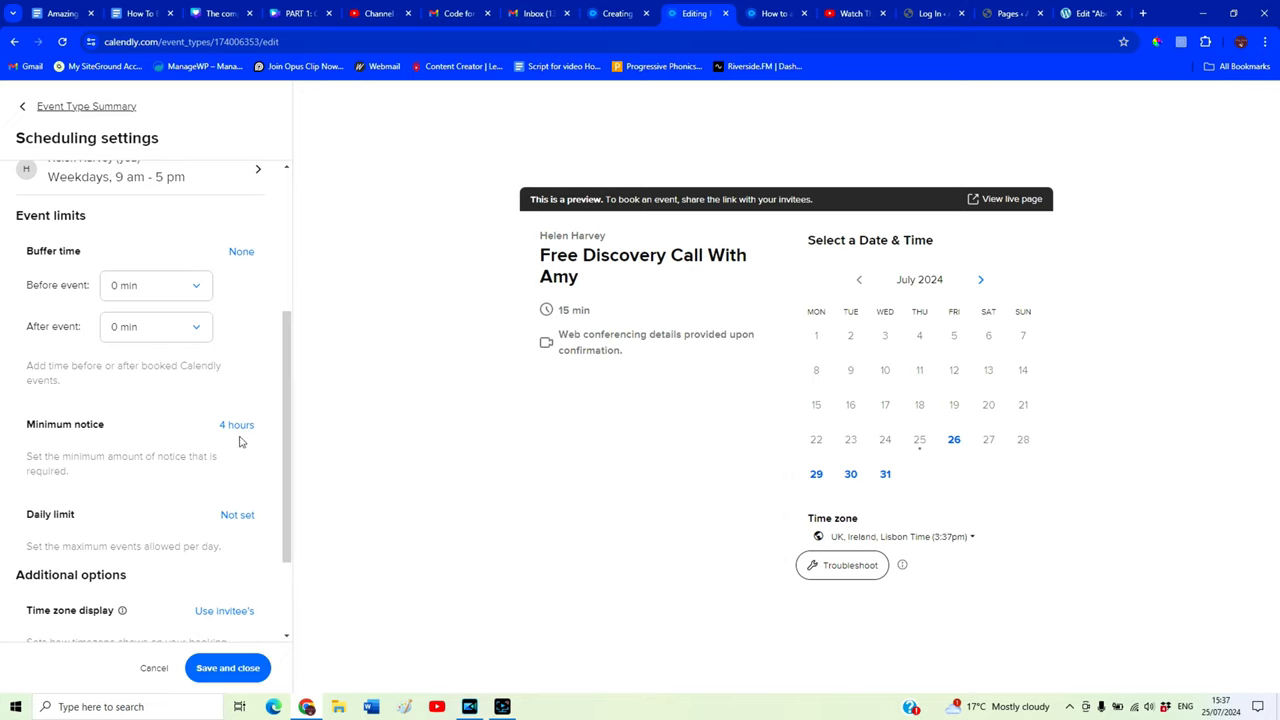
mouse_move(236, 428)
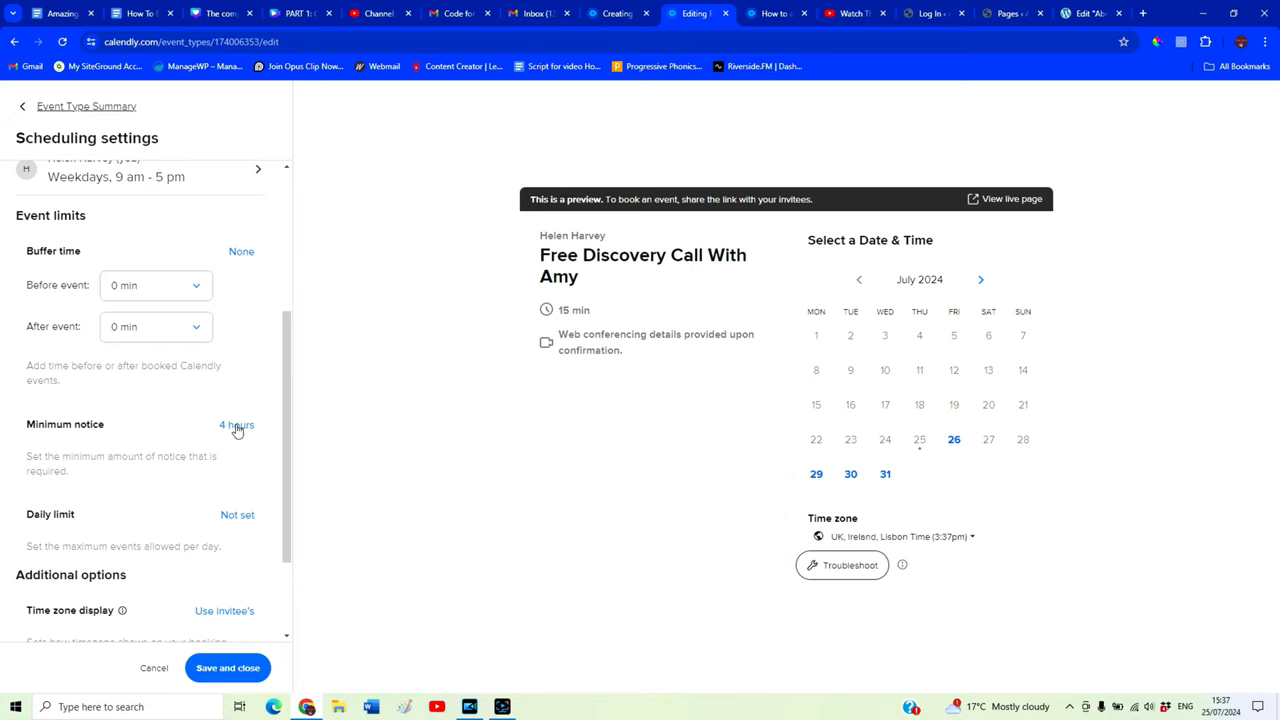
scroll(down, 3)
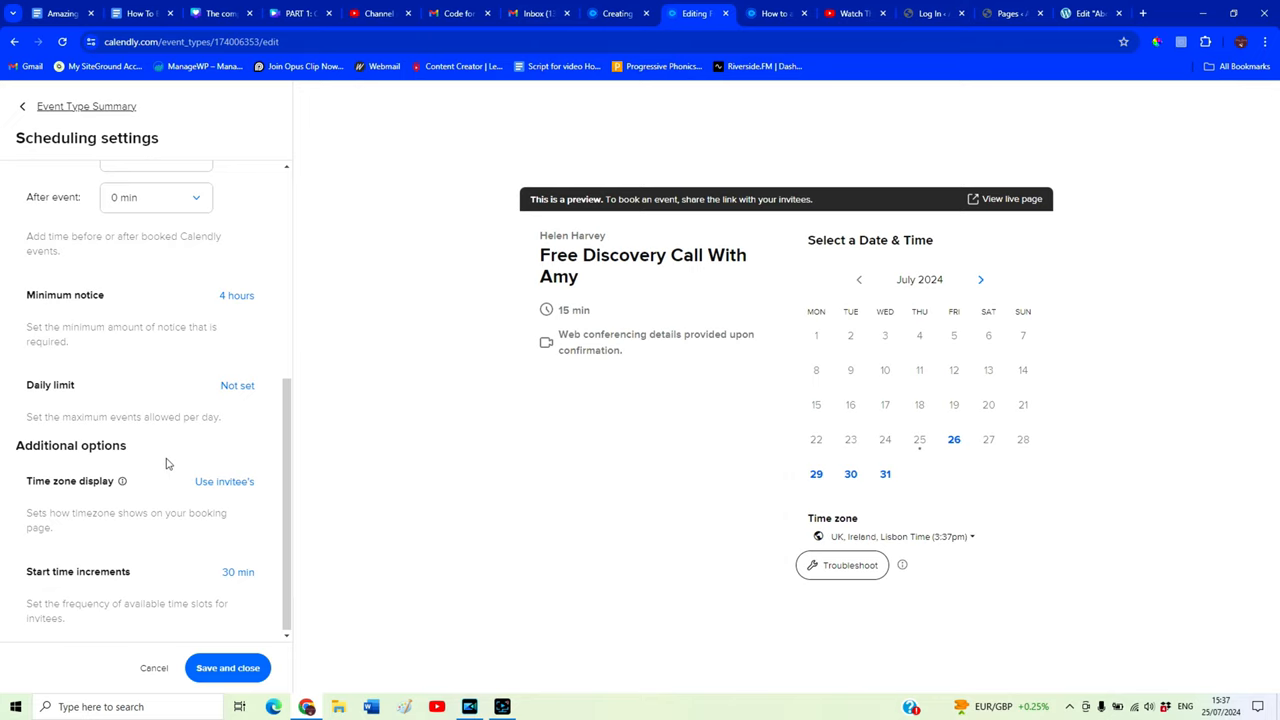
mouse_move(270, 472)
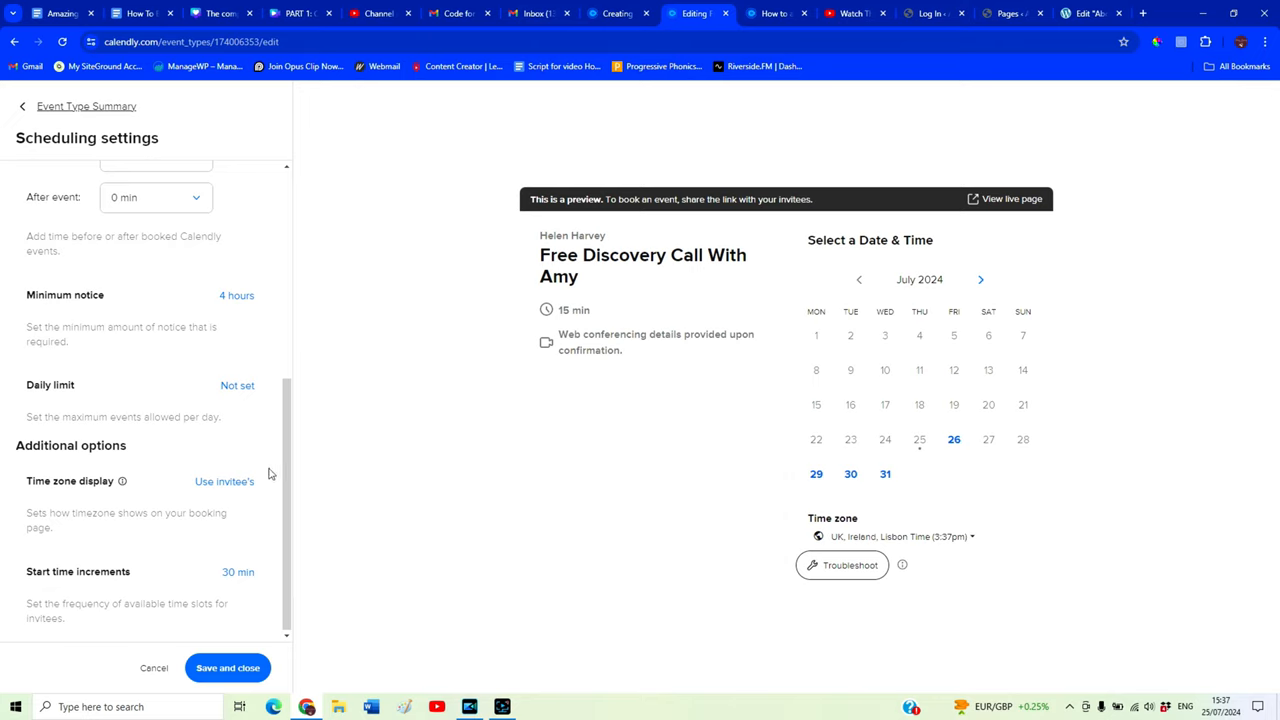
mouse_move(108, 510)
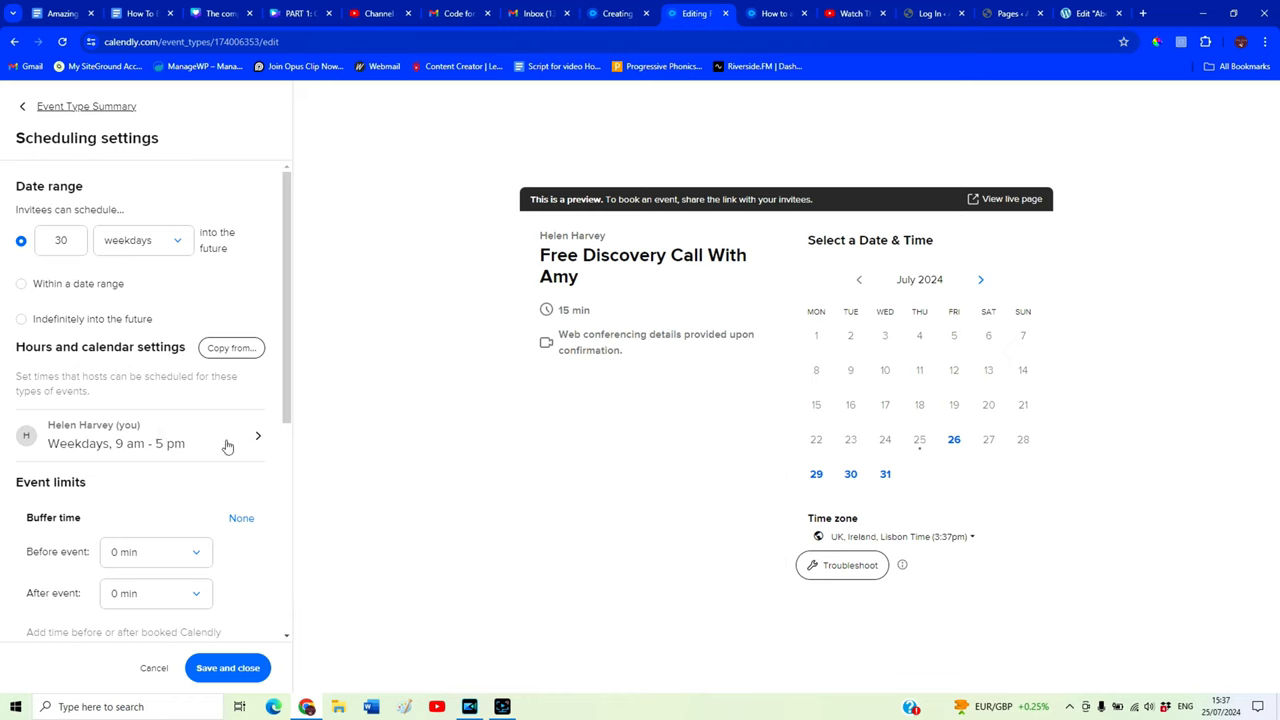
View the host's available hours and open the full Working hours schedule page
click(228, 444)
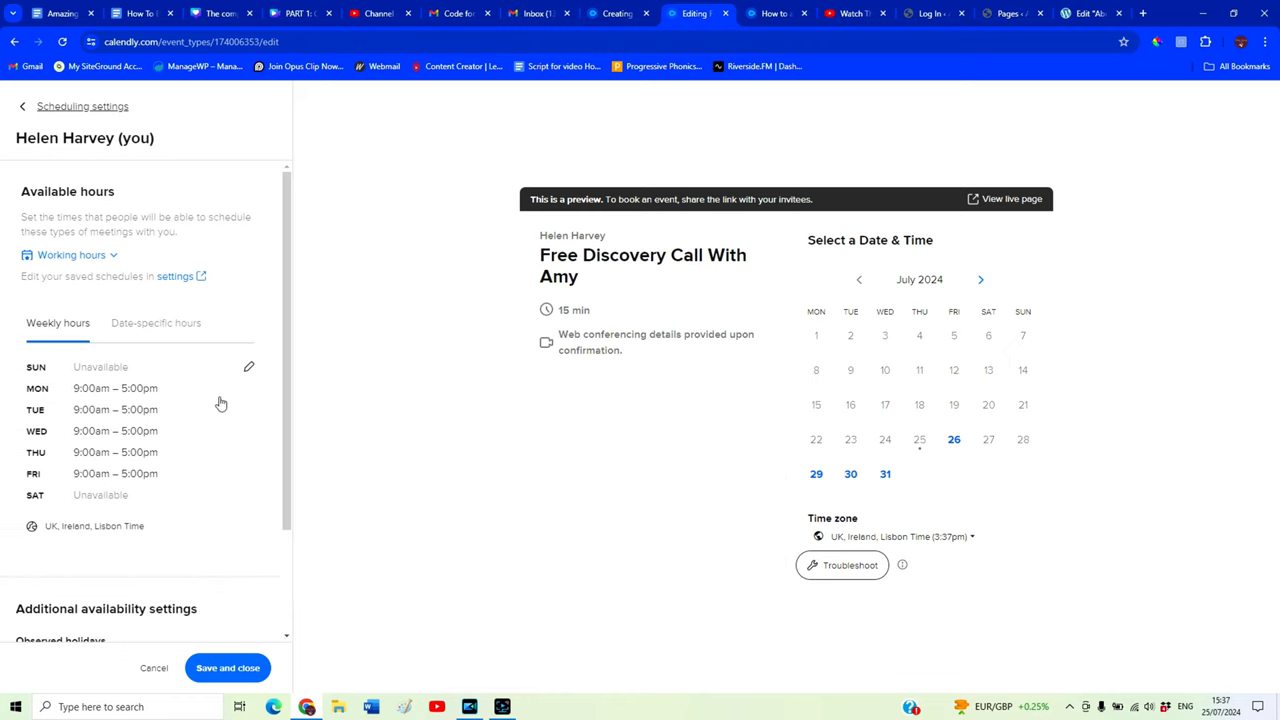
mouse_move(88, 372)
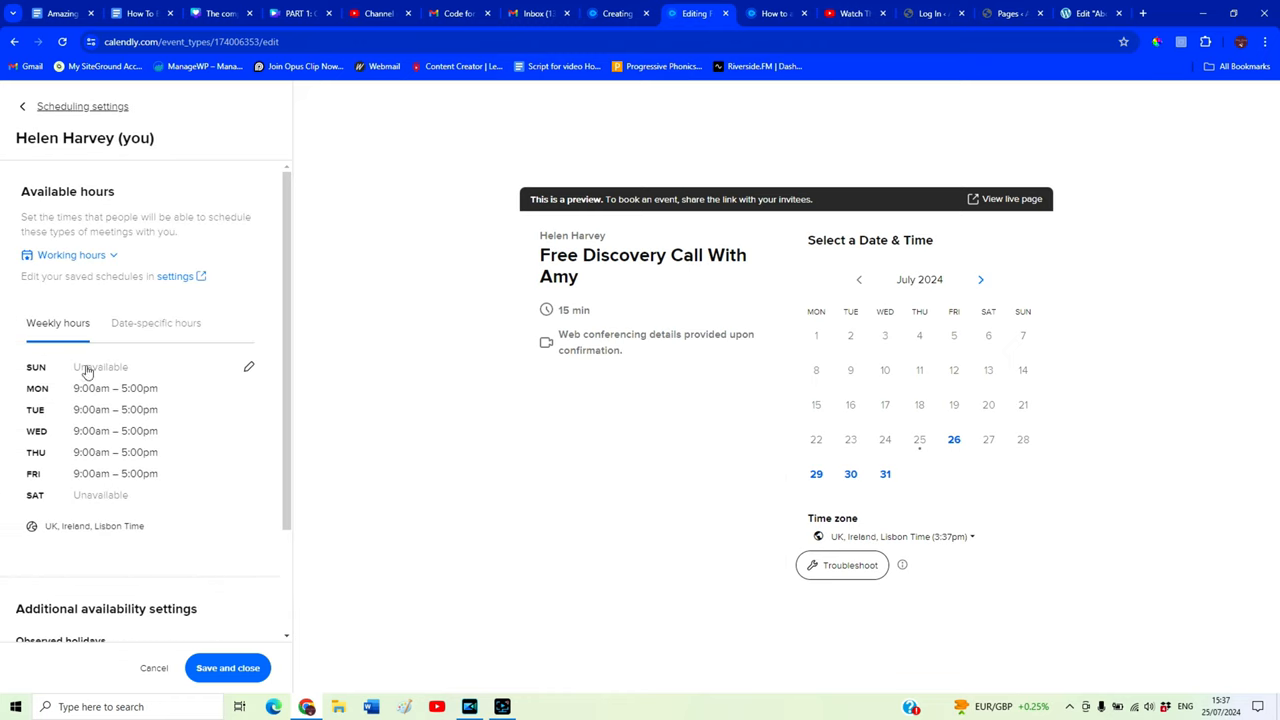
click(156, 322)
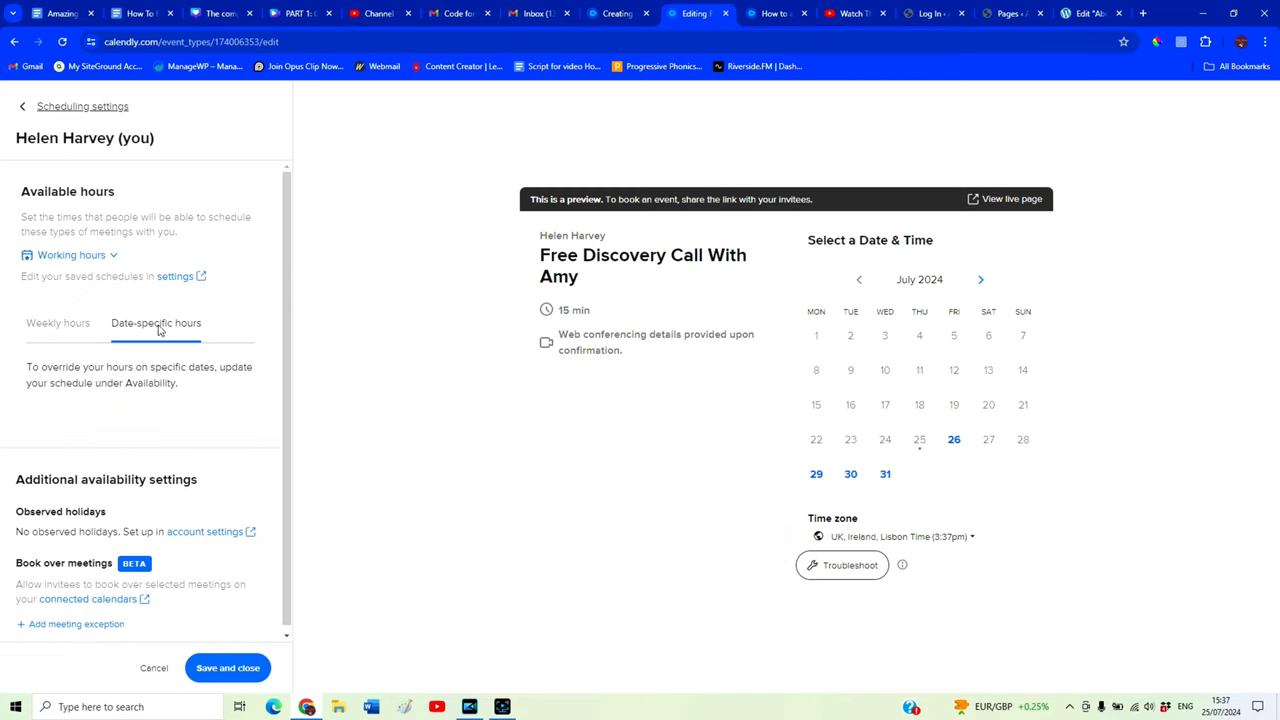
click(56, 322)
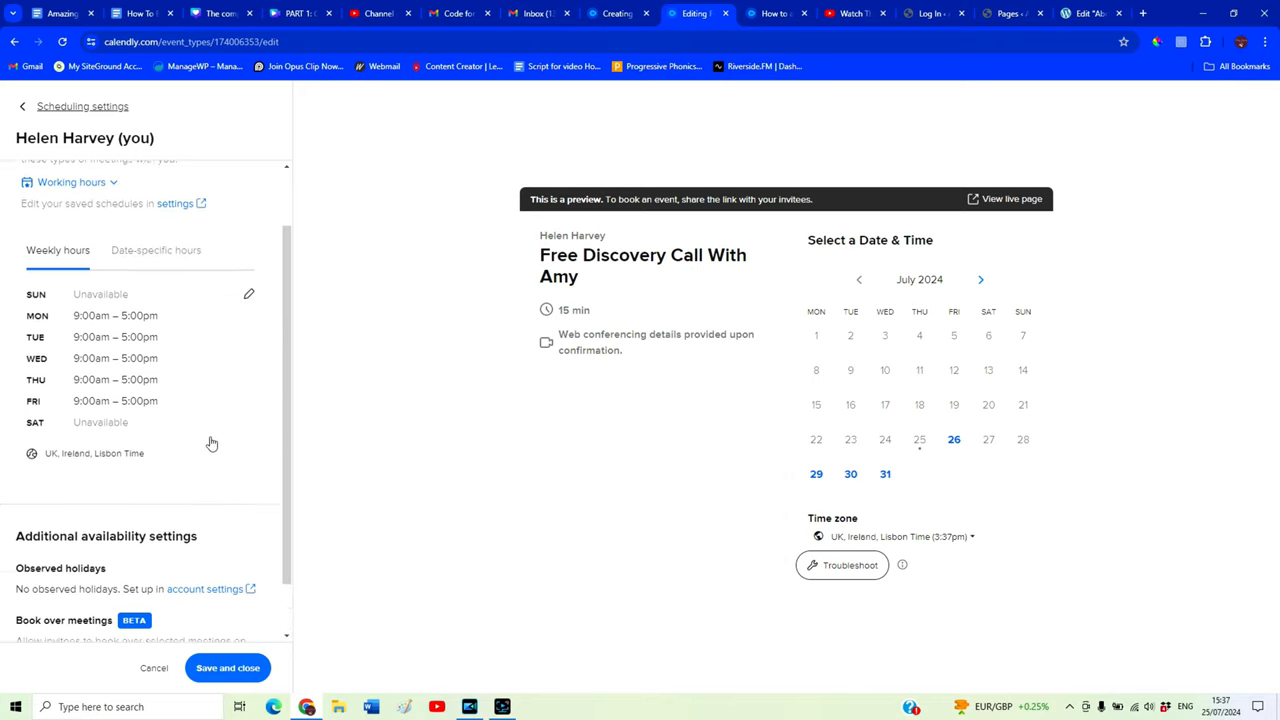
click(248, 294)
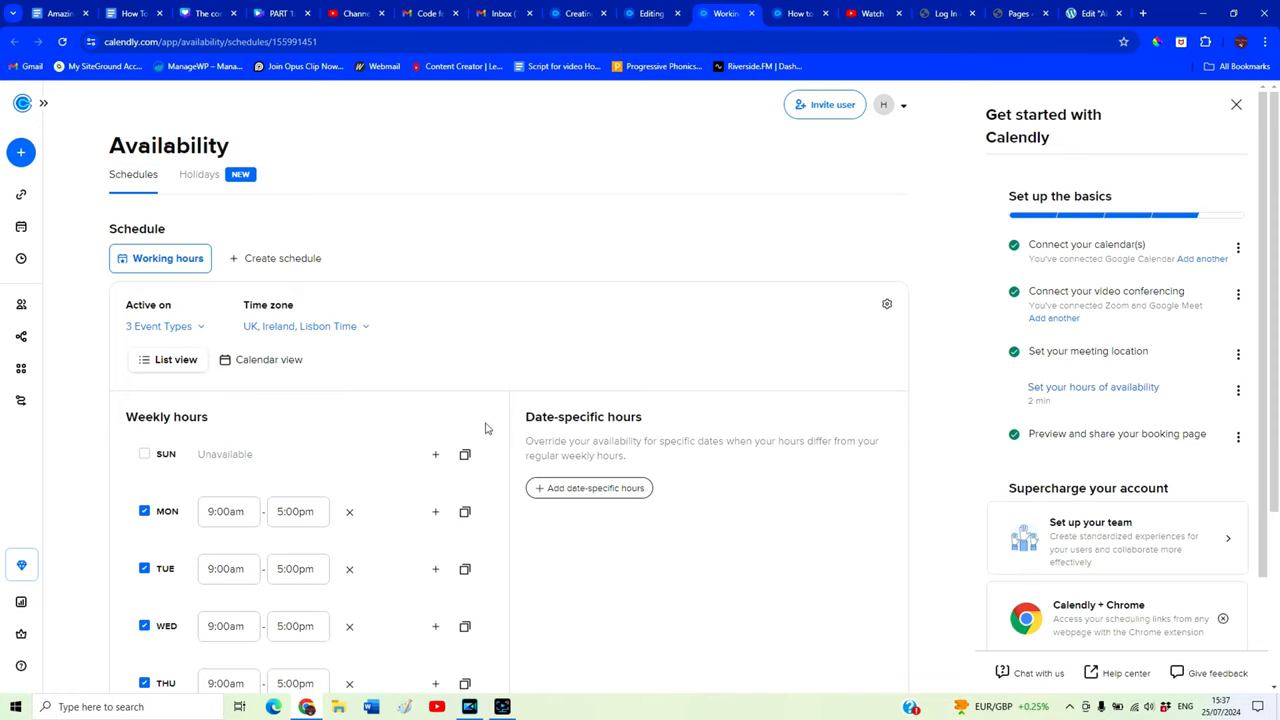
Review the Working hours schedule and return to the Event types list via Scheduling
scroll(down, 3)
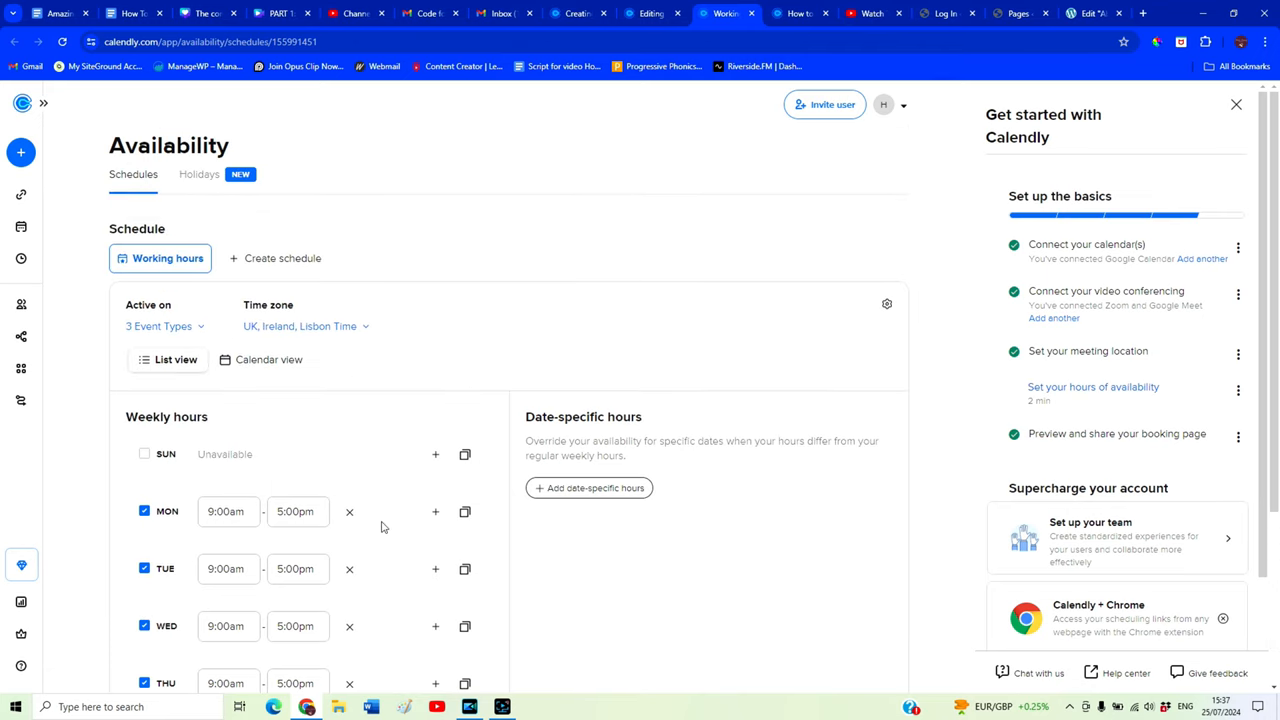
scroll(down, 3)
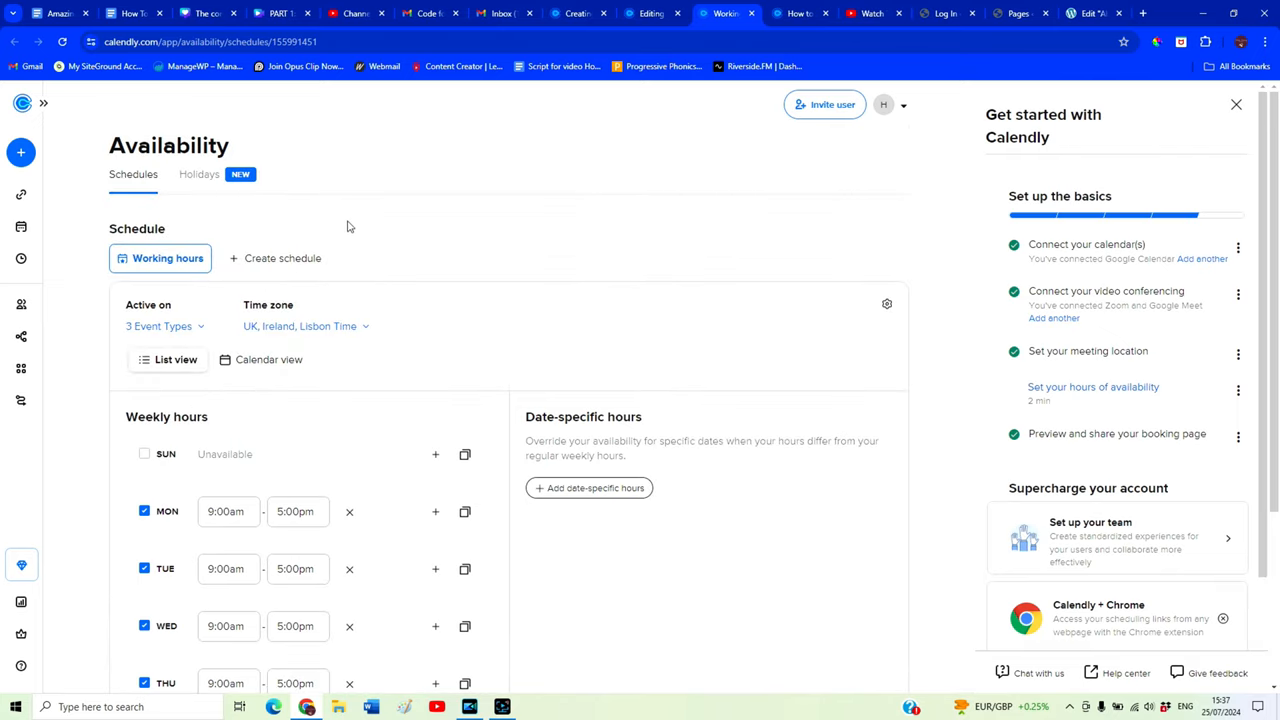
mouse_move(56, 324)
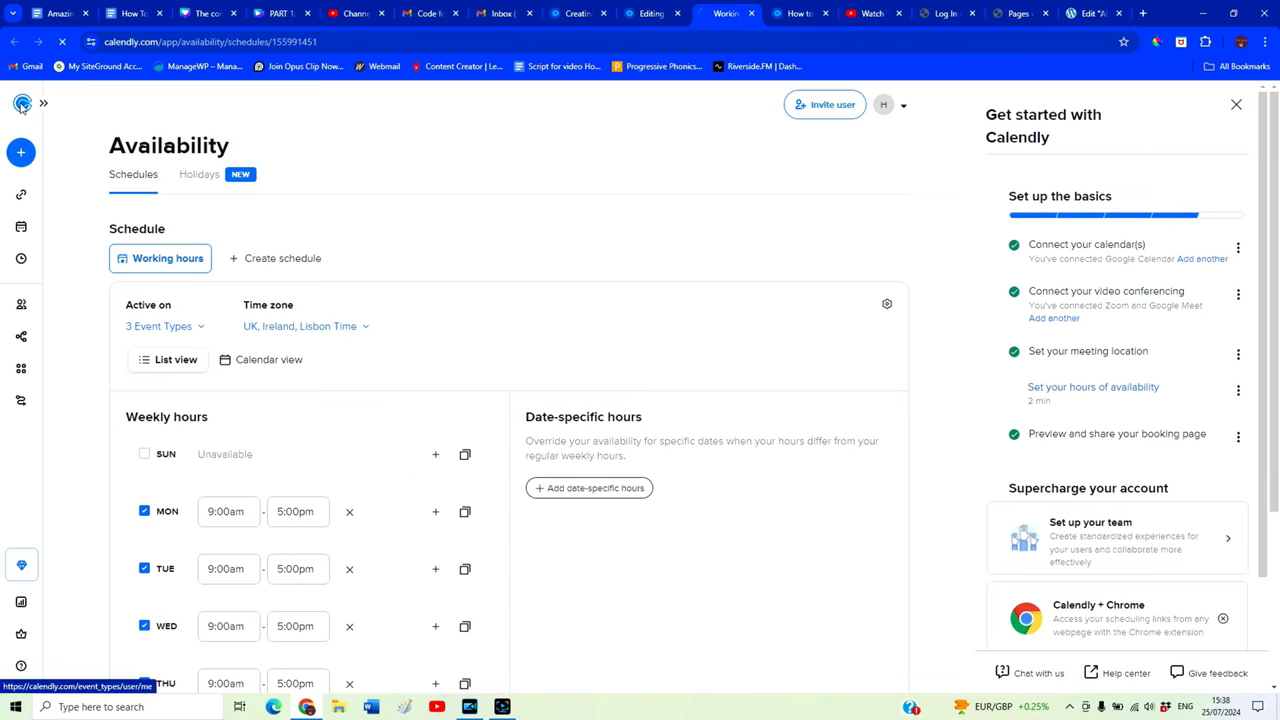
click(20, 104)
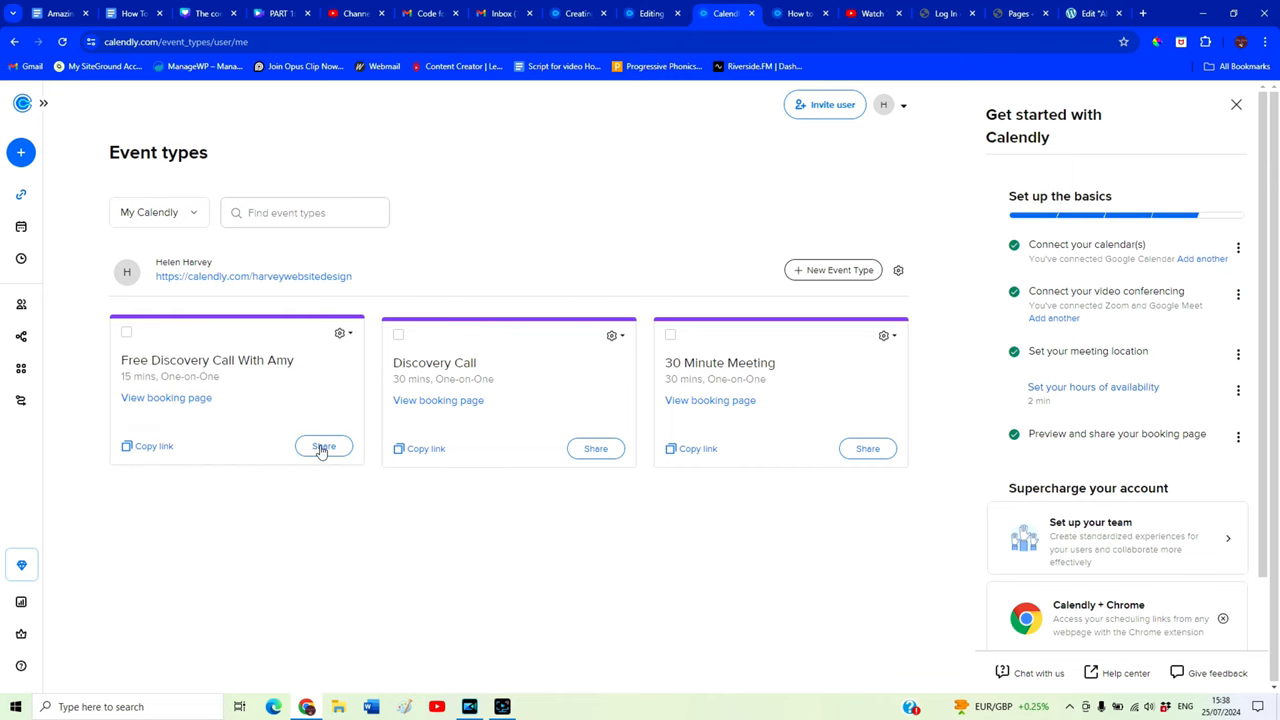
Share Free Discovery Call With Amy via Add to website as an Inline Embed and continue to its code settings
click(324, 446)
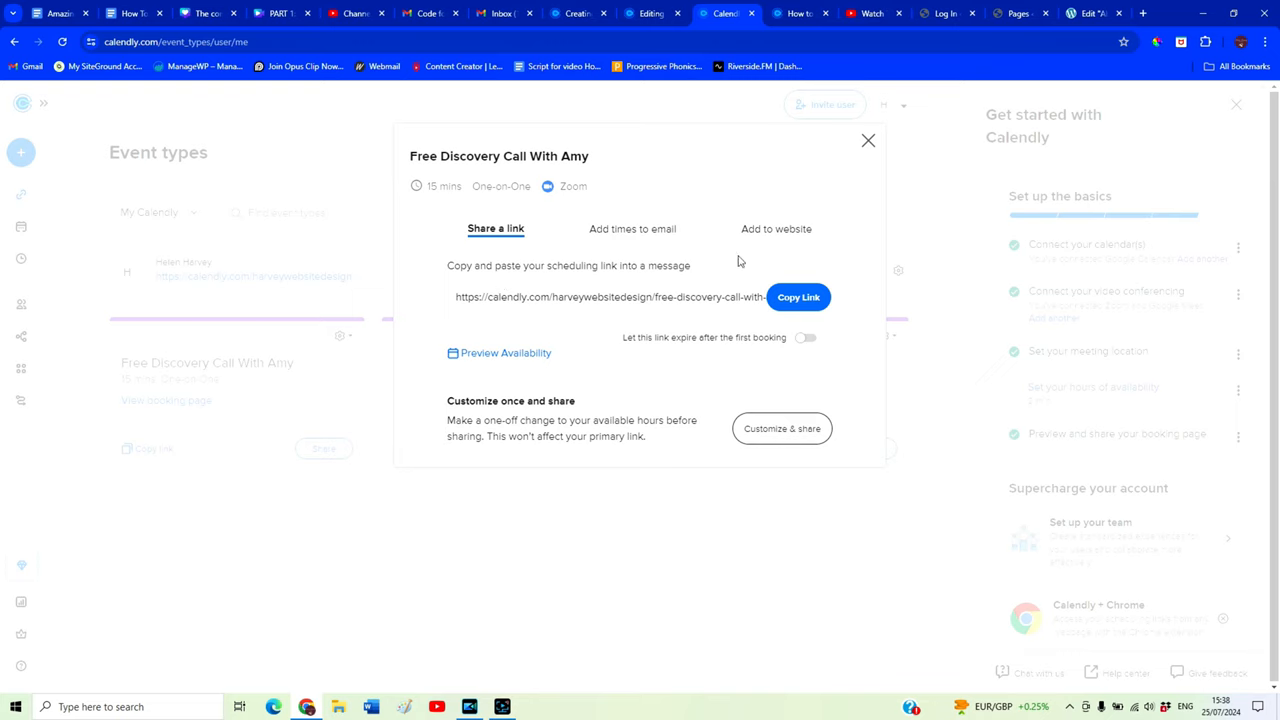
click(776, 228)
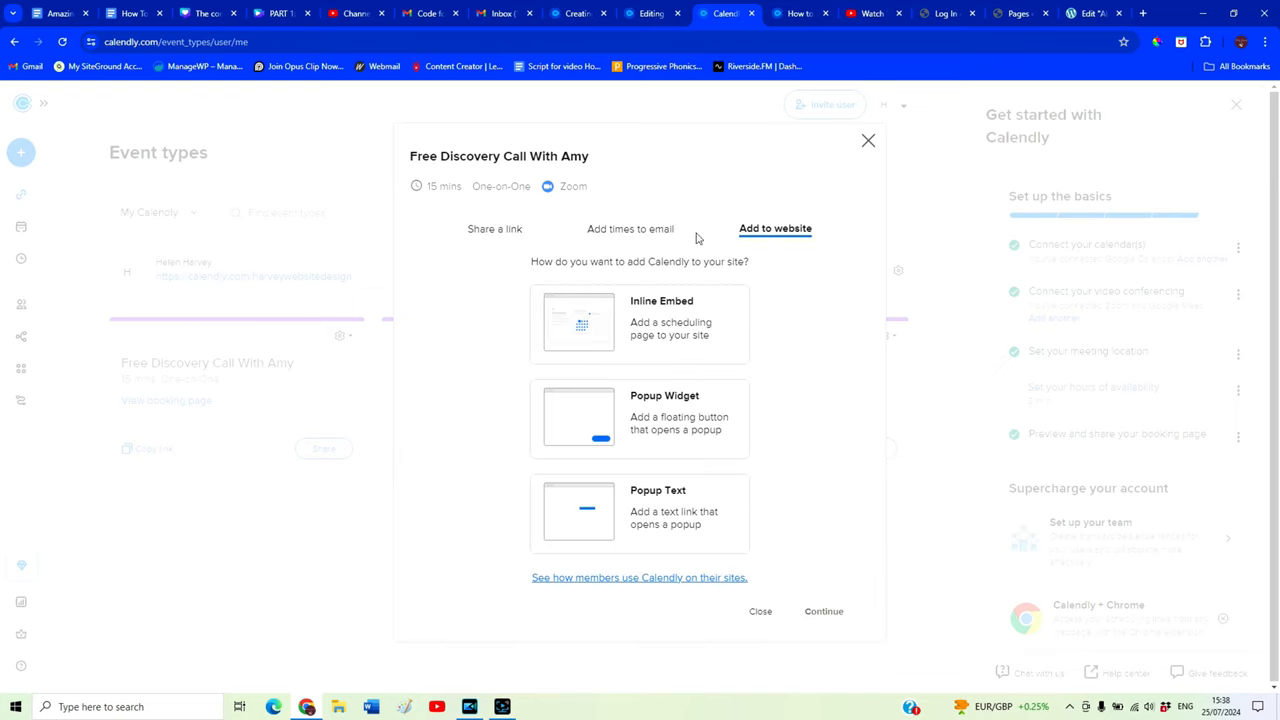
click(640, 324)
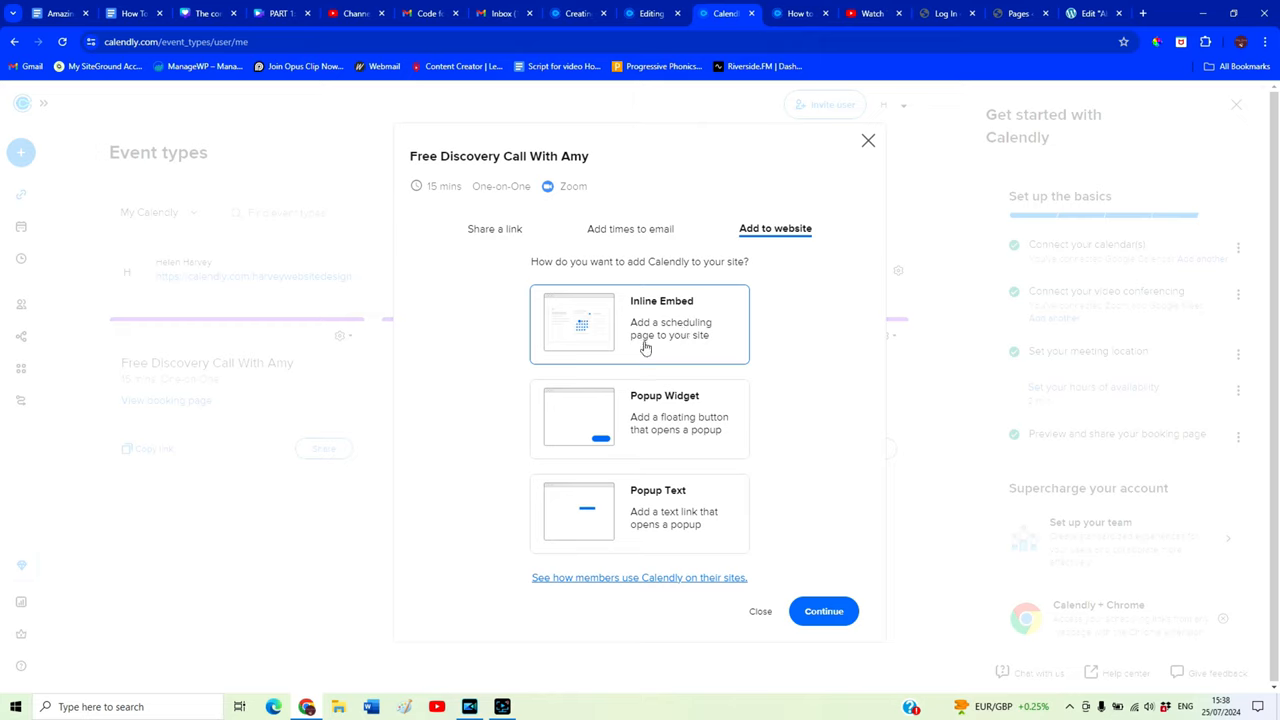
mouse_move(696, 348)
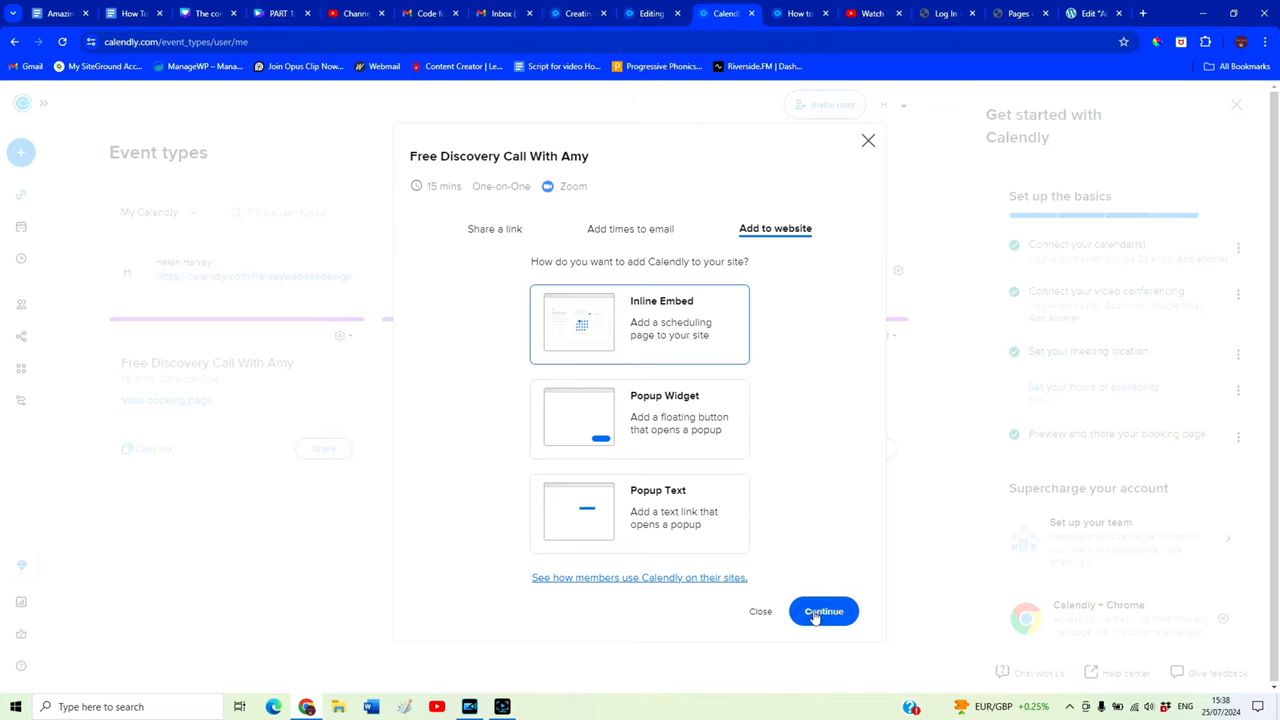
click(824, 612)
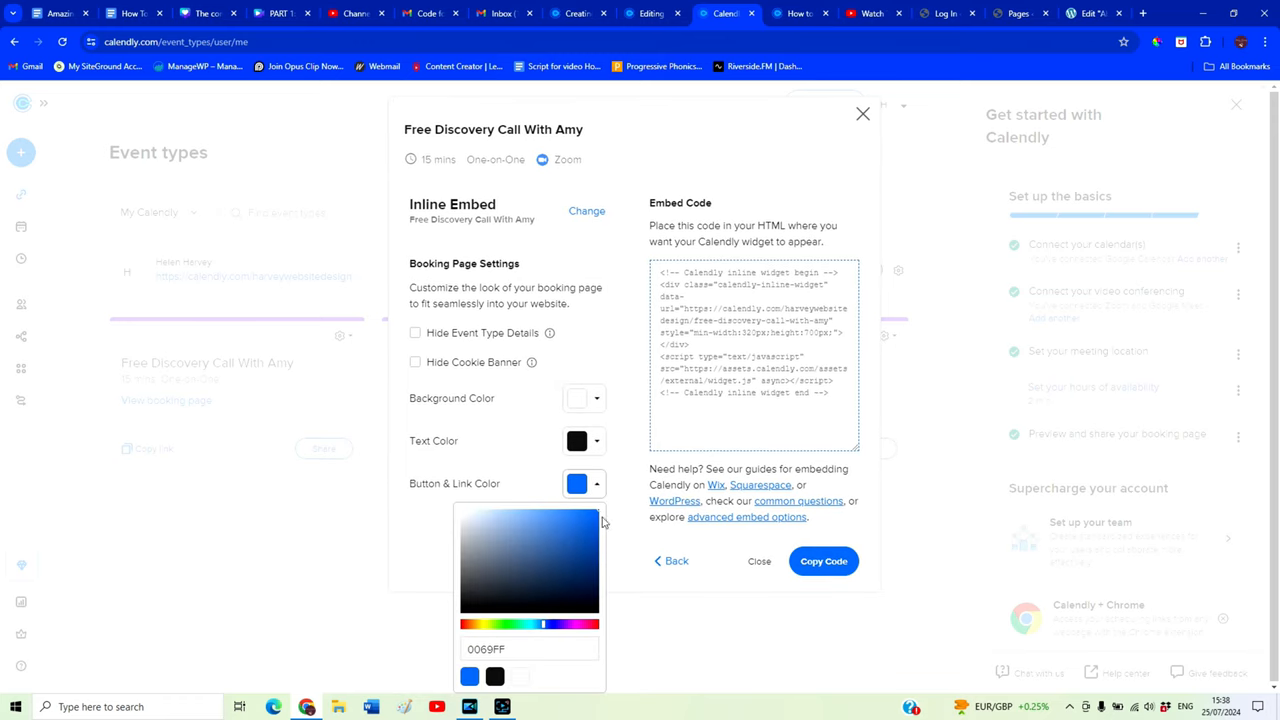
mouse_move(564, 568)
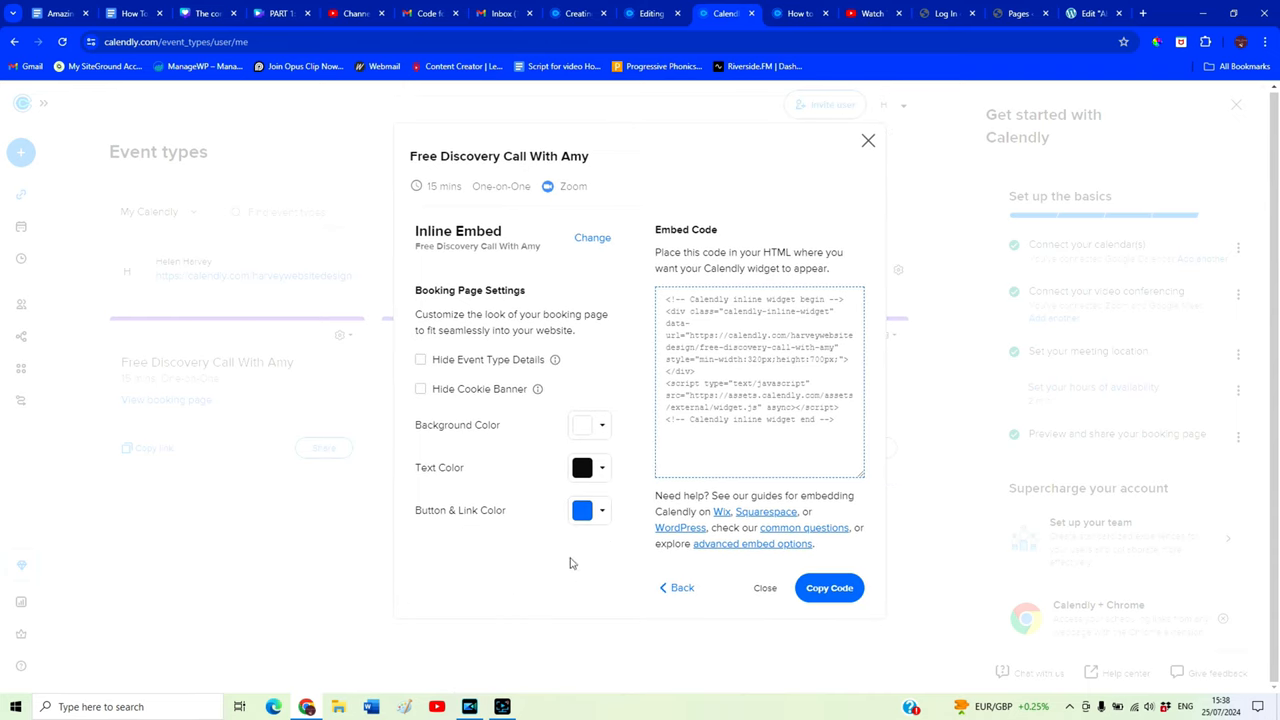
Set the Calendly embed's Button & Link Color to green and select the inline embed code to copy
click(584, 510)
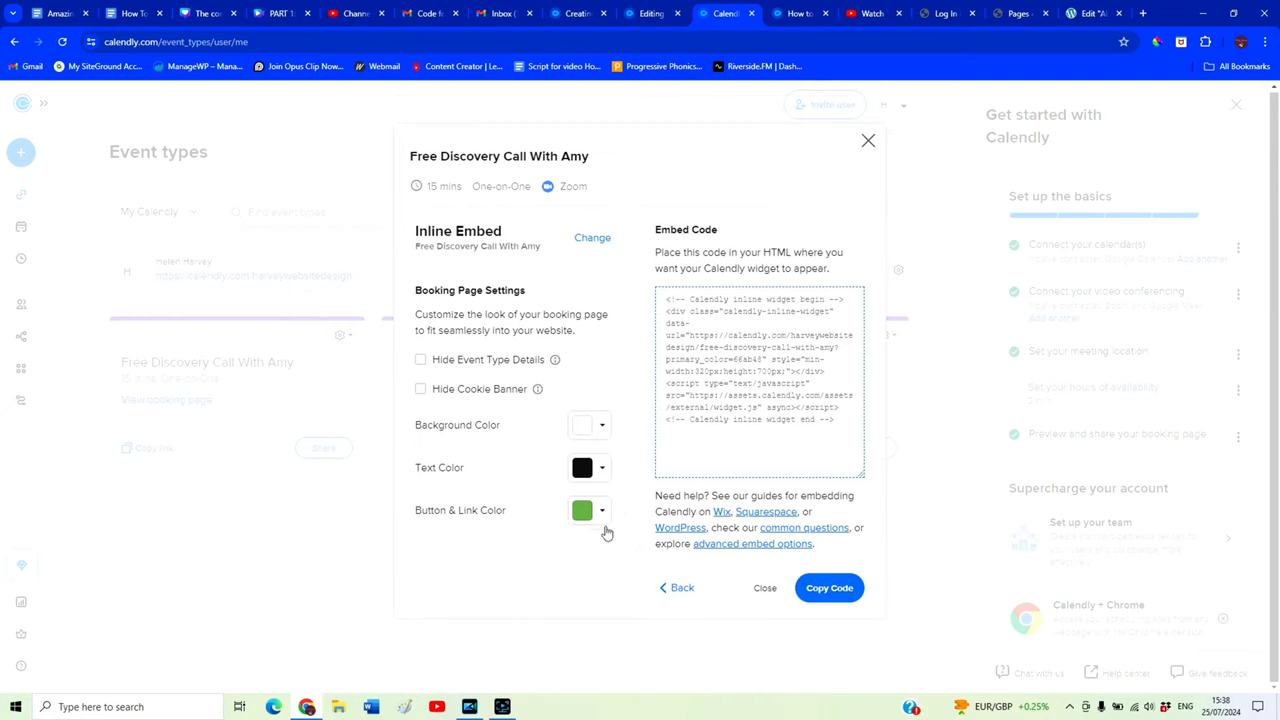
click(828, 588)
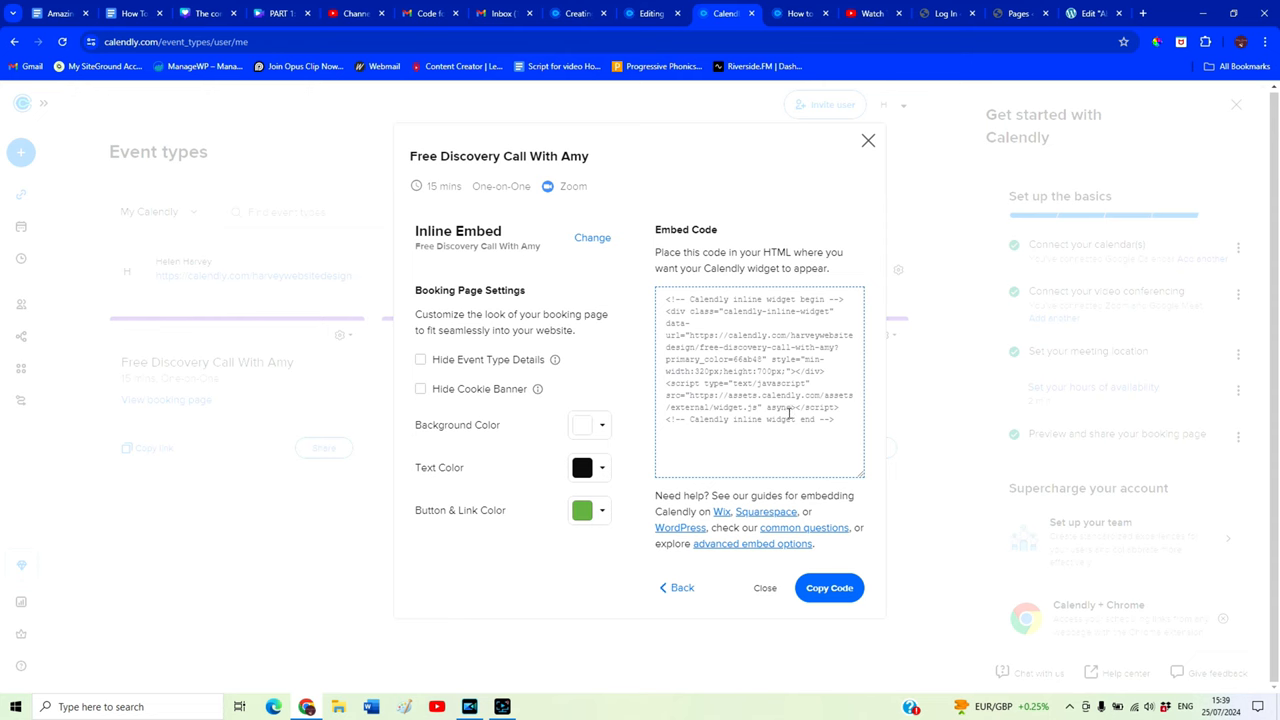
click(1018, 12)
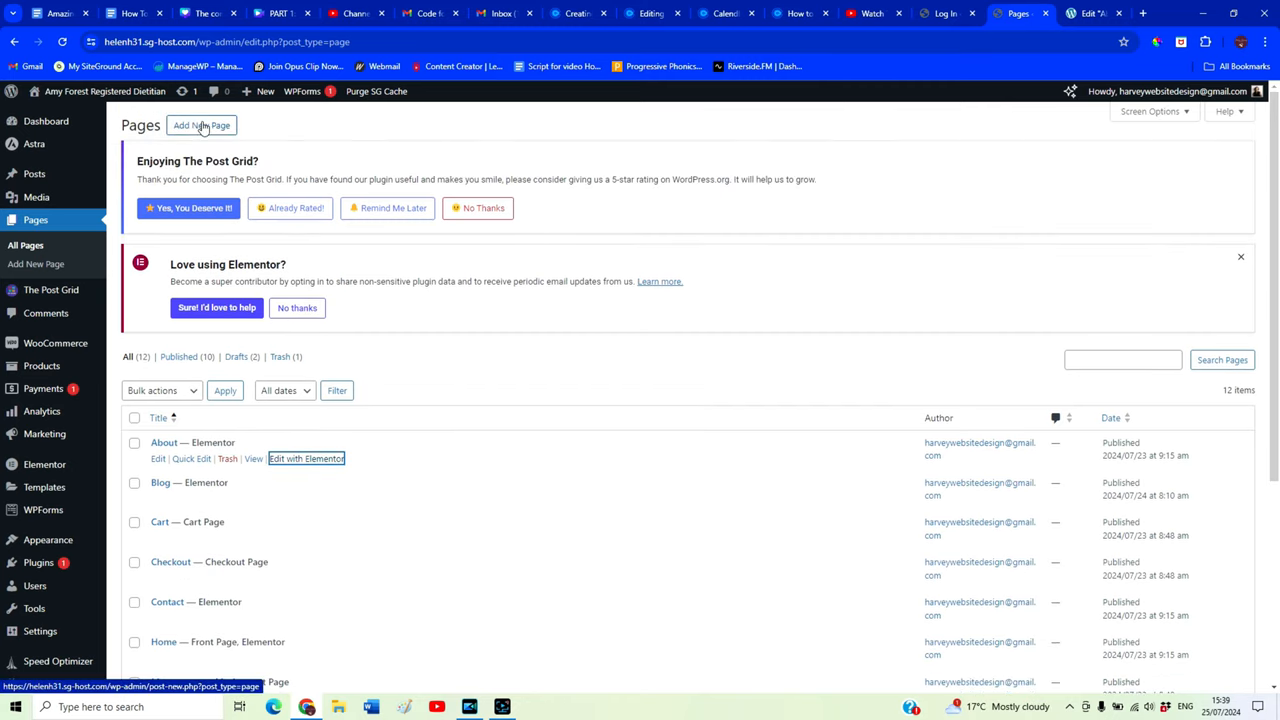
Create a new blank page from the Pages list, opening the block editor
click(200, 124)
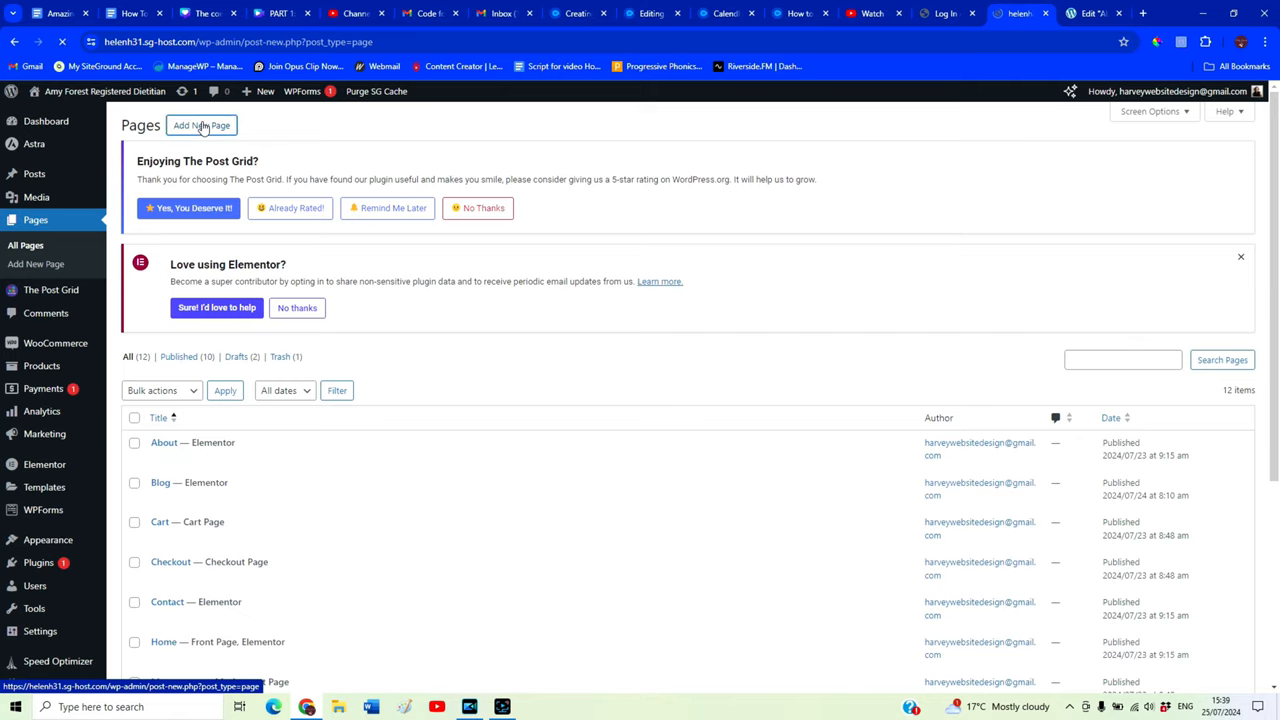
click(200, 124)
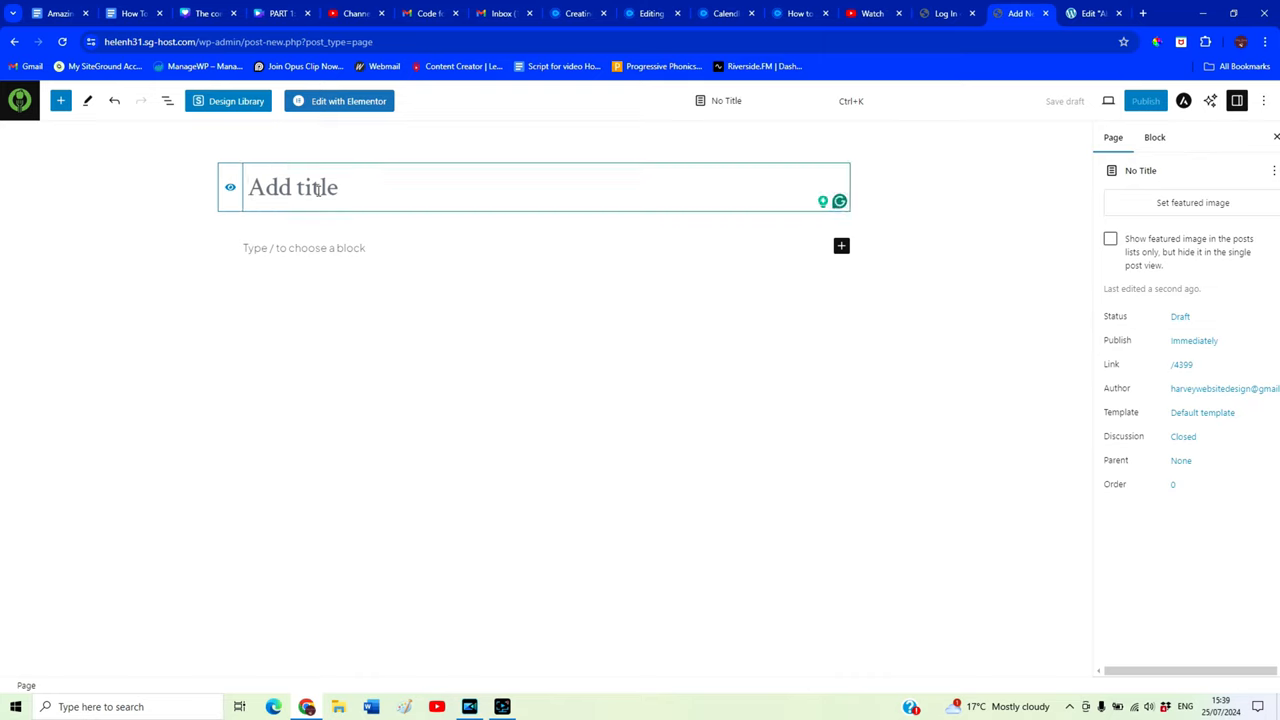
Title the page 'Free Discovery Call' and publish it live
text(Free)
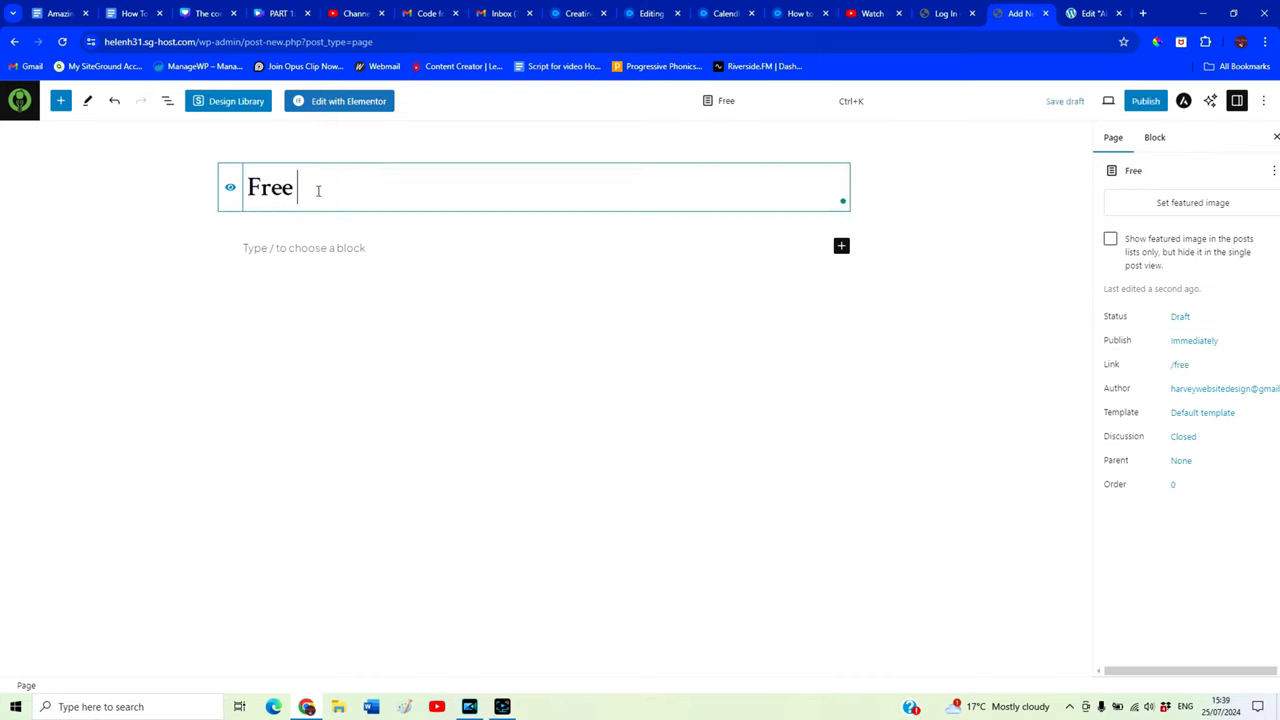
text(Discovery)
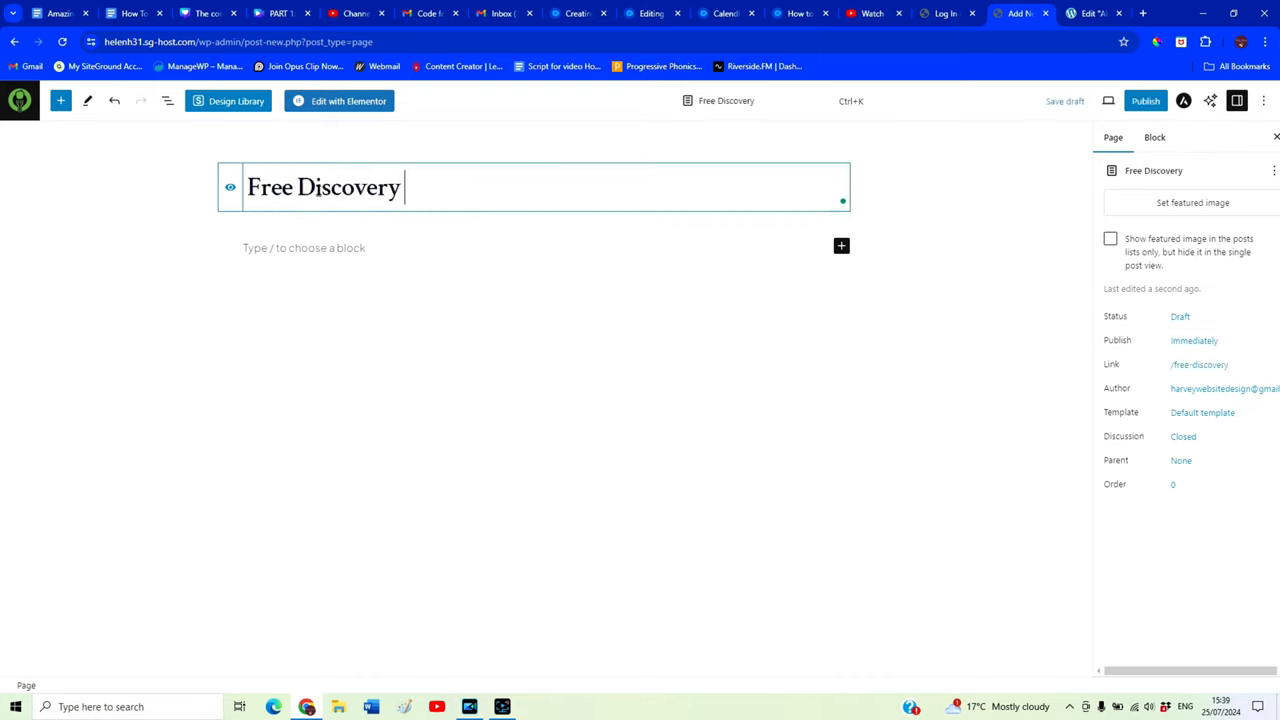
text(Cal)
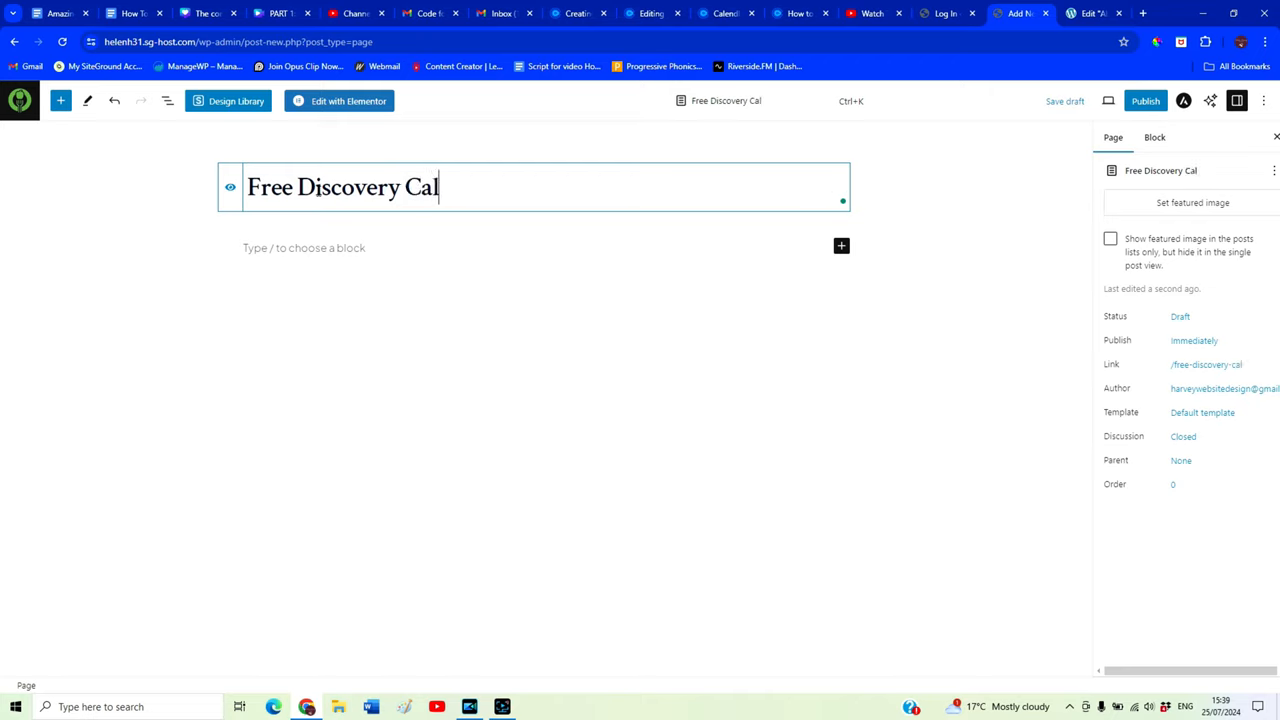
text(l)
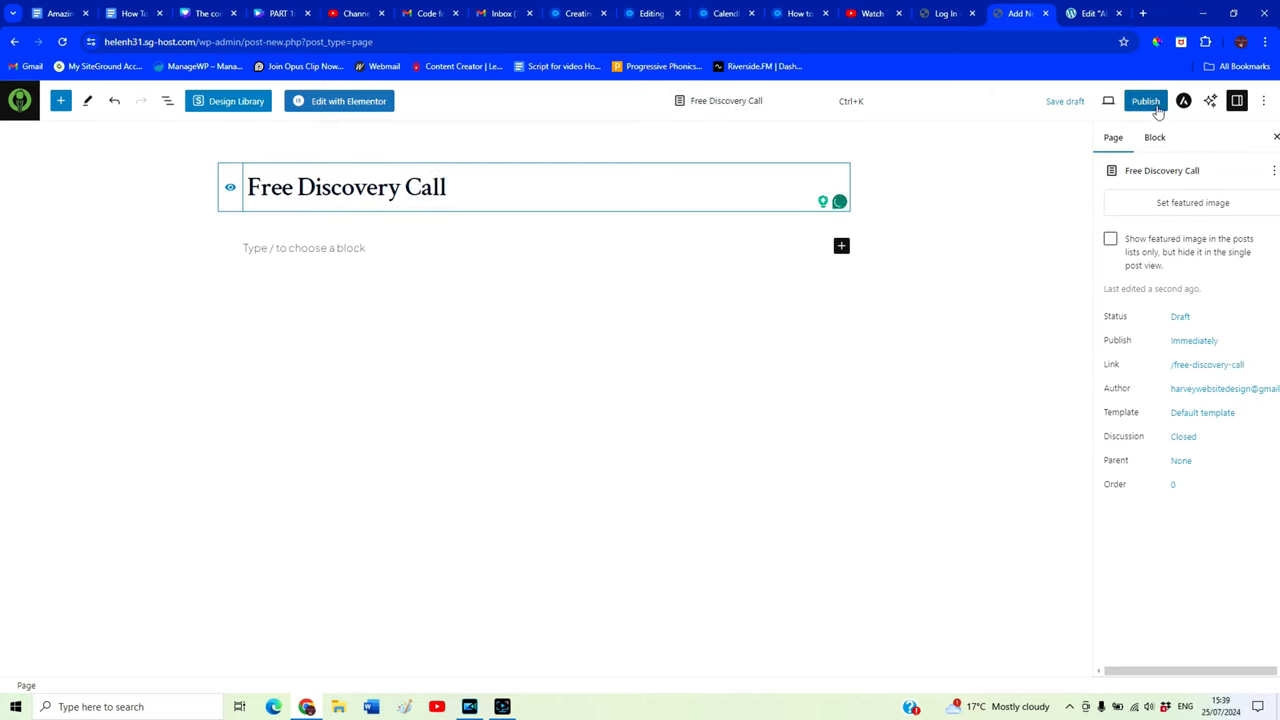
click(1146, 100)
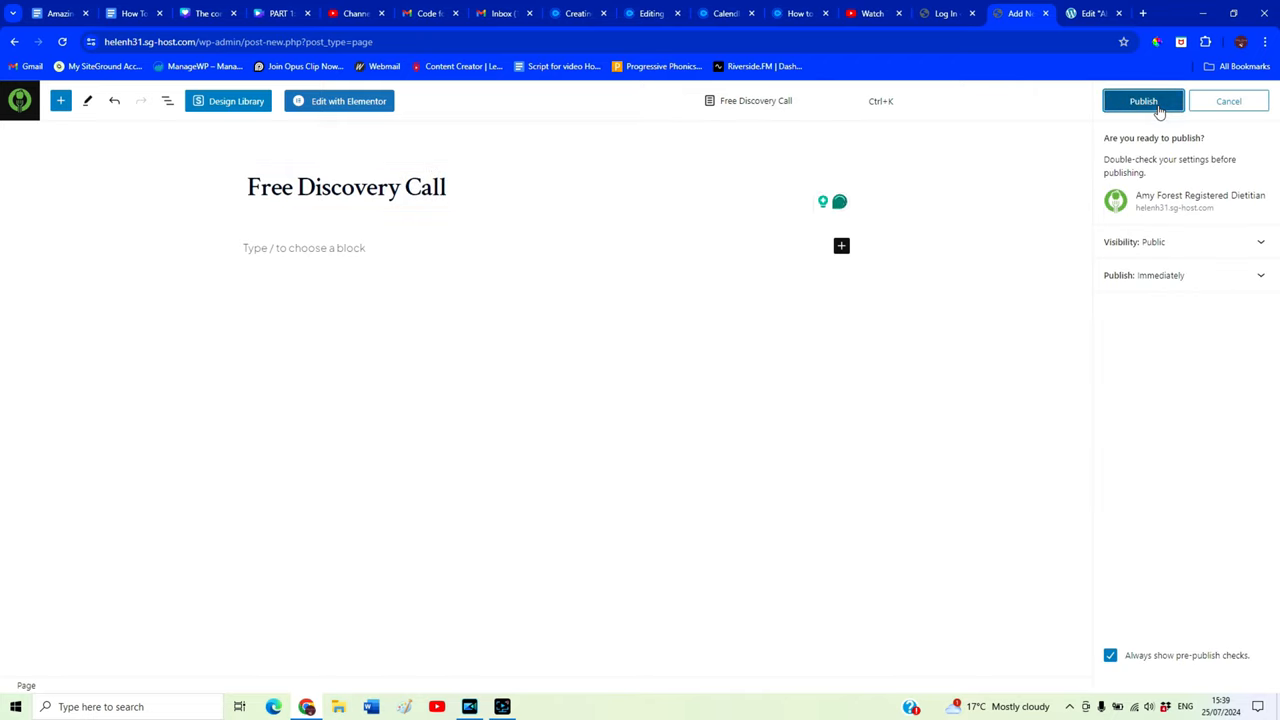
click(1144, 100)
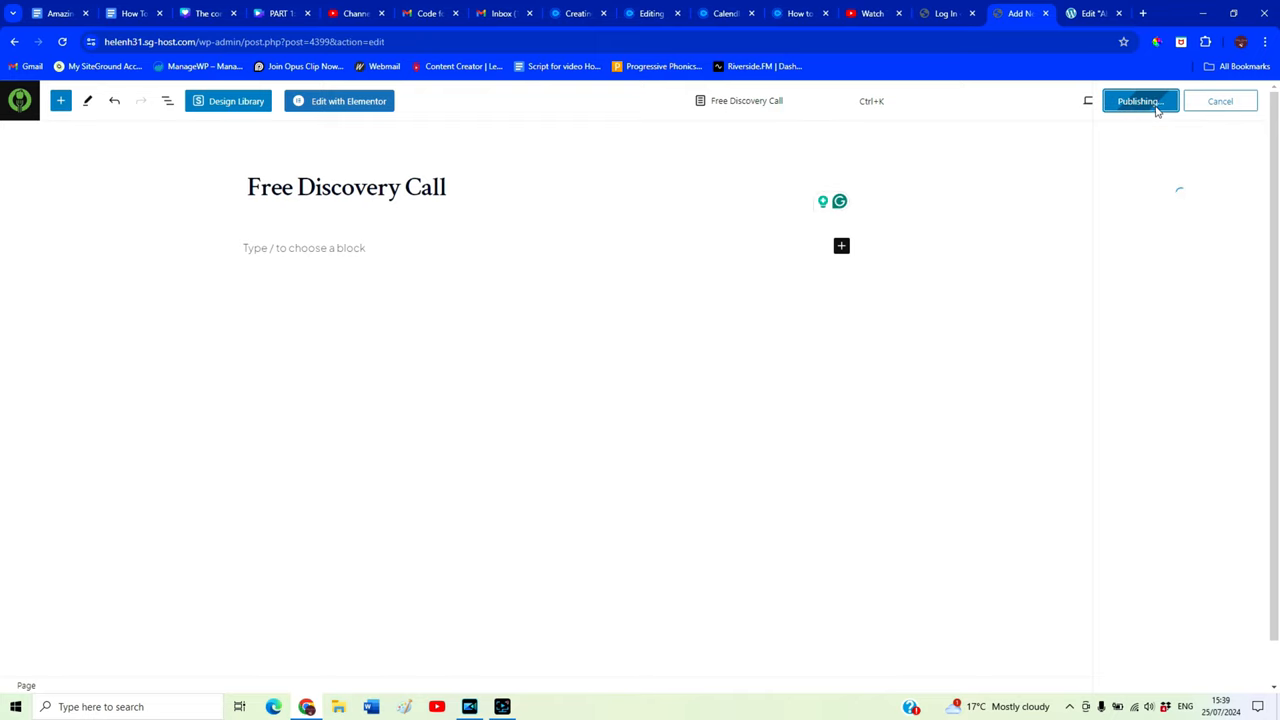
click(1140, 100)
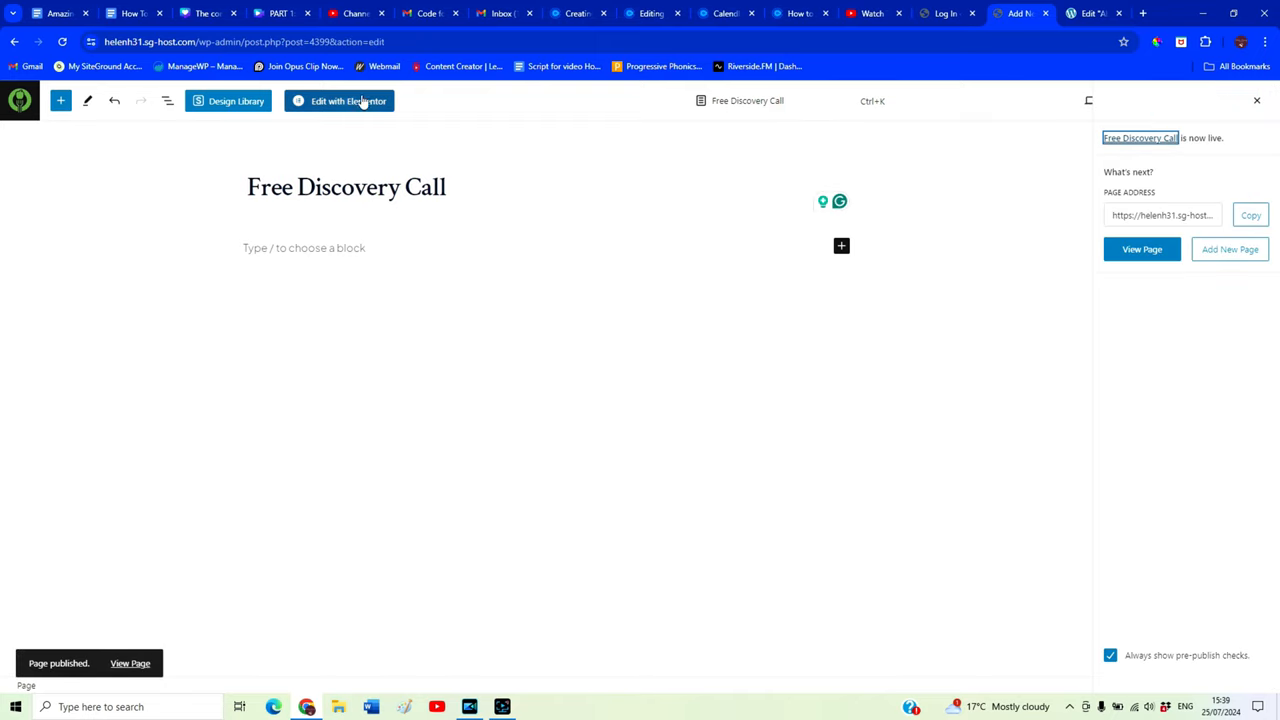
Edit the page in Elementor and add a Flexbox single-column container
click(340, 100)
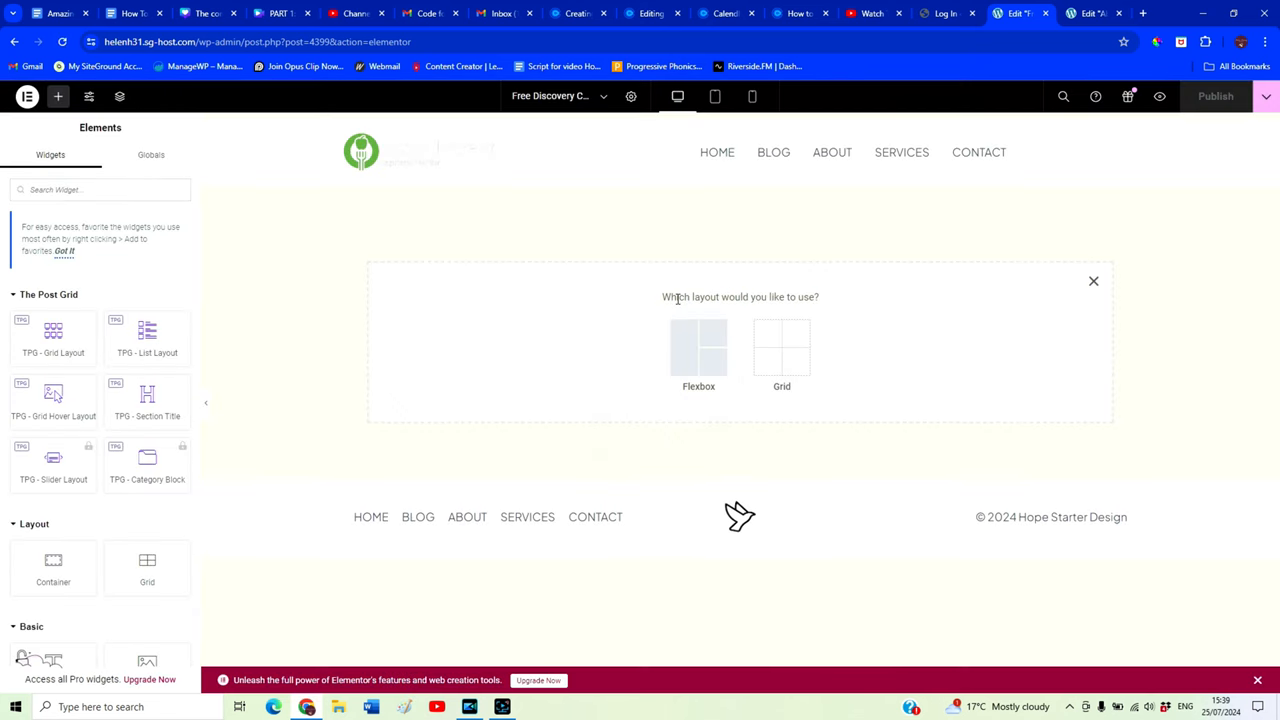
click(698, 344)
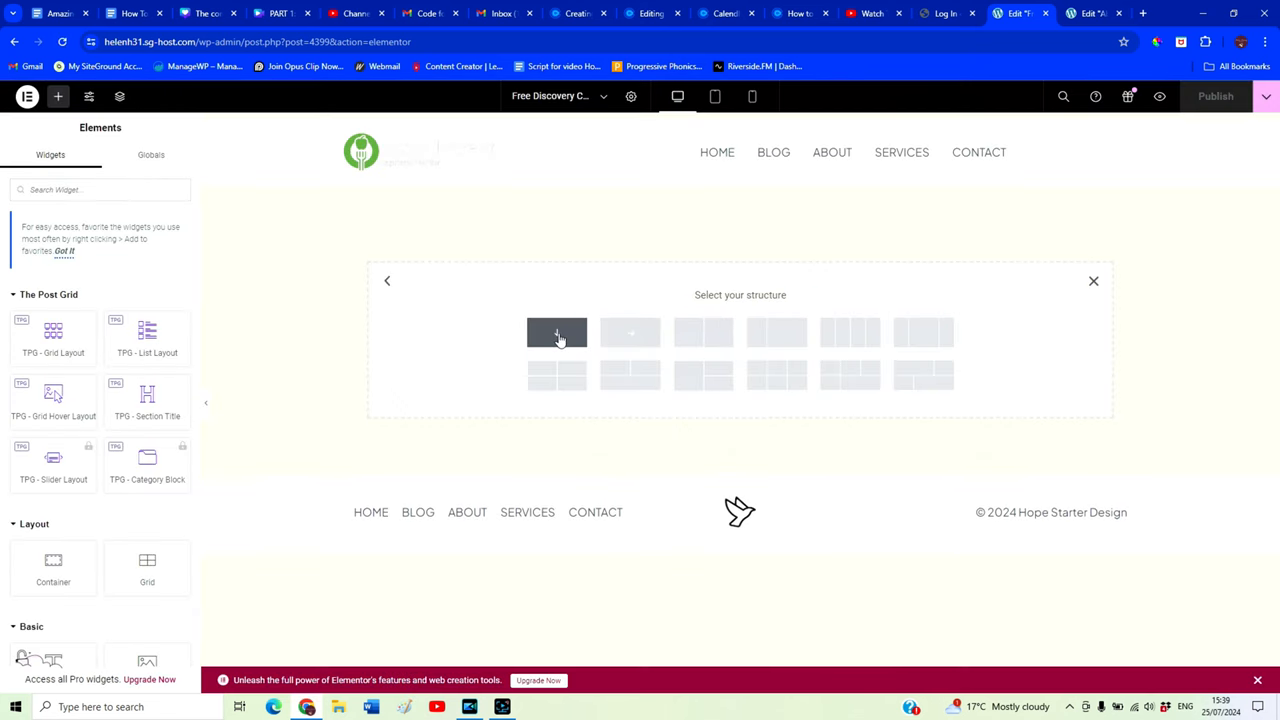
click(556, 332)
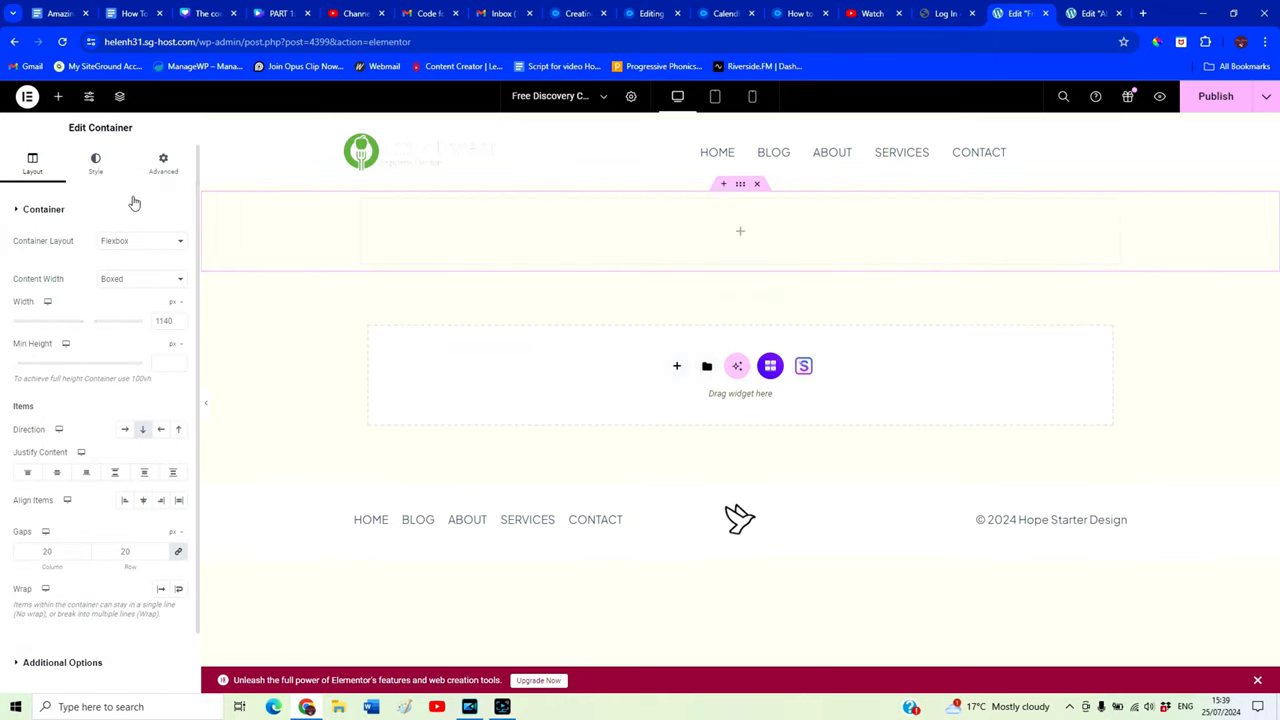
click(58, 96)
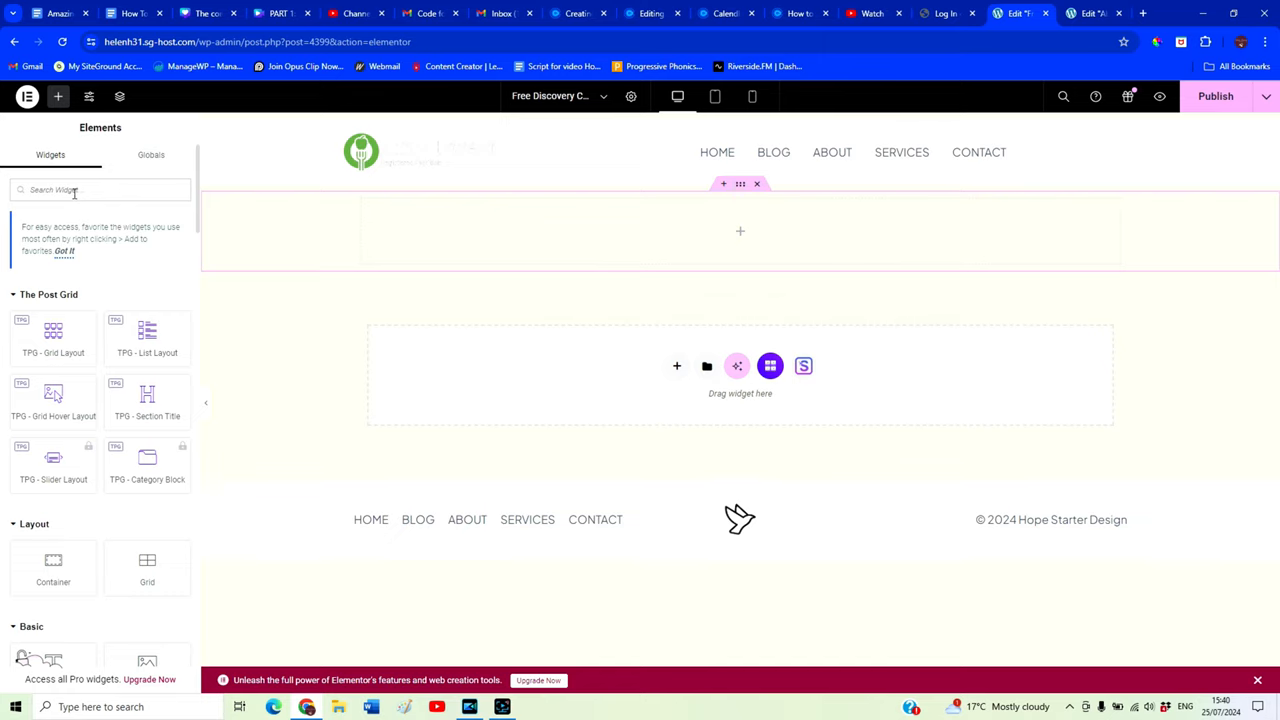
Drop a Shortcode widget into the container and paste the Calendly embed code into it
text(short)
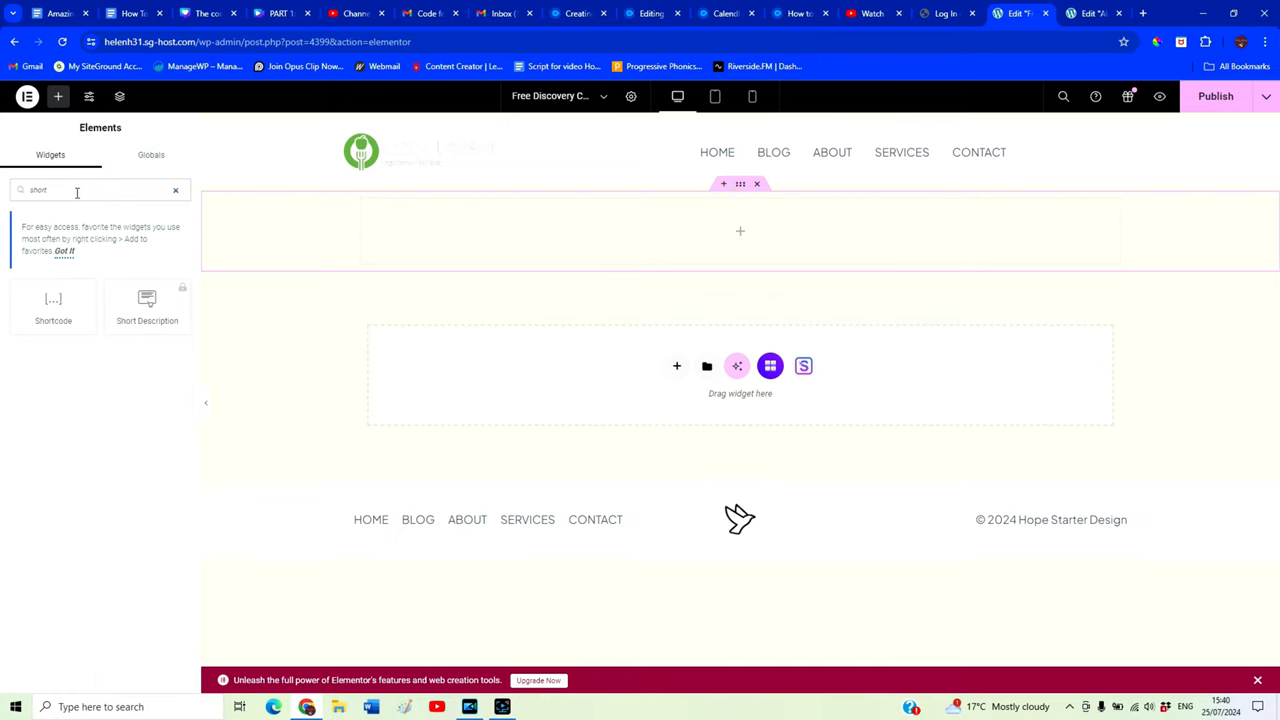
drag(52, 304, 496, 260)
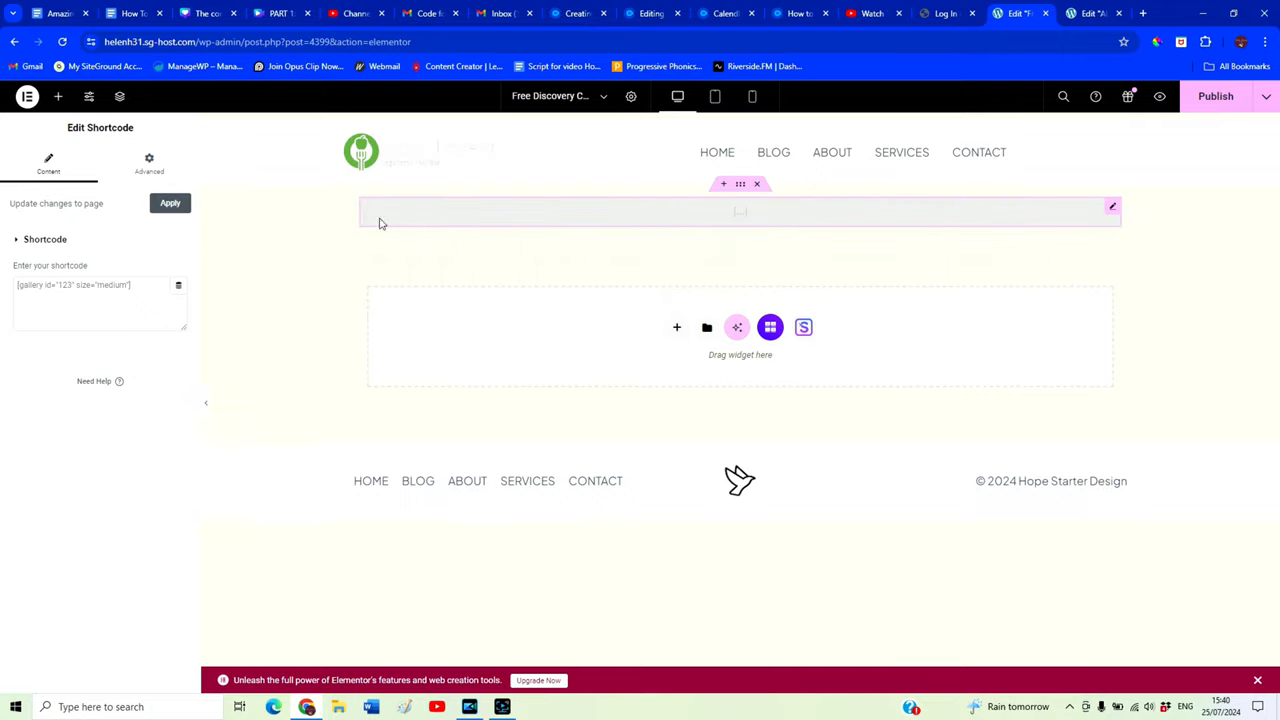
click(100, 302)
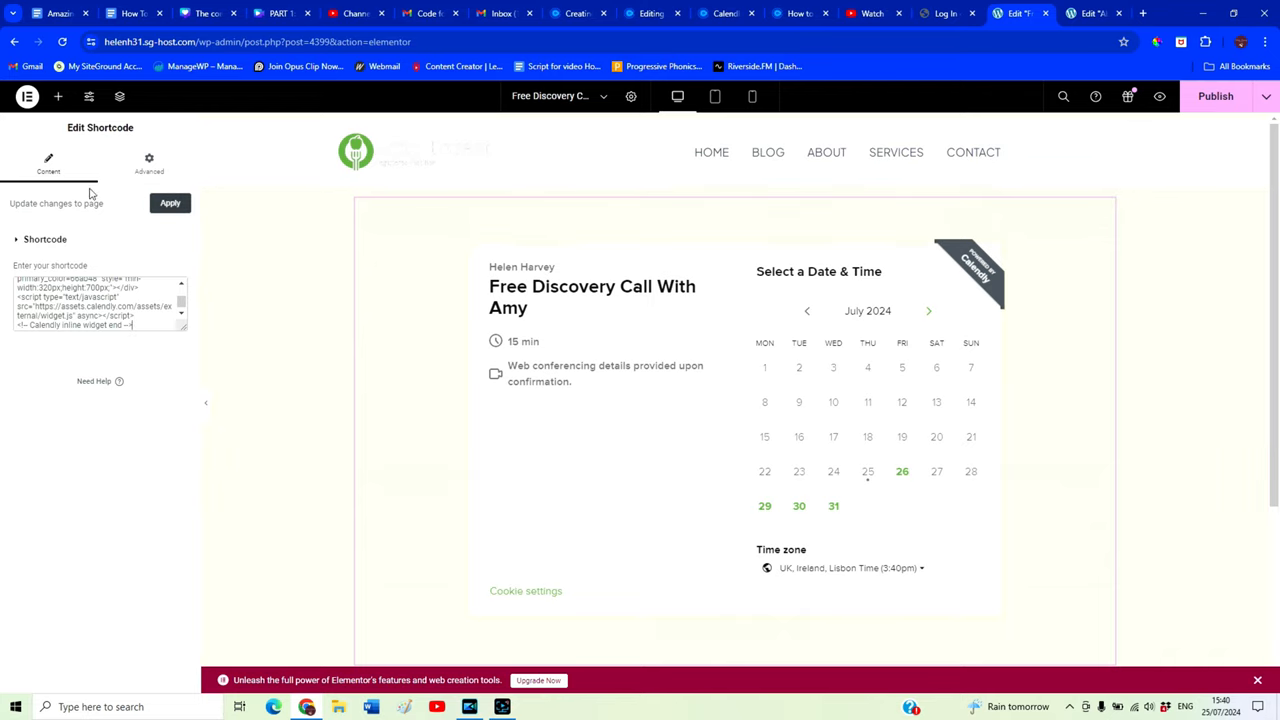
Replace the placeholder heading text with 'Book Your Free Discovery Call'
click(56, 96)
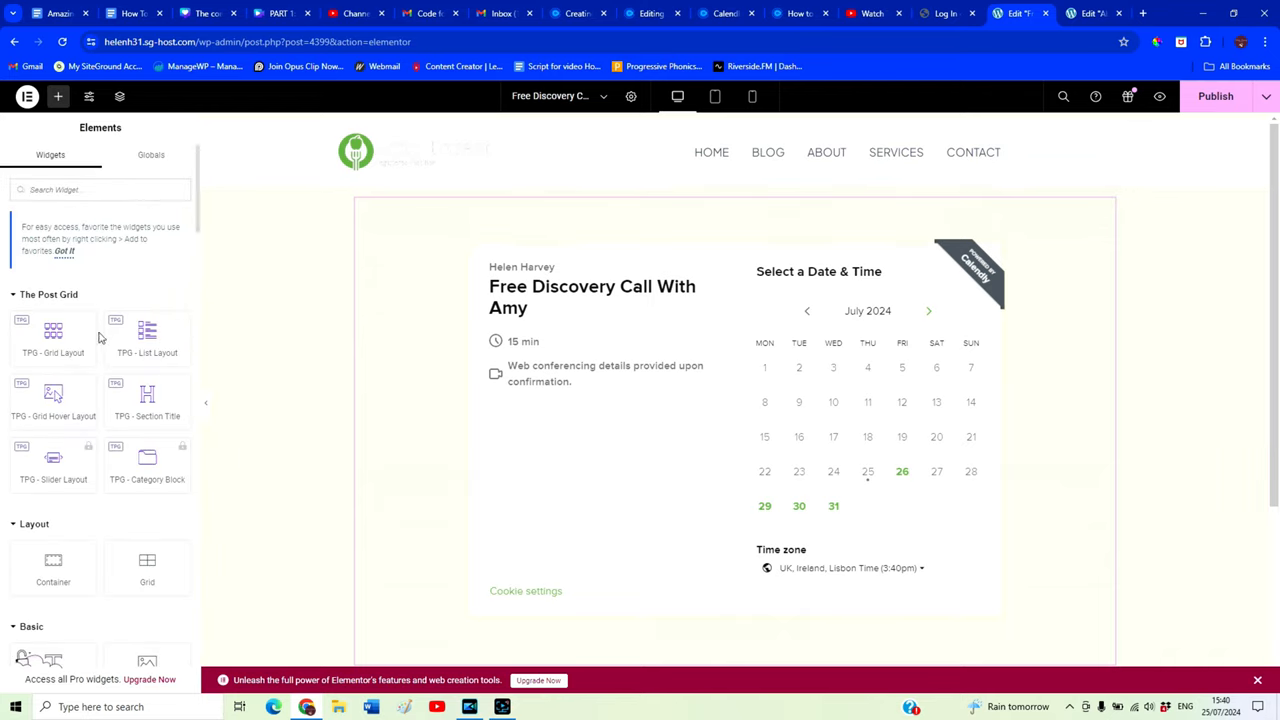
scroll(down, 3)
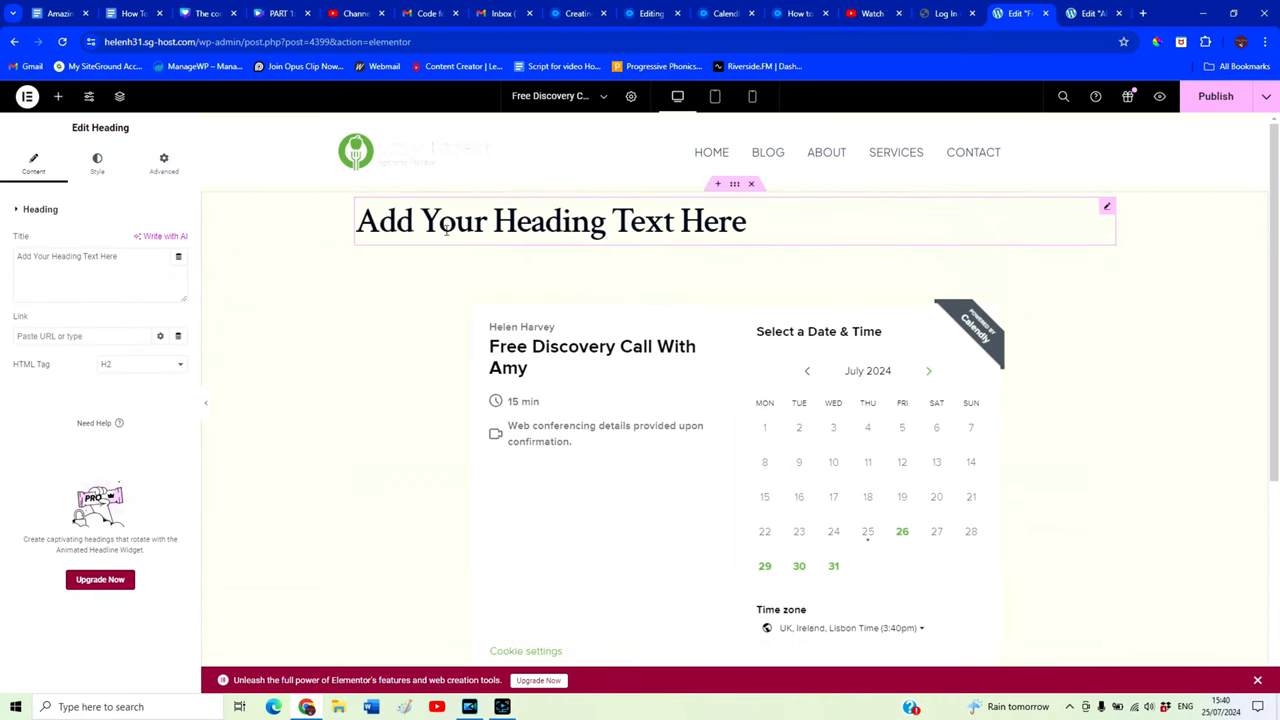
triple_click(548, 220)
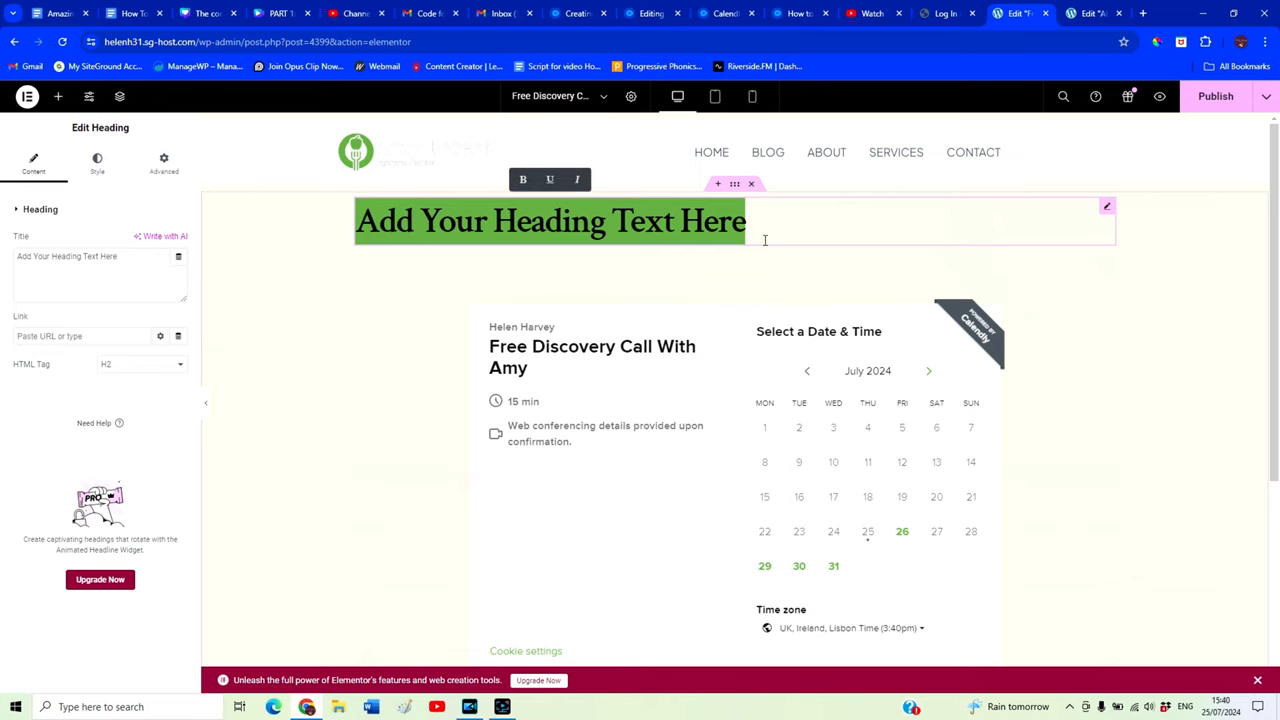
text(B)
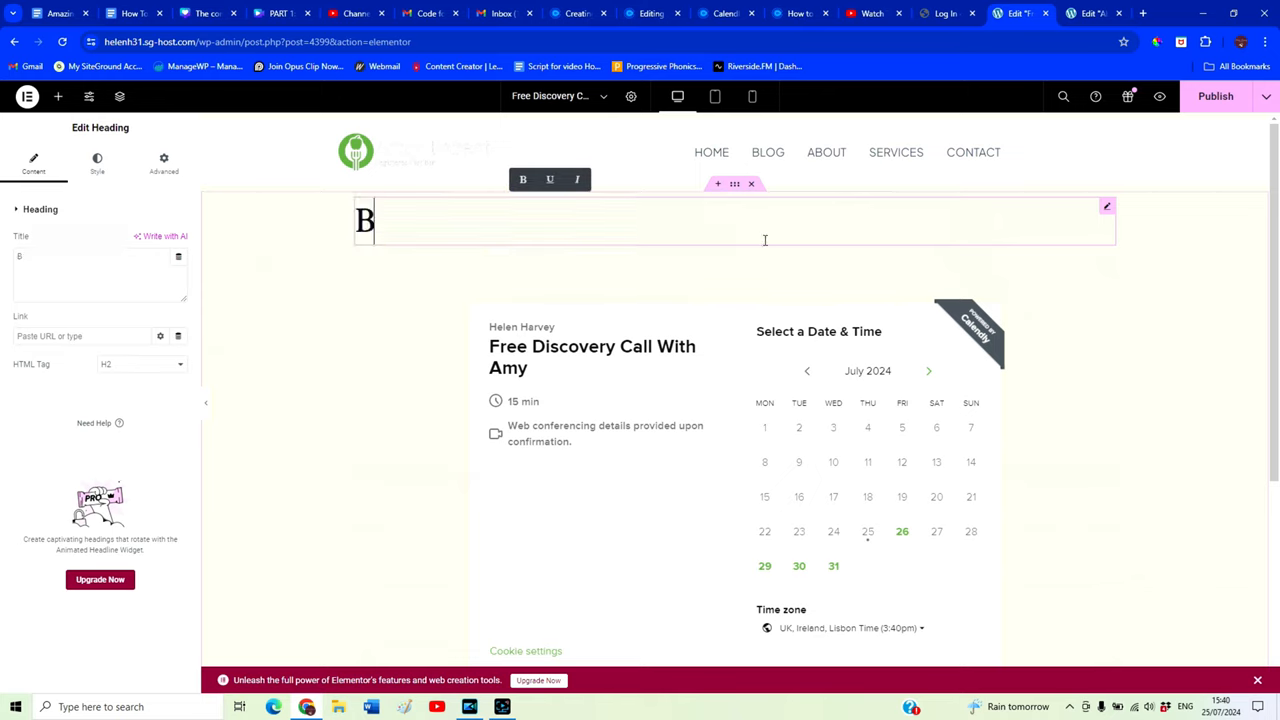
text(ook Your)
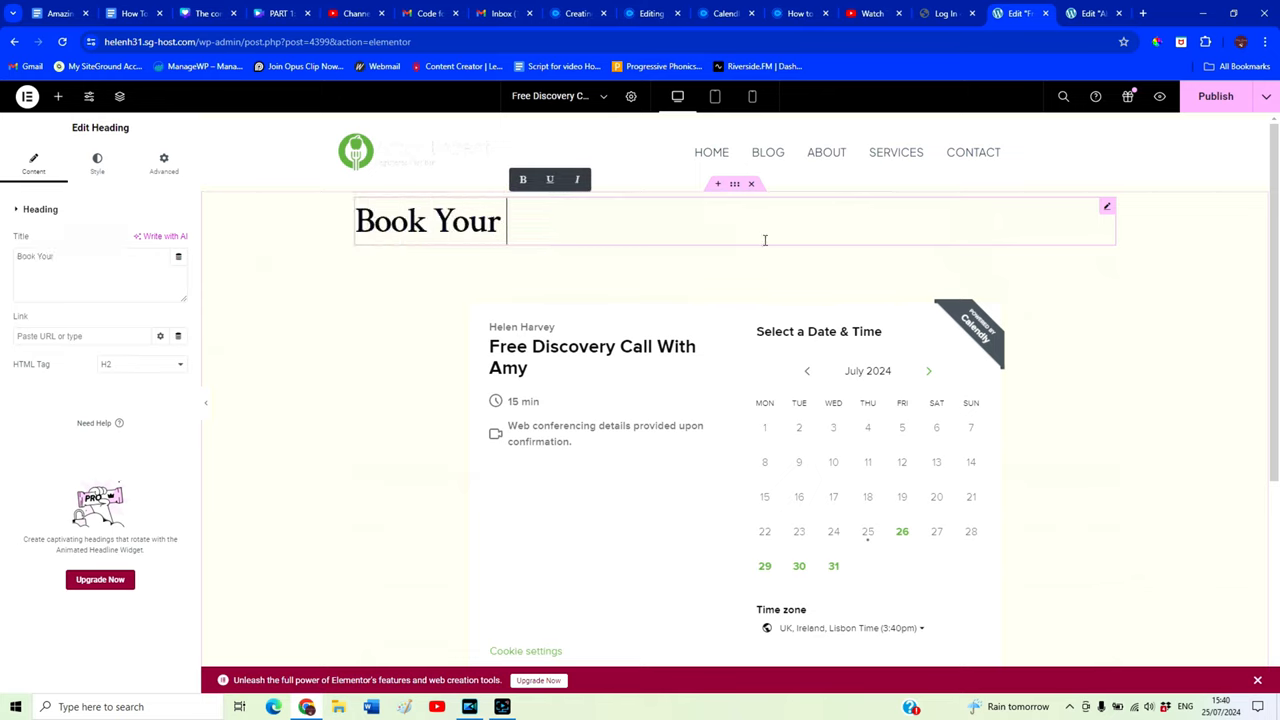
text(Free Discove)
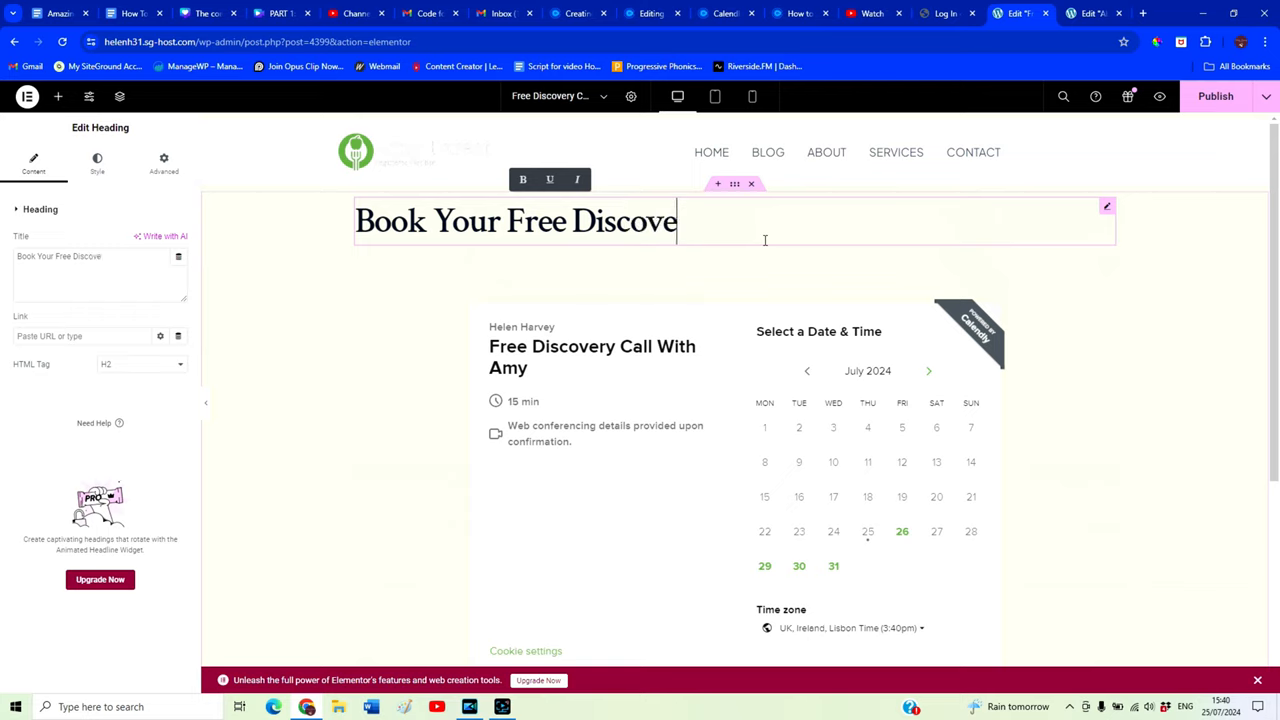
text(ry Call)
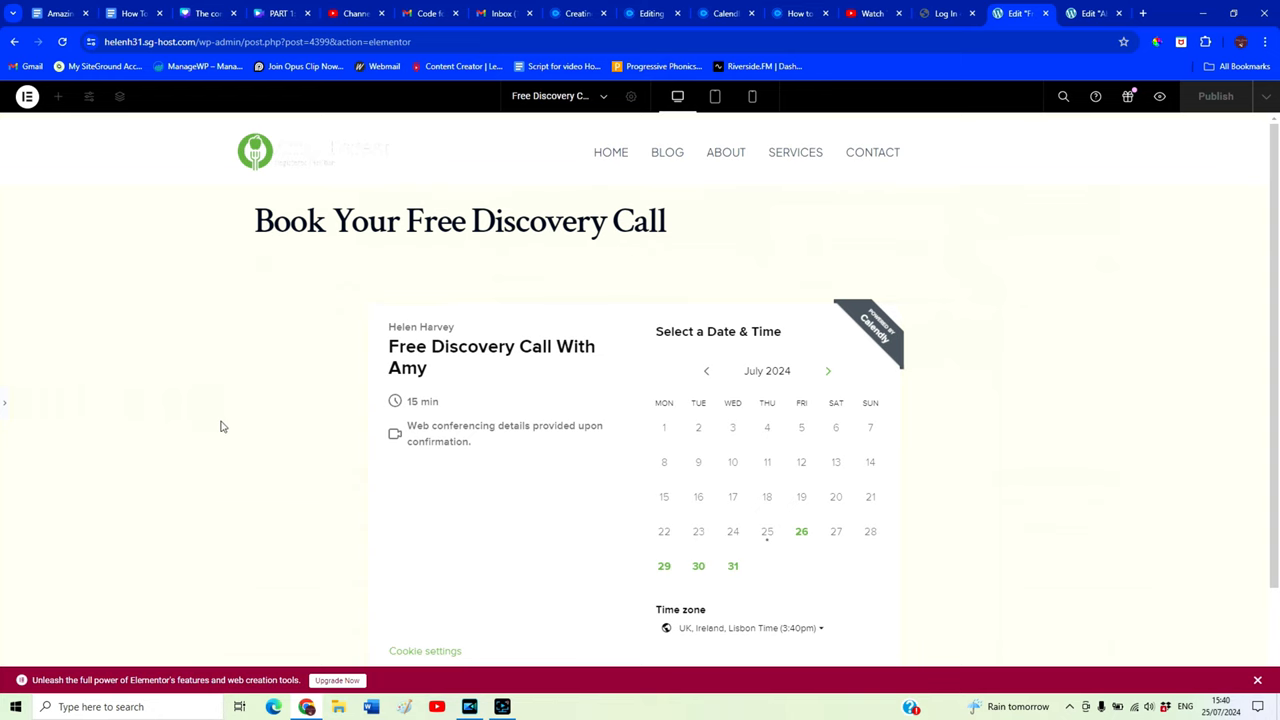
Centre-align the heading via its Style settings
click(460, 220)
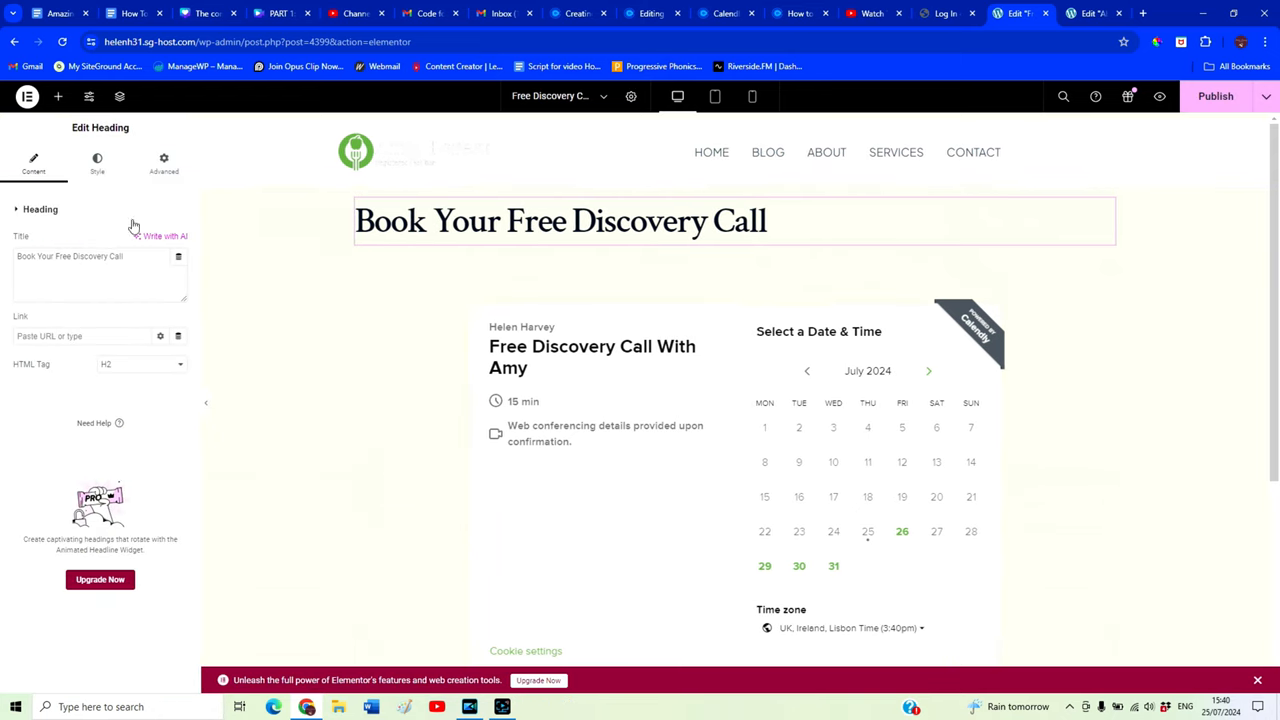
click(96, 162)
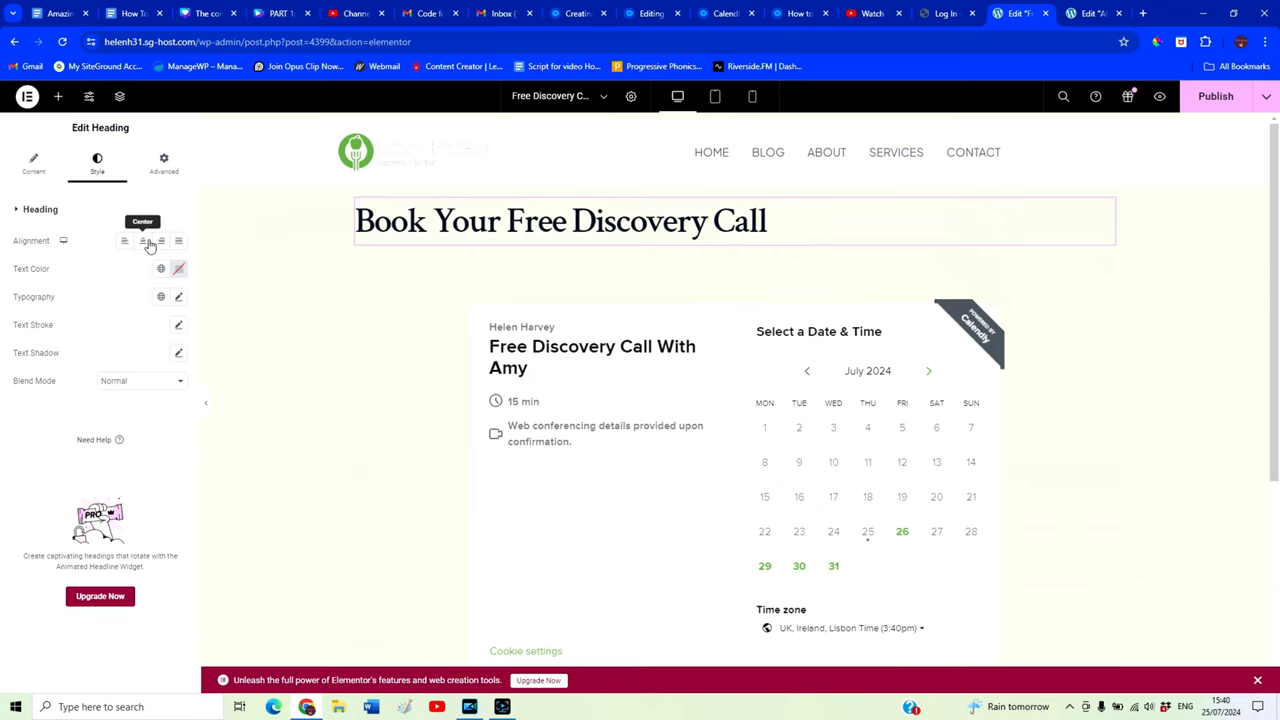
click(142, 240)
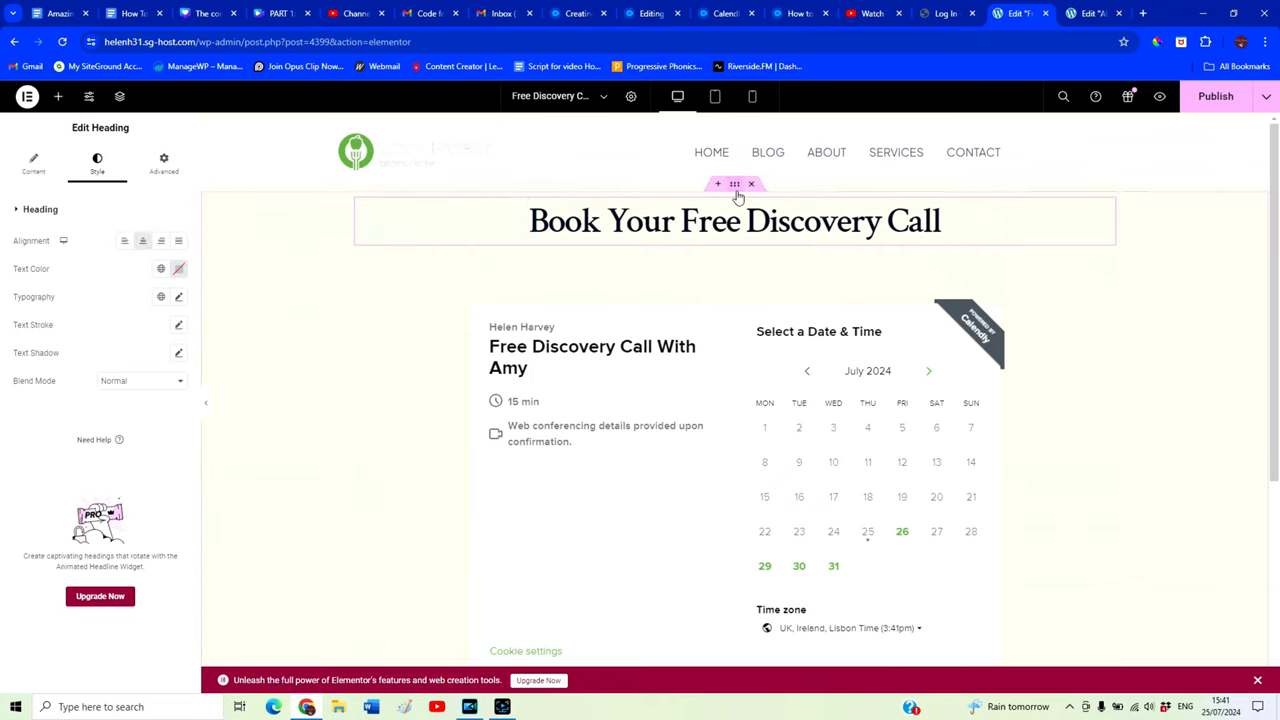
Give the heading's container a top margin of 50 in its Advanced settings
click(164, 160)
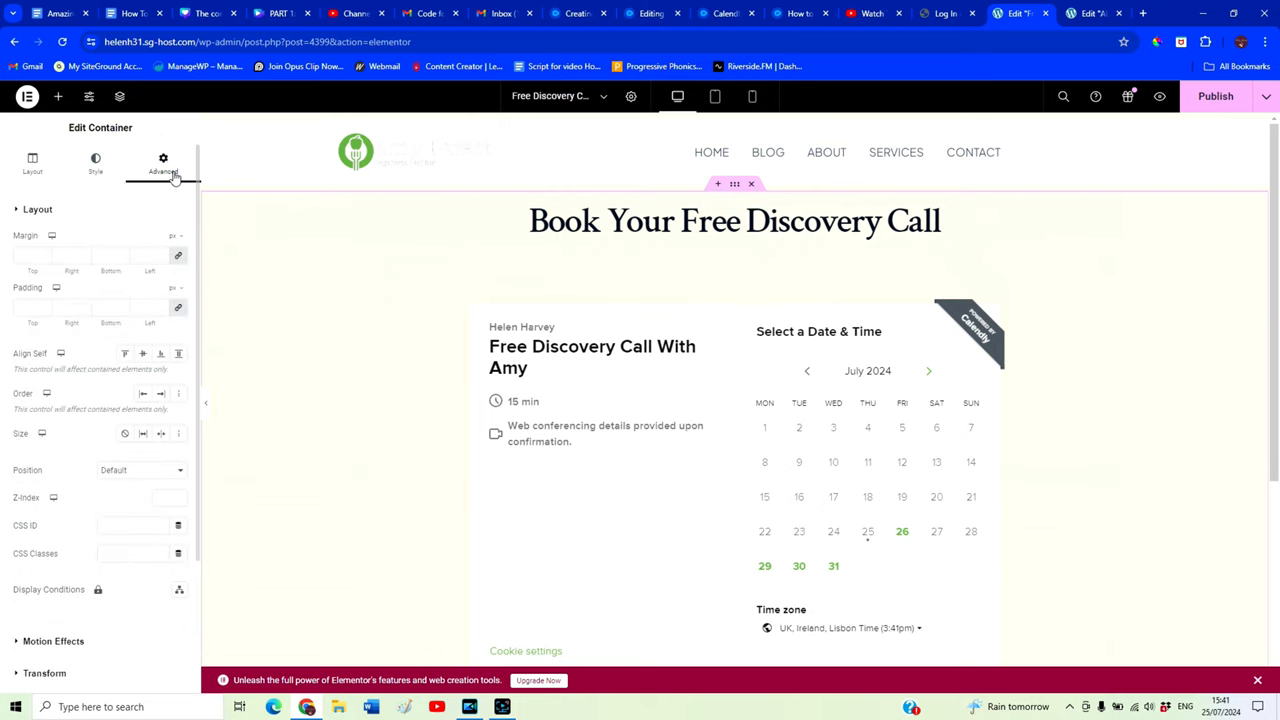
click(162, 164)
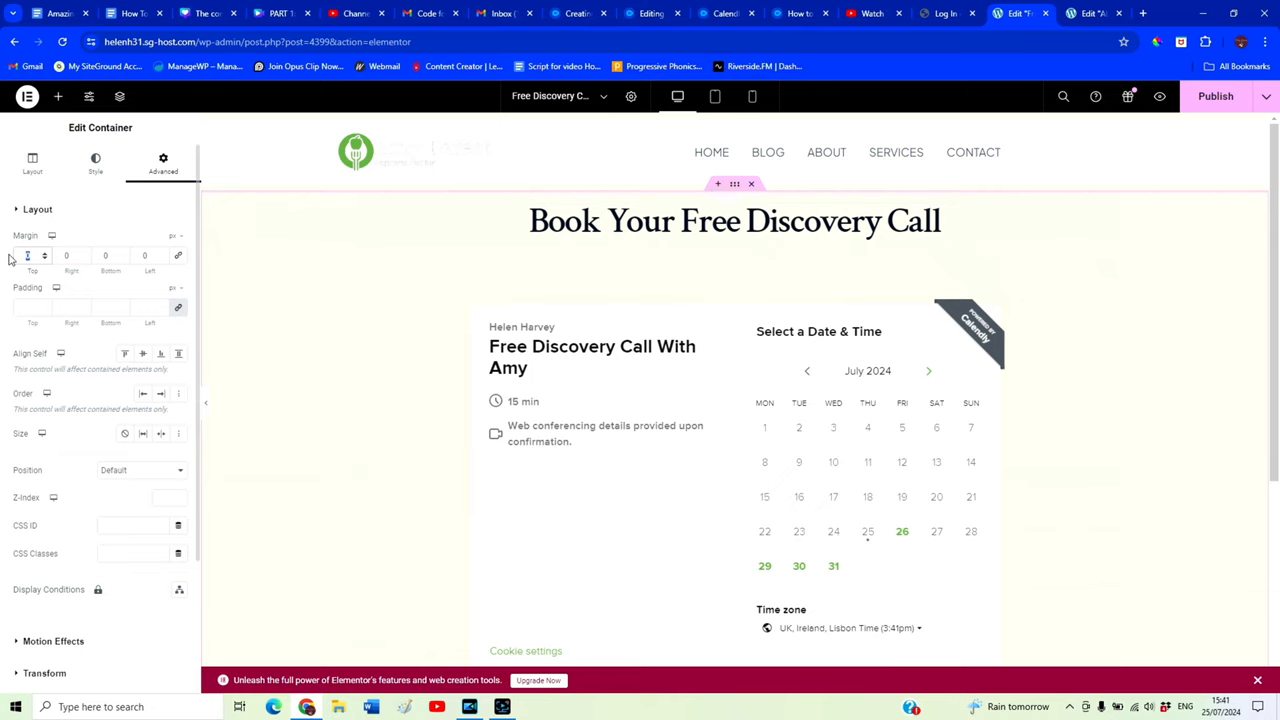
text(50)
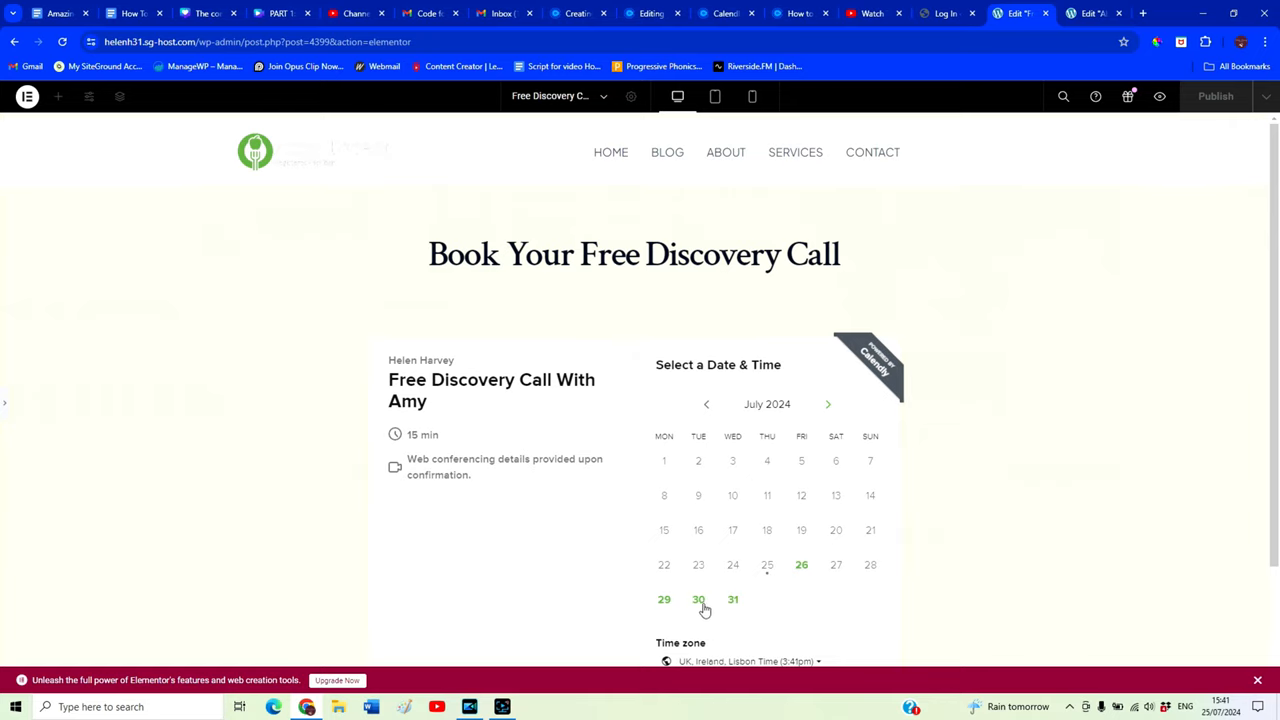
scroll(down, 3)
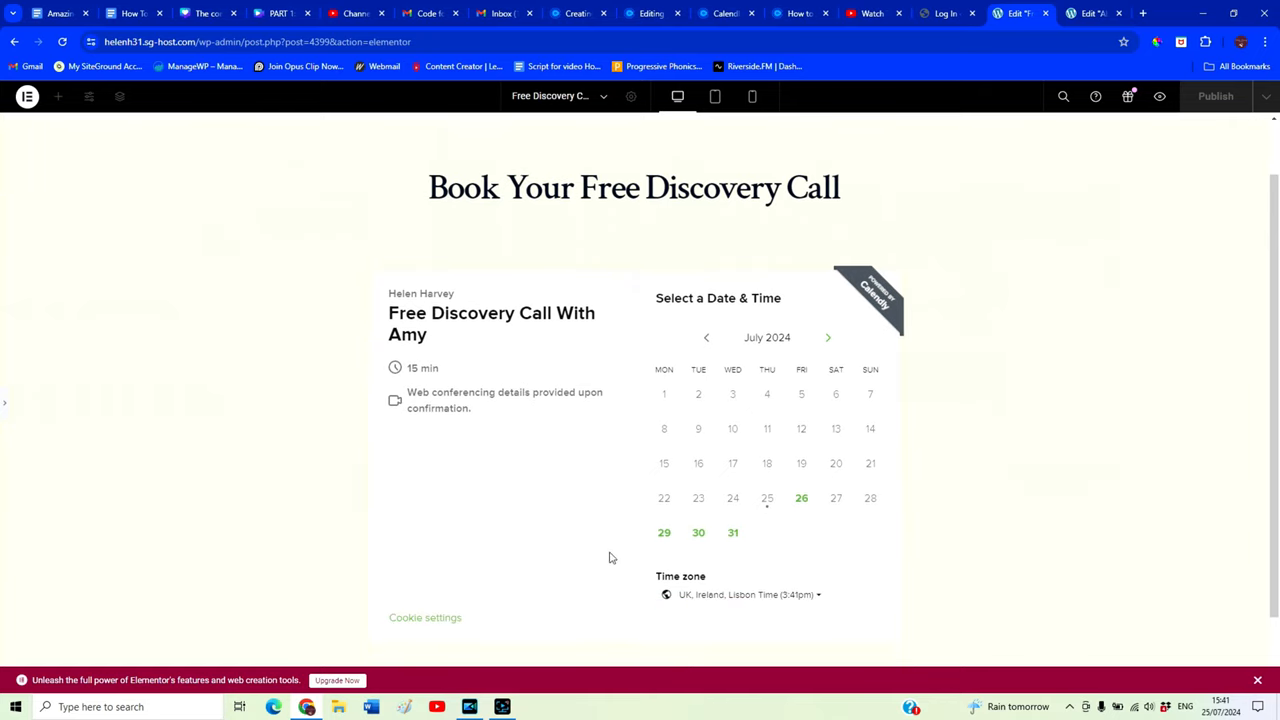
mouse_move(770, 546)
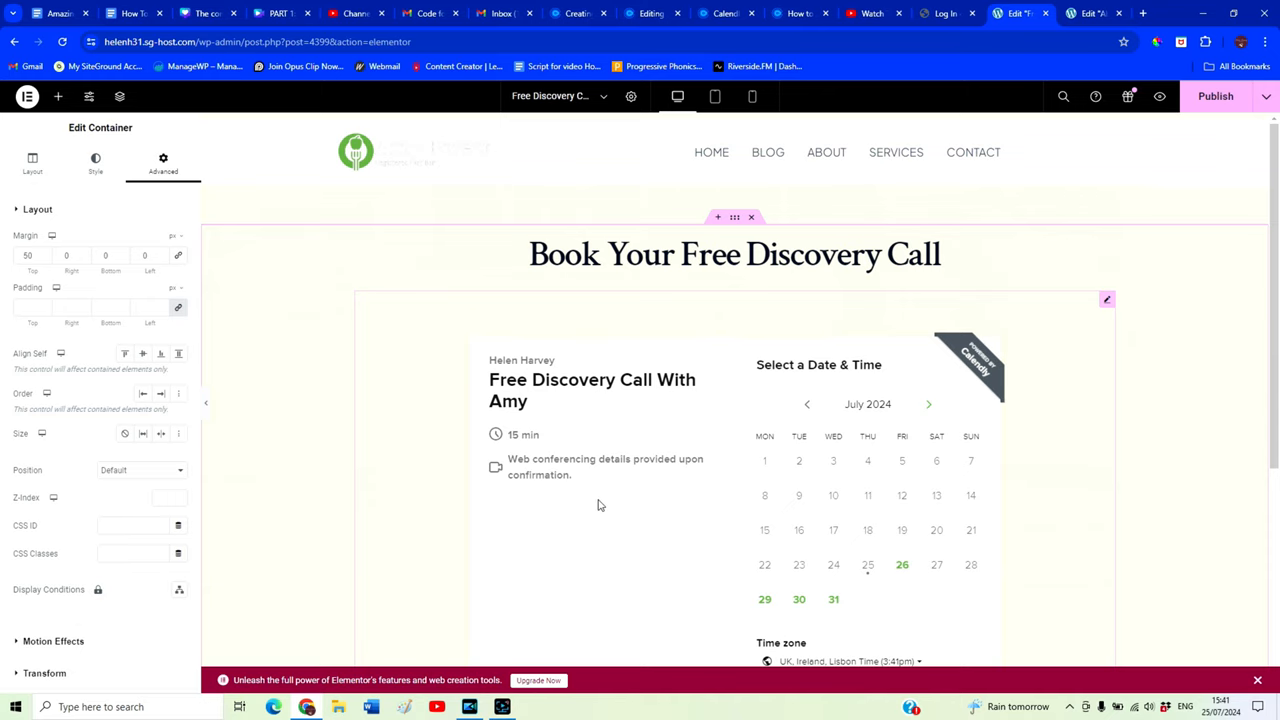
scroll(down, 3)
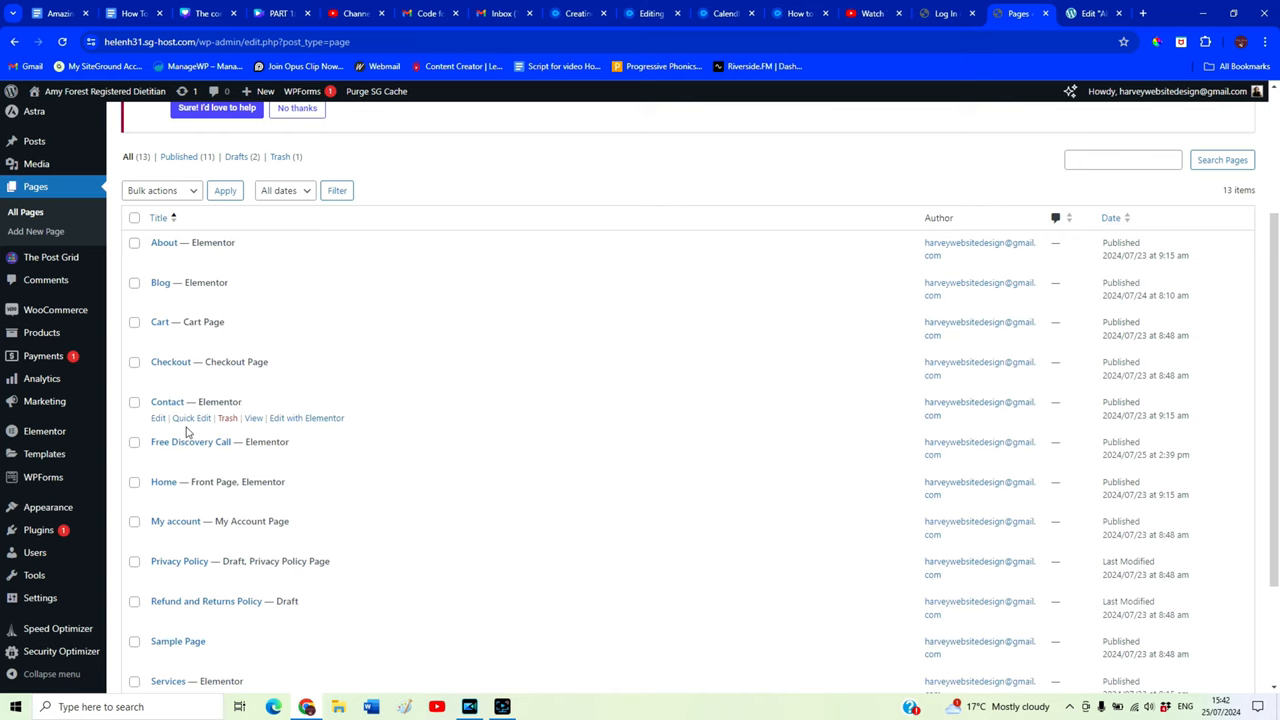
mouse_move(212, 228)
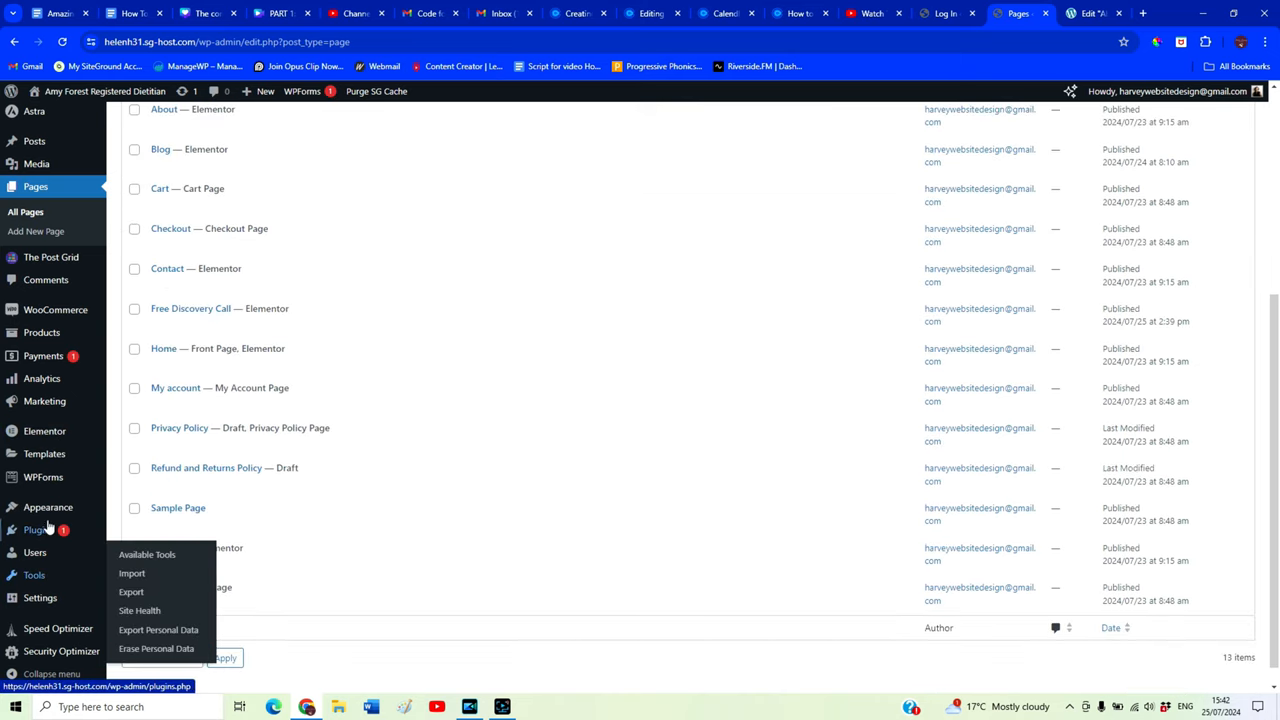
mouse_move(48, 508)
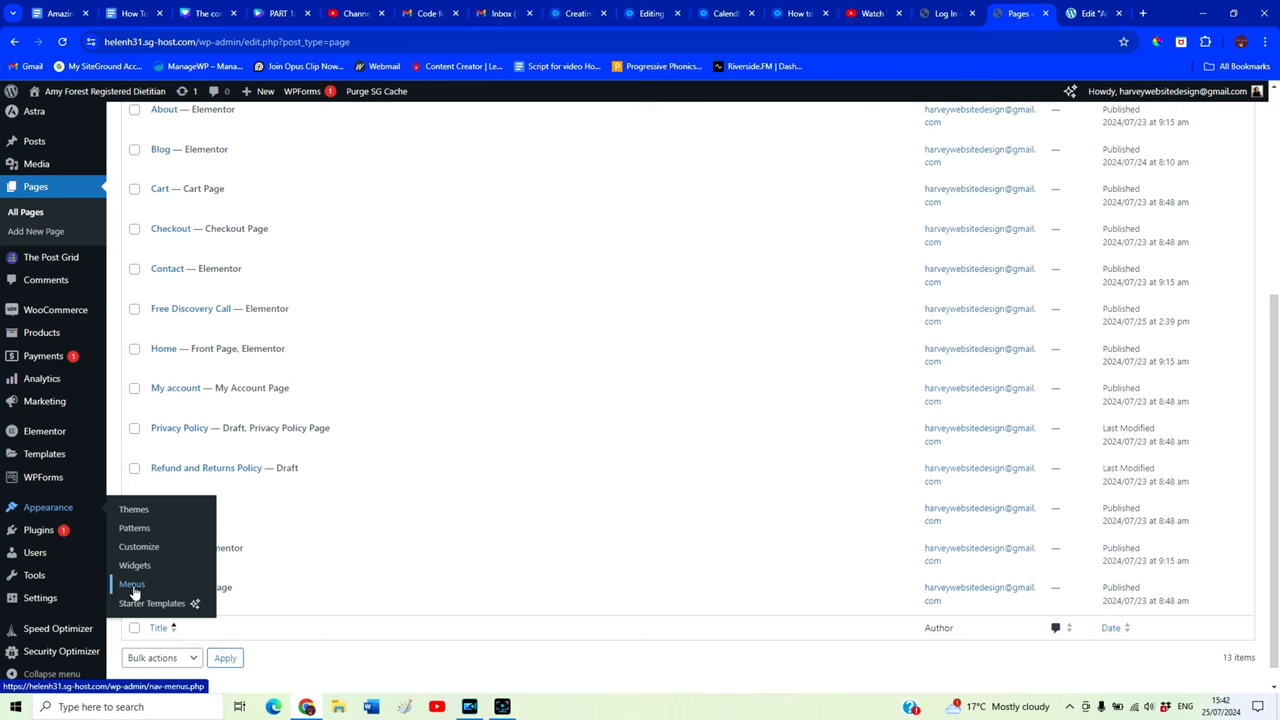
In Appearance > Menus, add the Free Discovery Call page to the Main Menu
click(132, 584)
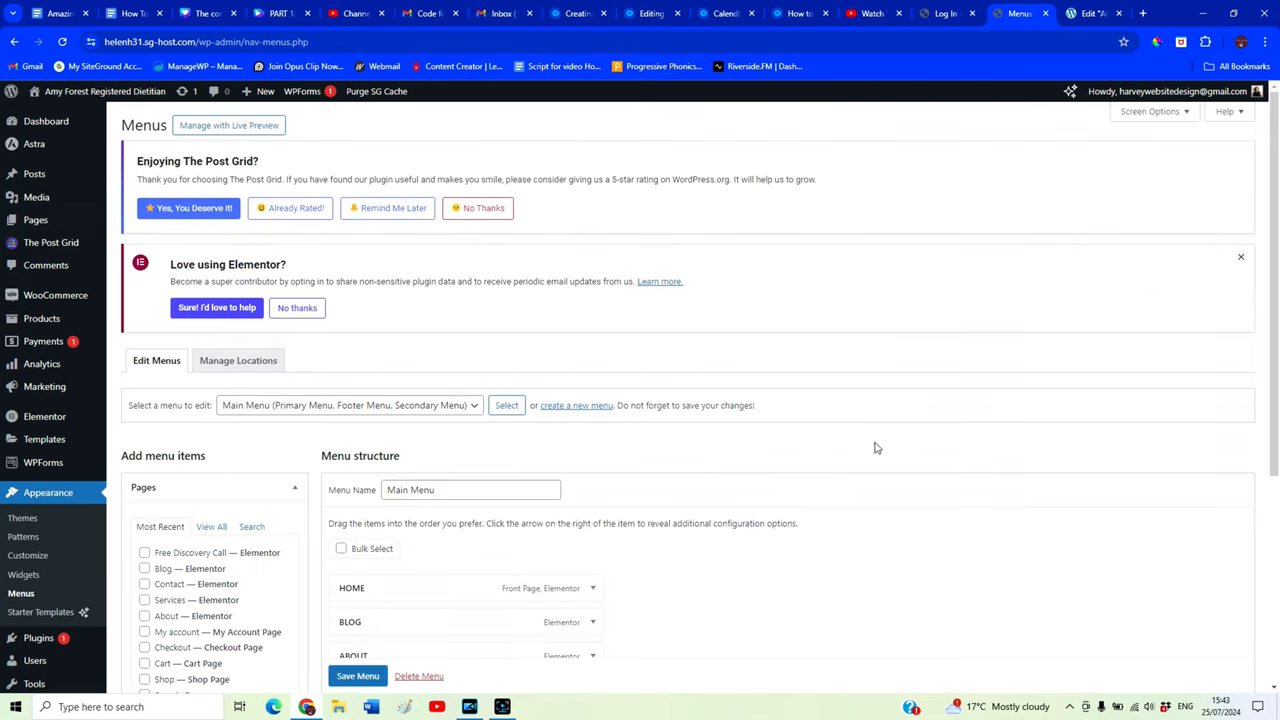
scroll(down, 3)
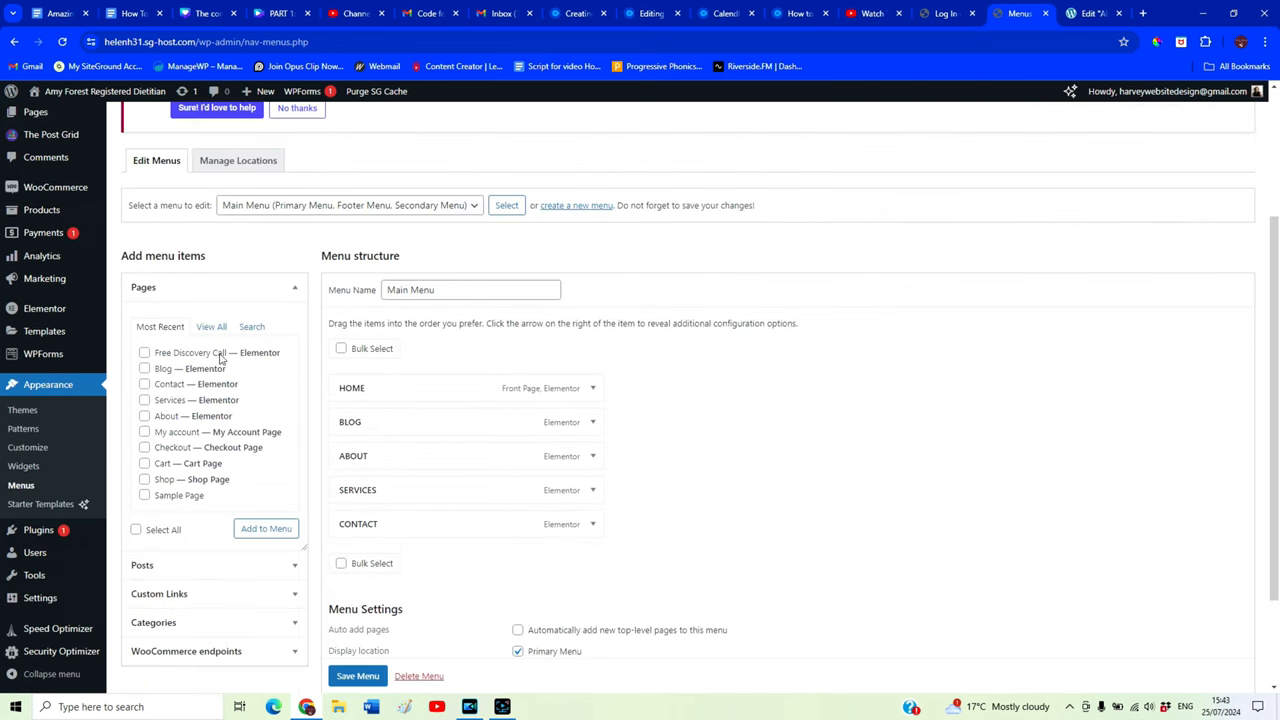
click(144, 352)
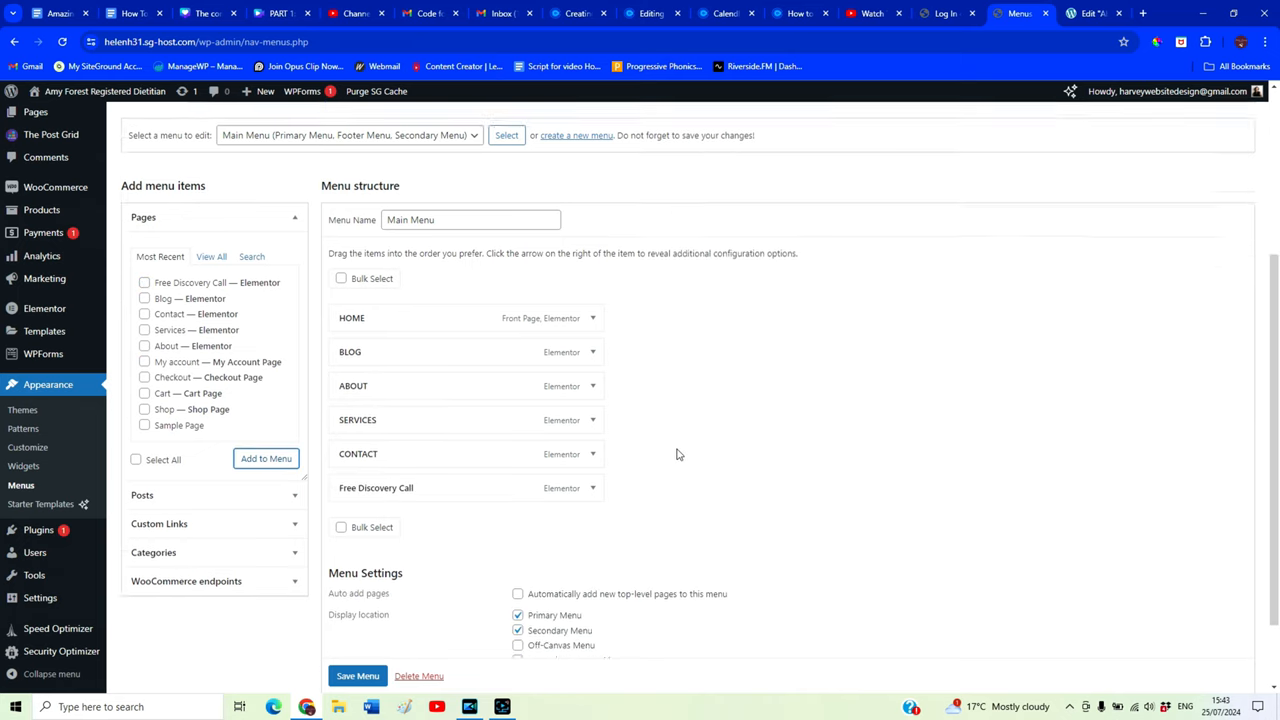
scroll(down, 3)
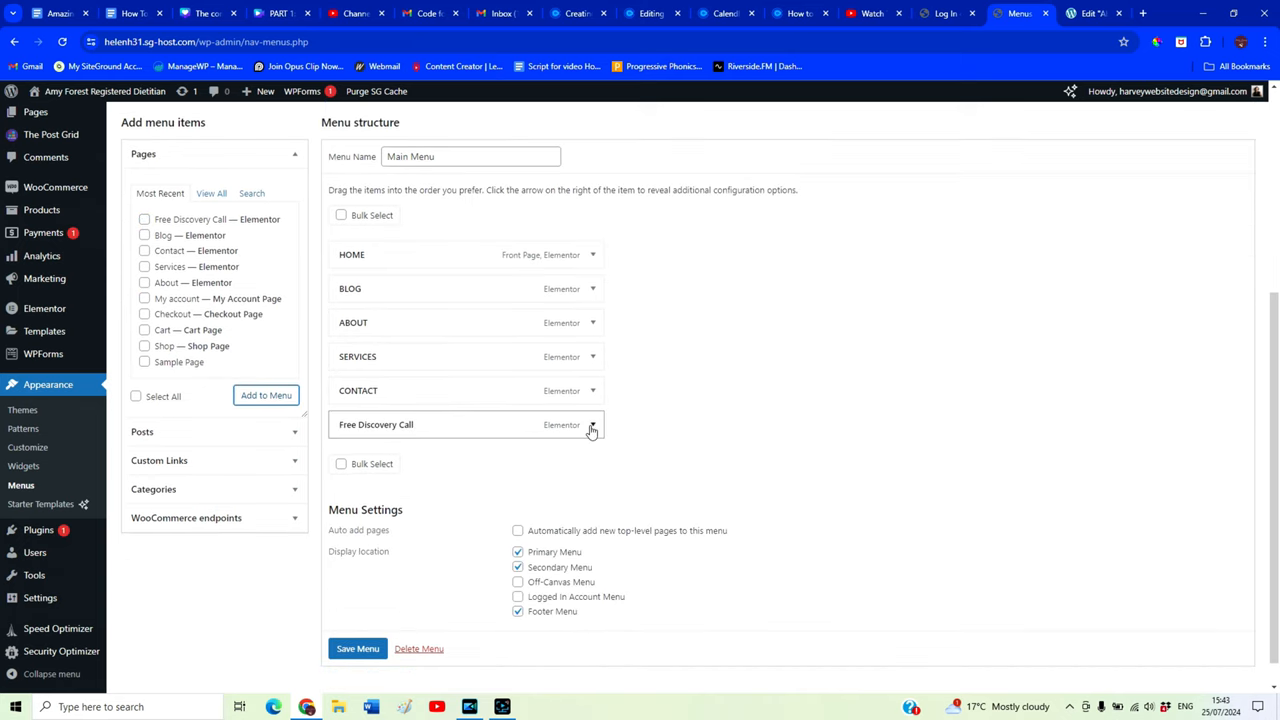
Set the new menu item's Navigation Label to BOOK and save the Main Menu
click(592, 424)
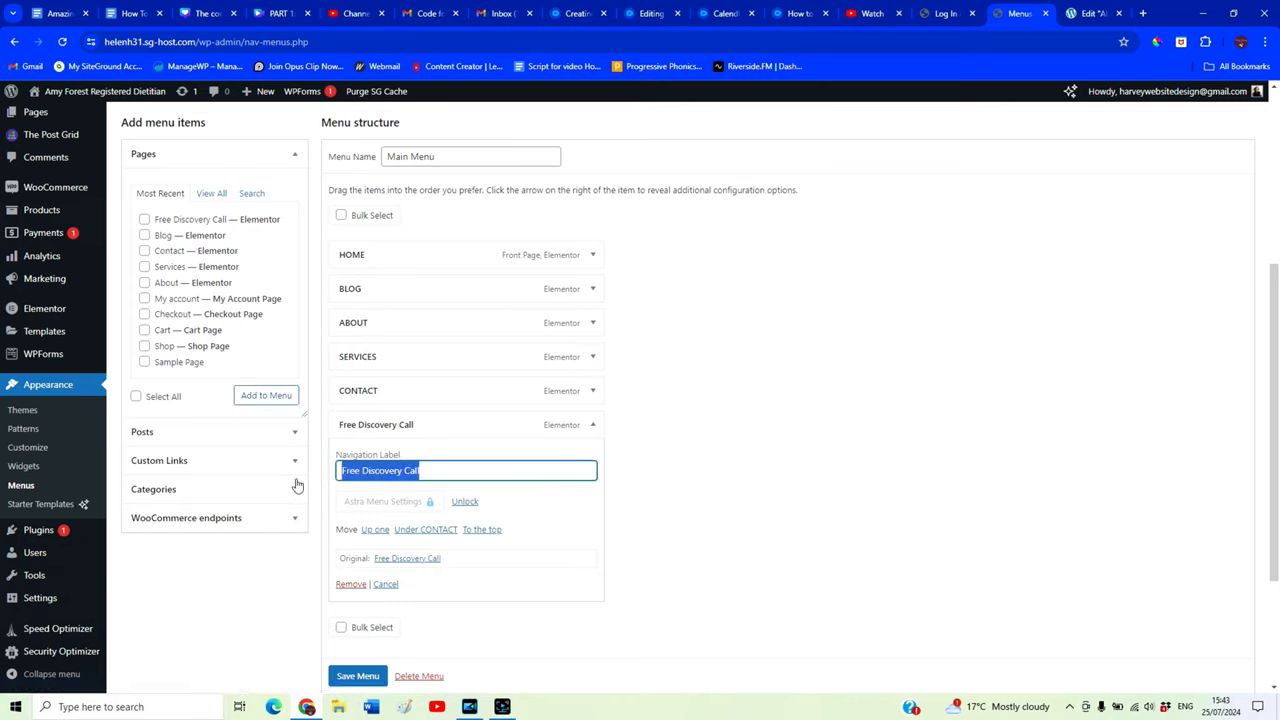
text(B)
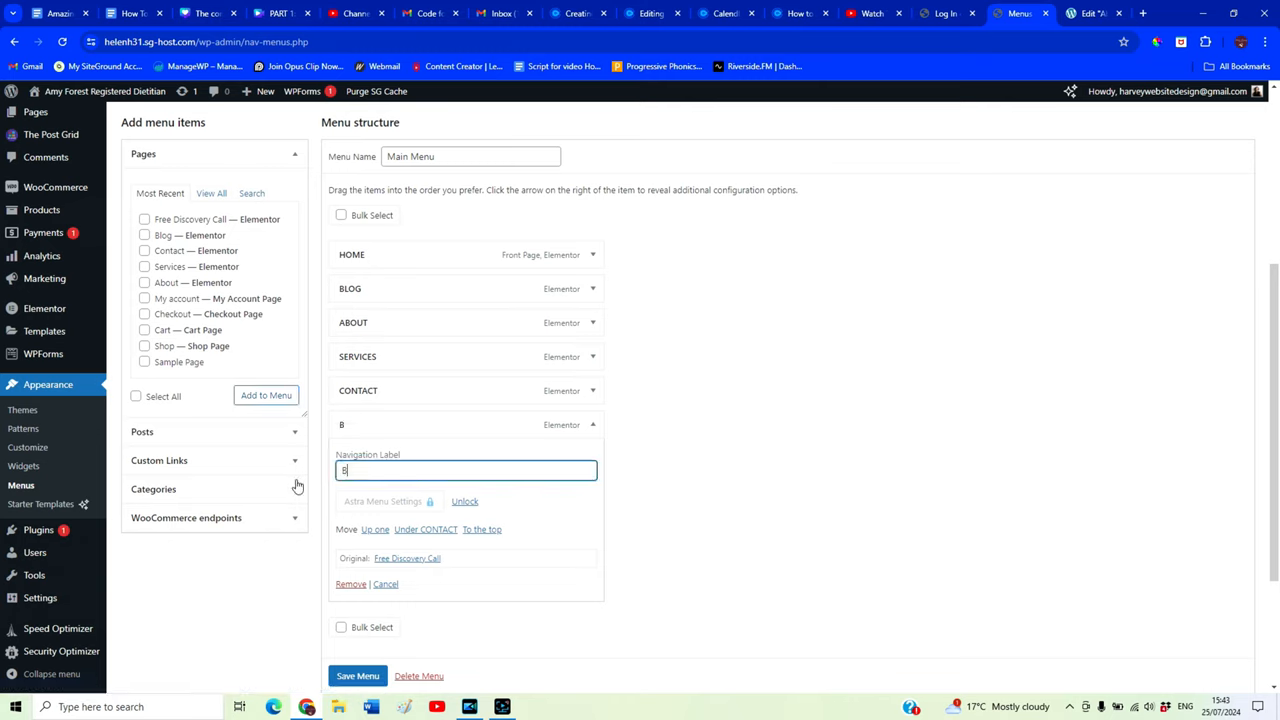
text(ook)
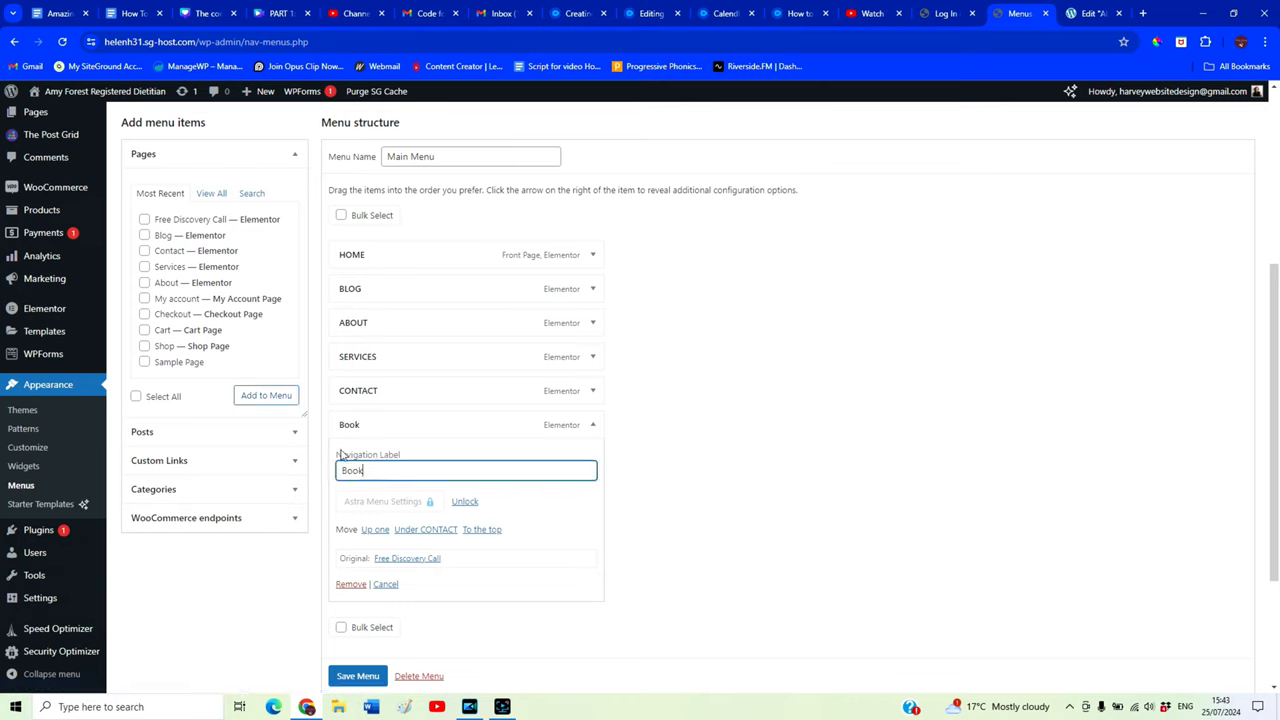
key(Backspace)
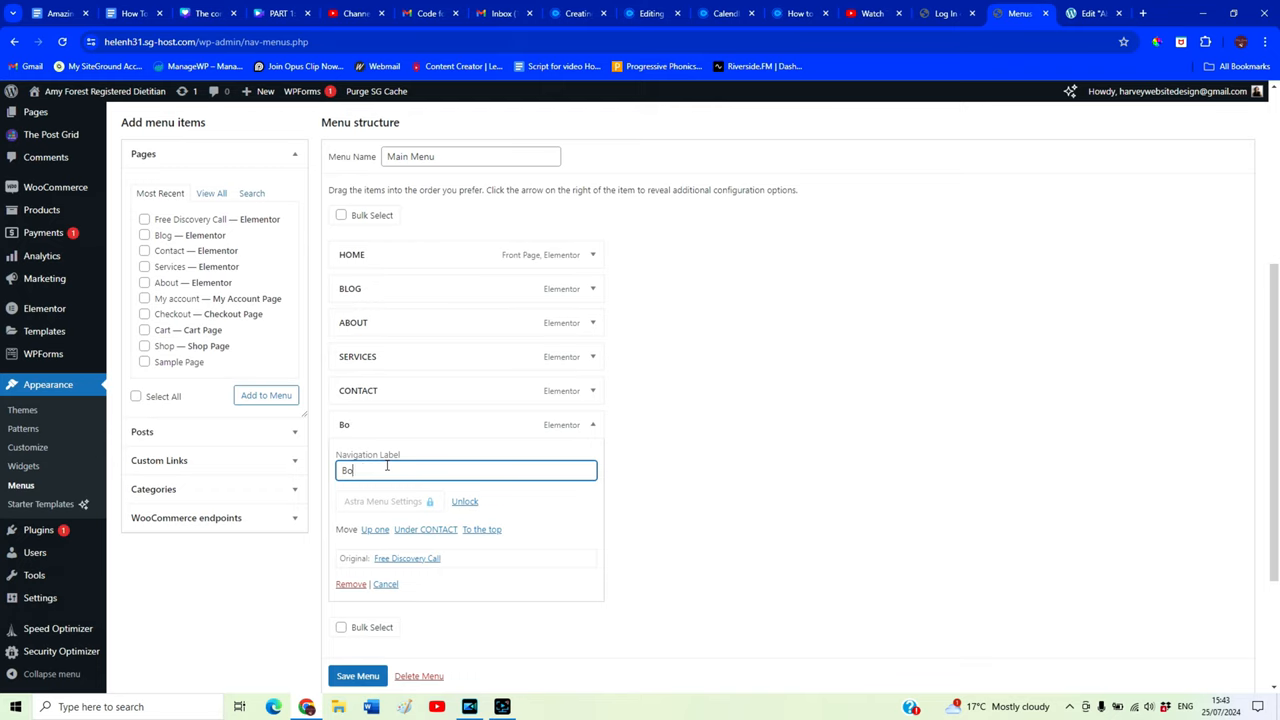
text(O)
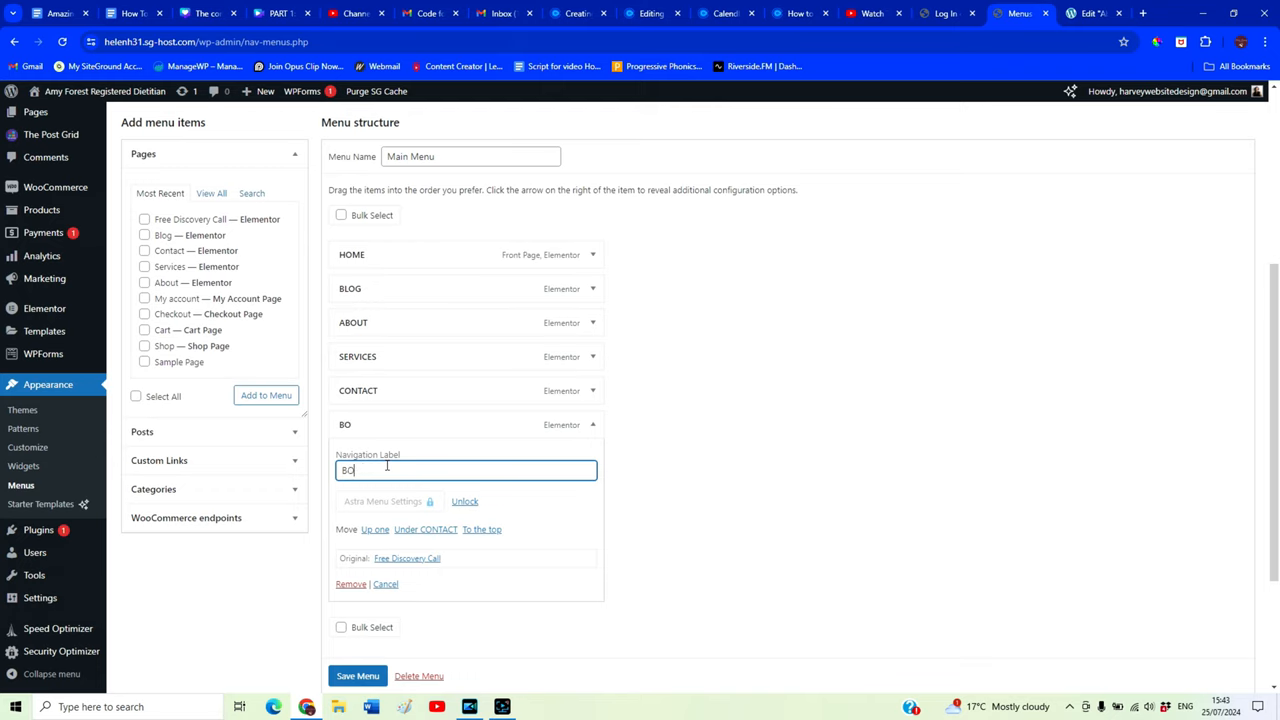
text(OK)
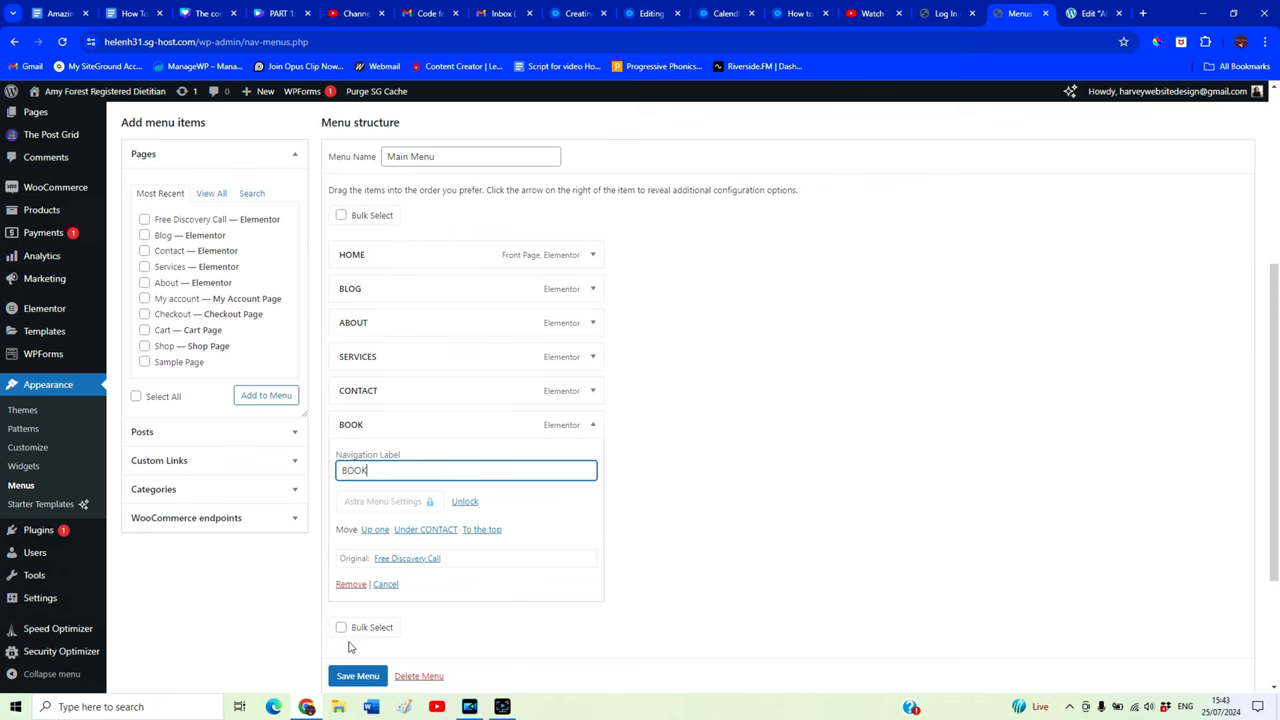
scroll(down, 3)
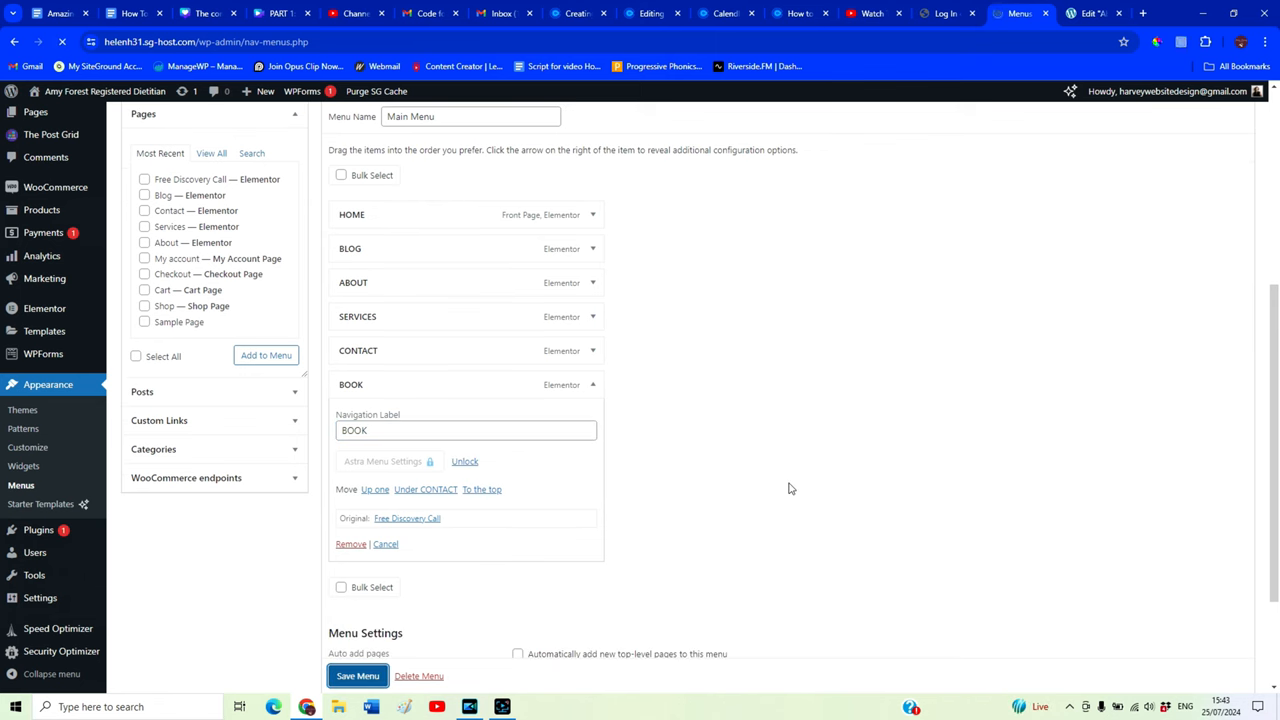
click(356, 676)
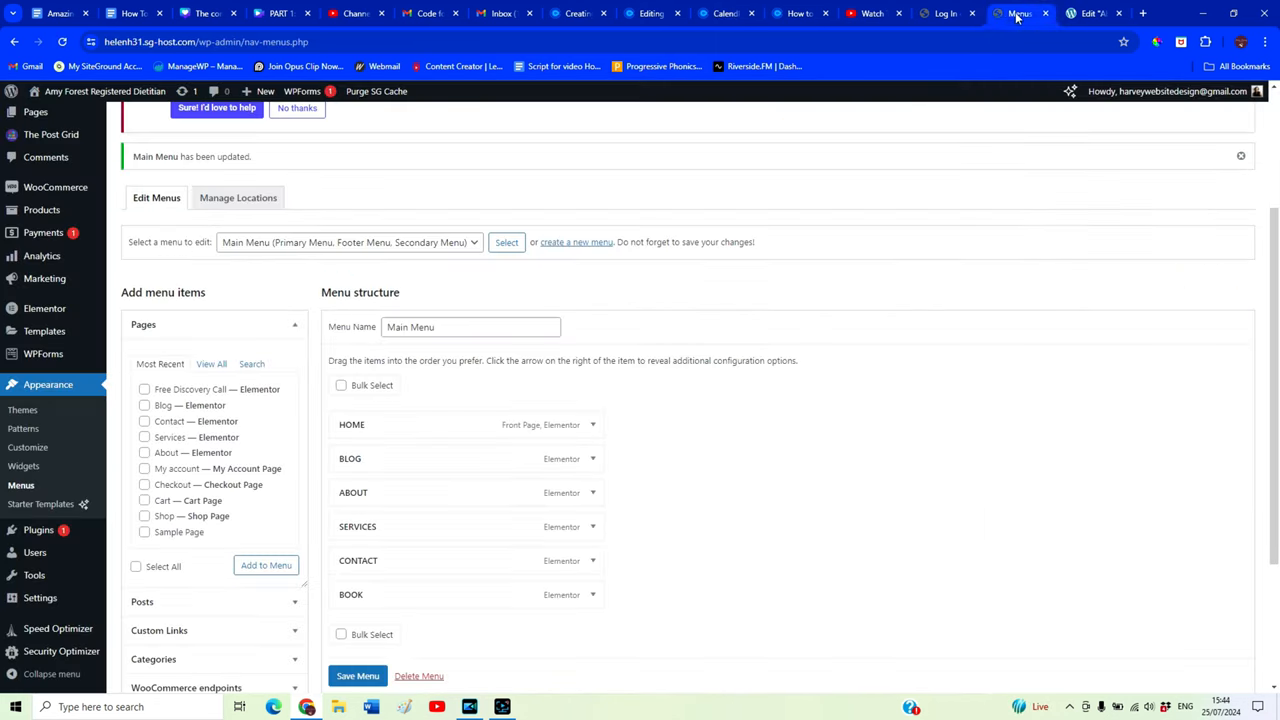
mouse_move(36, 112)
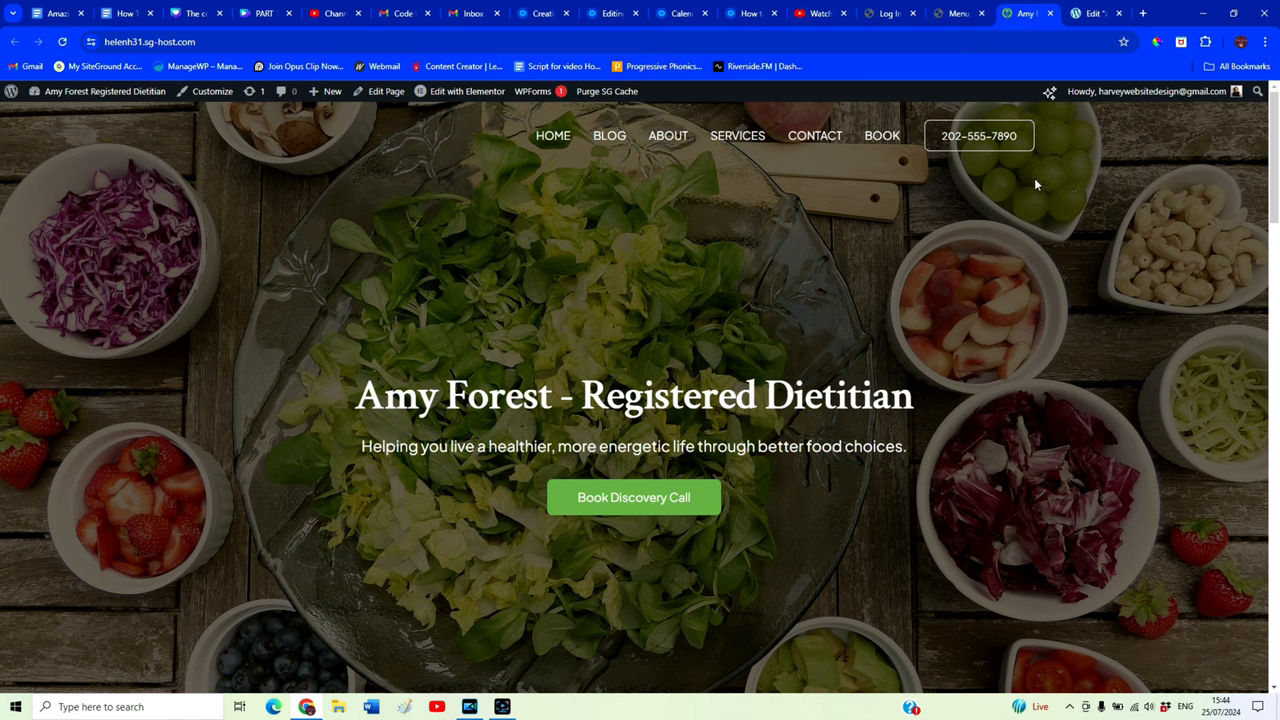
mouse_move(552, 136)
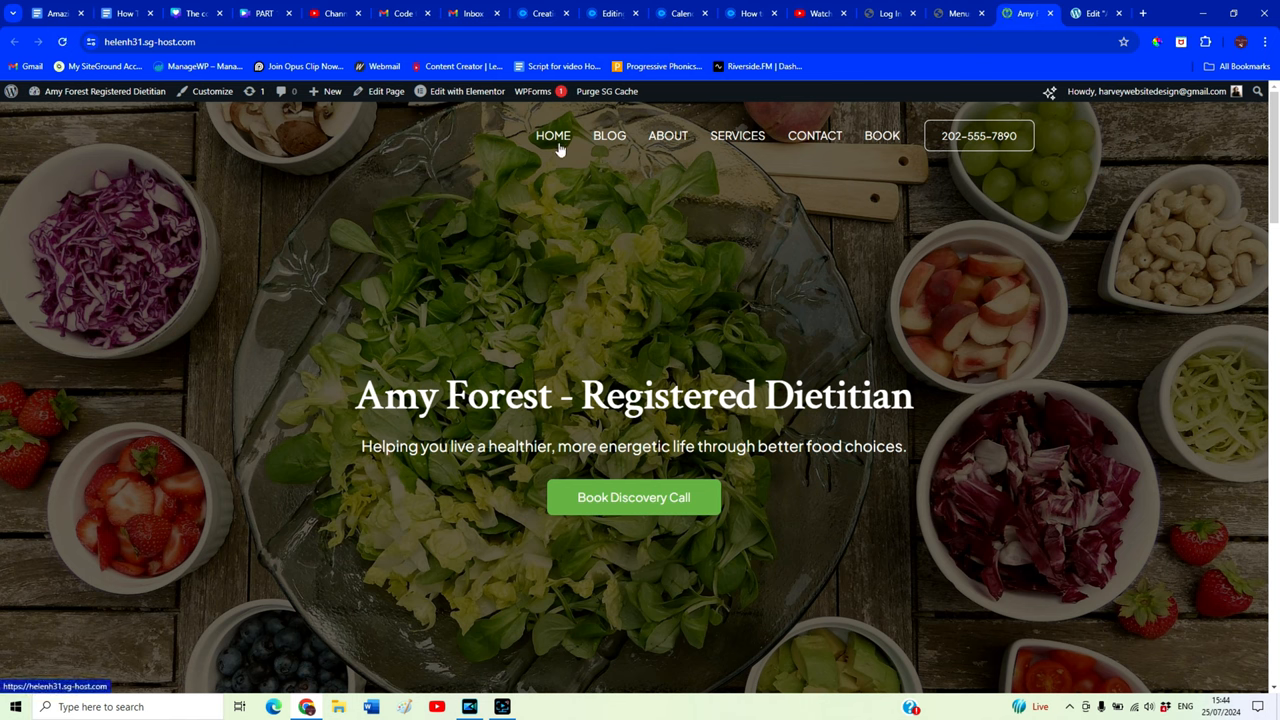